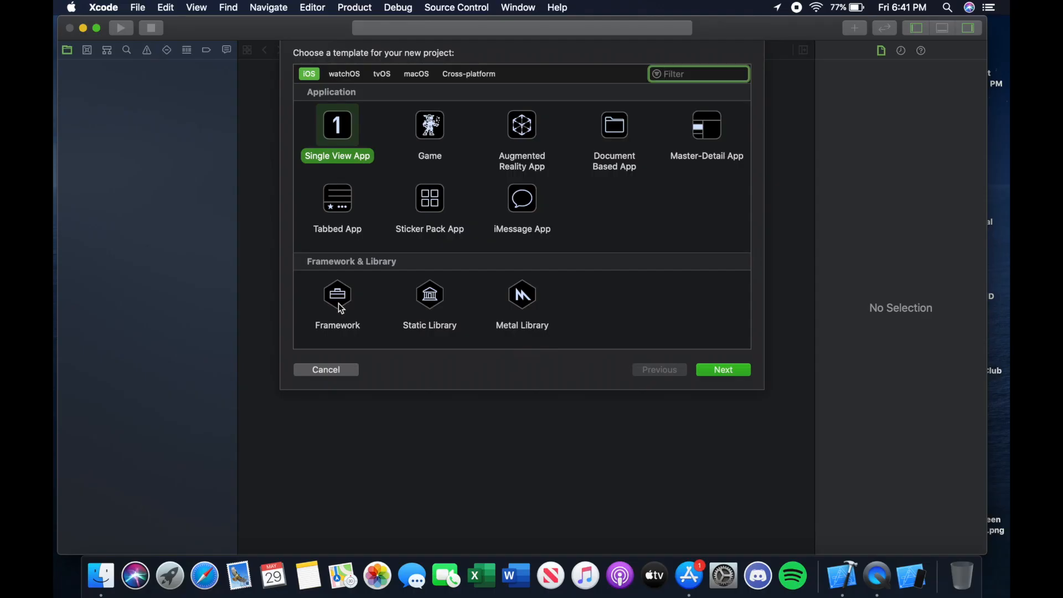
# - Create a Single View App project named TimerDemo using Swift and a storyboard
pyautogui.click(723, 370)
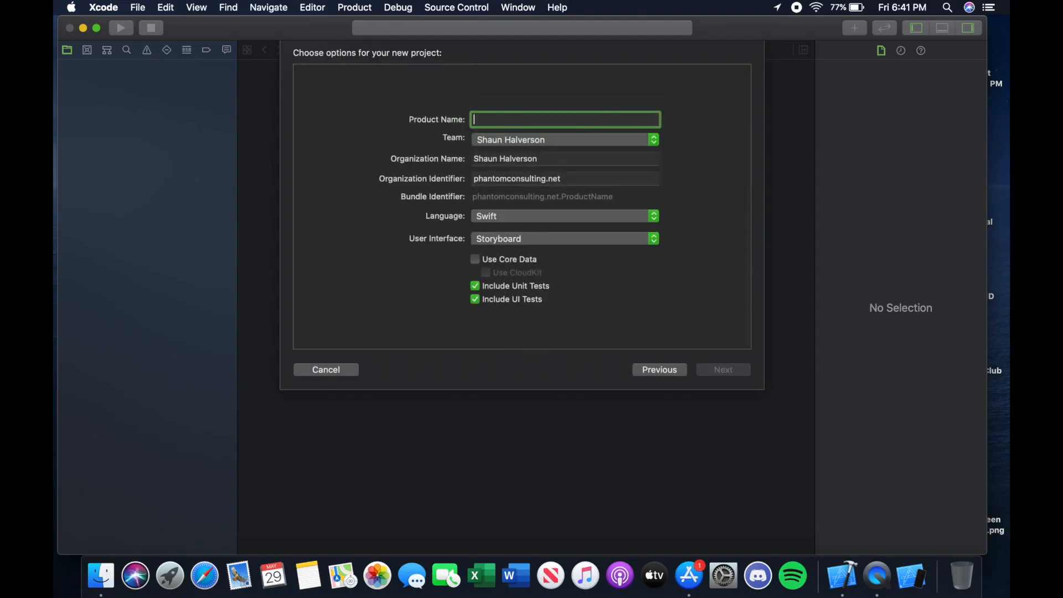
pyautogui.write('TimerDemo')
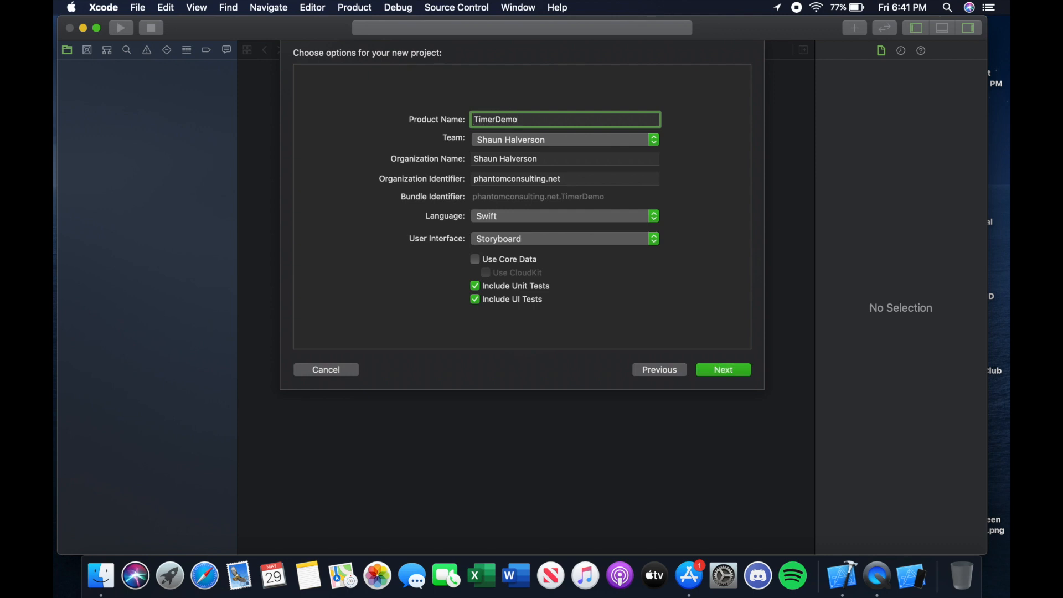
pyautogui.click(723, 370)
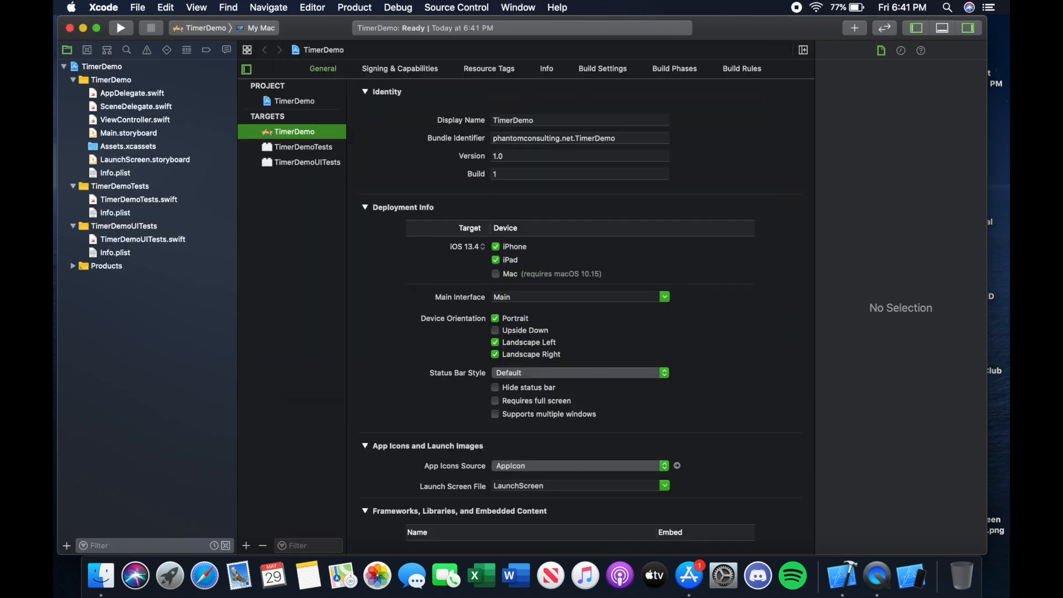
# - Place a Vertical Stack View from the Object Library near the bottom of Main.storyboard's view
pyautogui.click(95, 67)
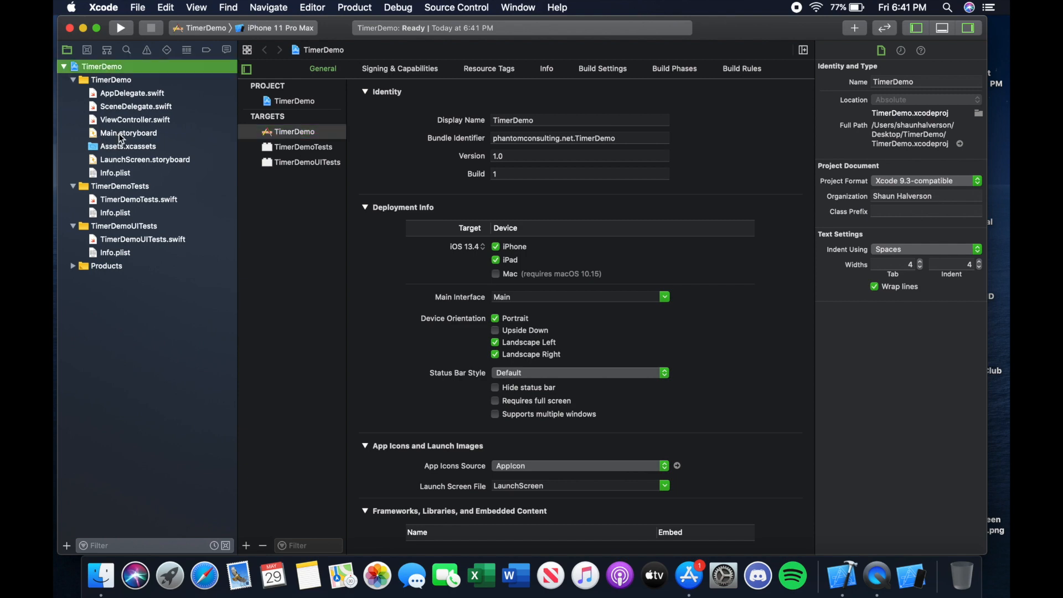
pyautogui.click(129, 133)
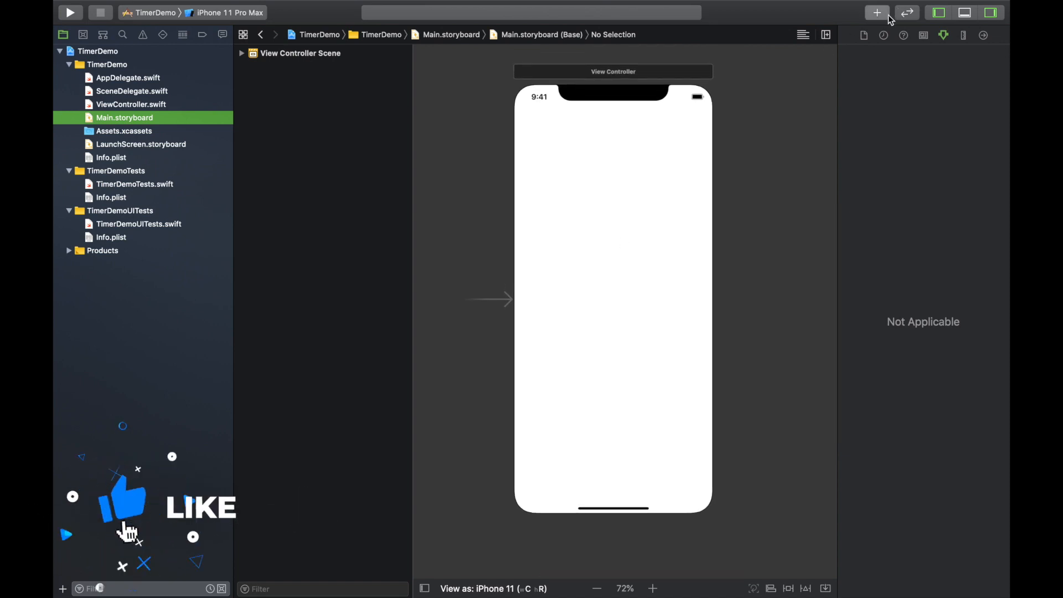
pyautogui.click(877, 12)
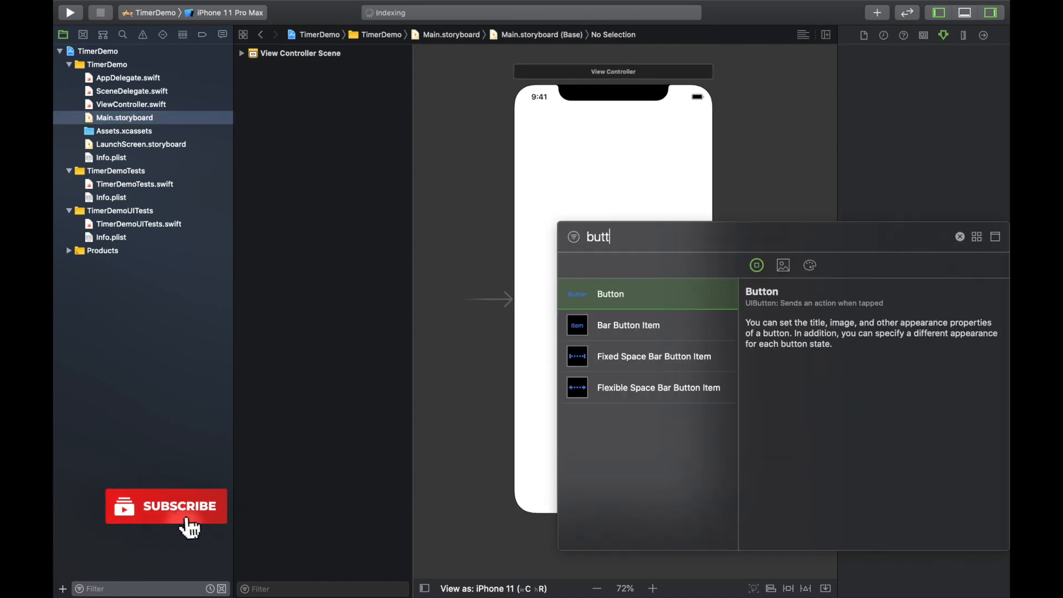
pyautogui.click(959, 236)
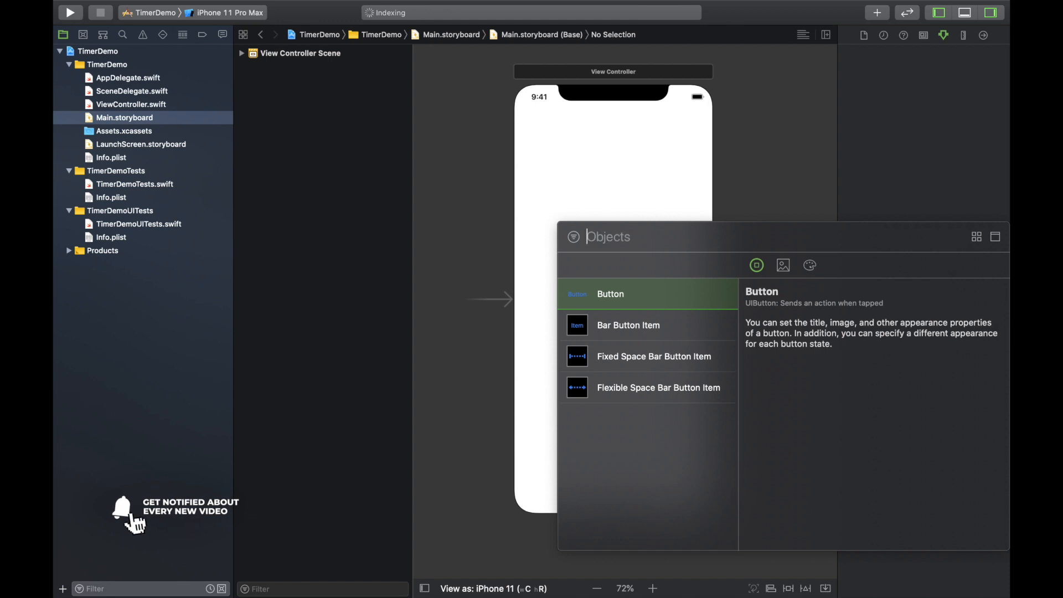
pyautogui.write('vertical')
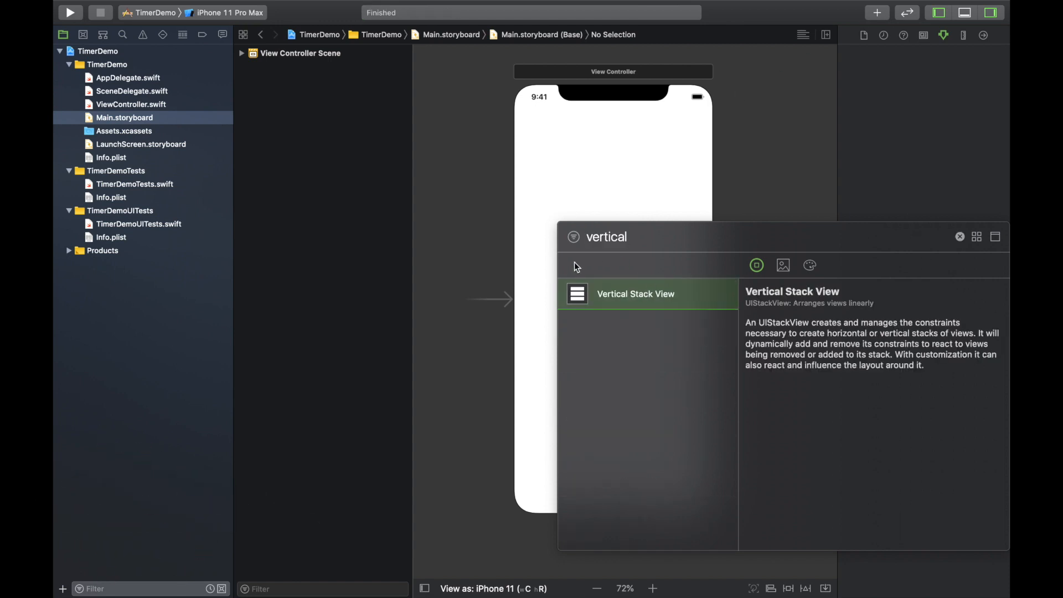
pyautogui.moveTo(636, 294); pyautogui.dragTo(613, 393)
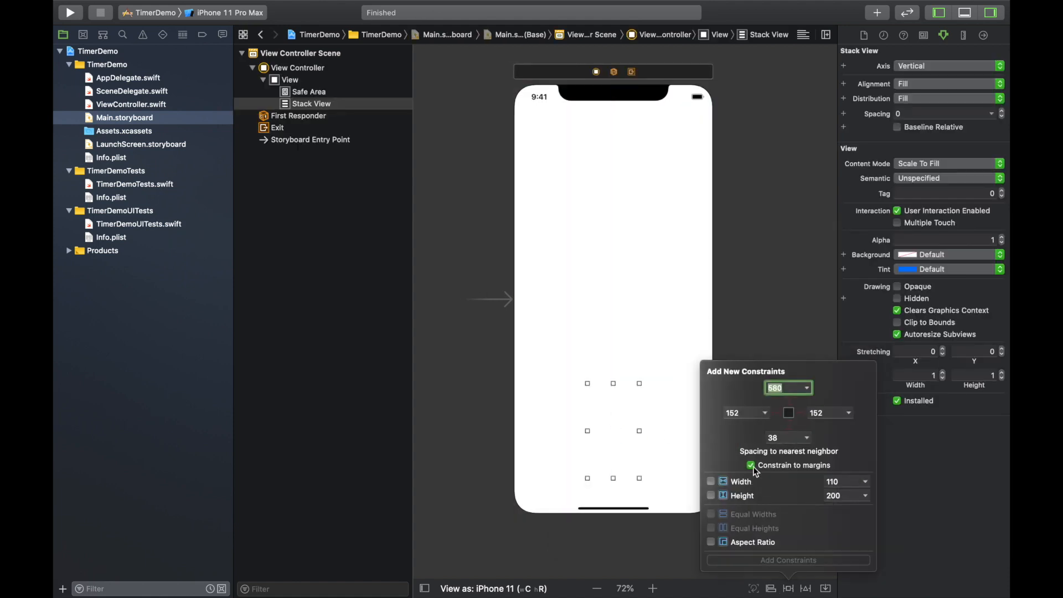
# - Pin the stack view with a leading spacing constraint of 40
pyautogui.click(739, 412)
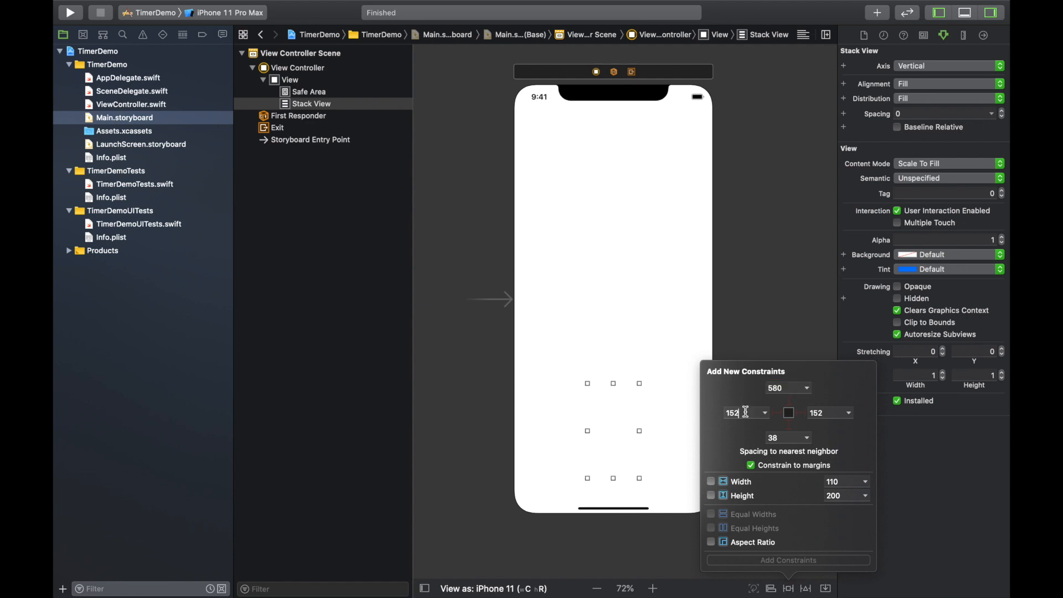
pyautogui.write('40')
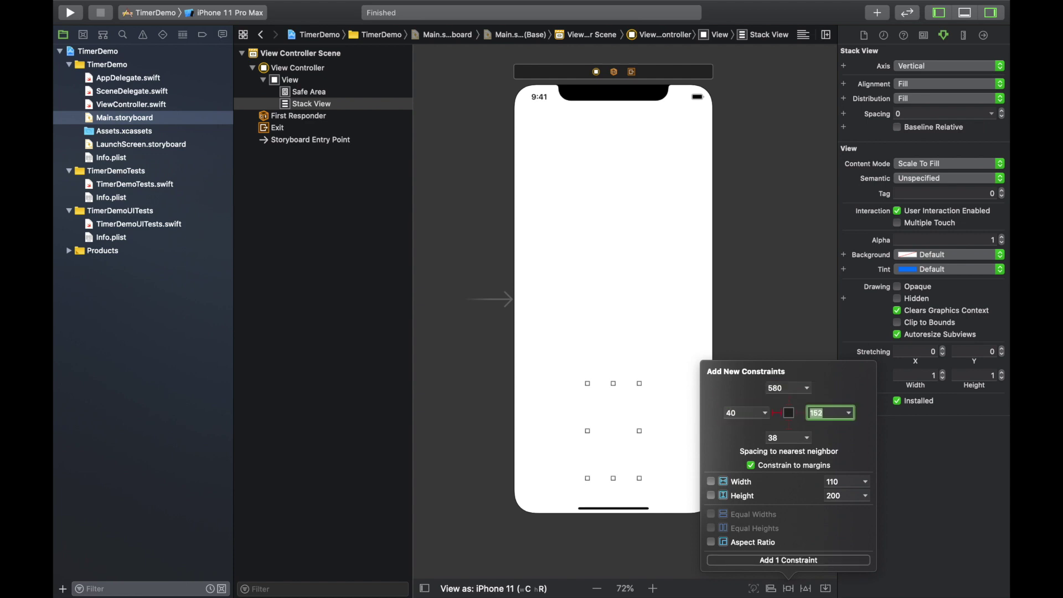
pyautogui.click(788, 561)
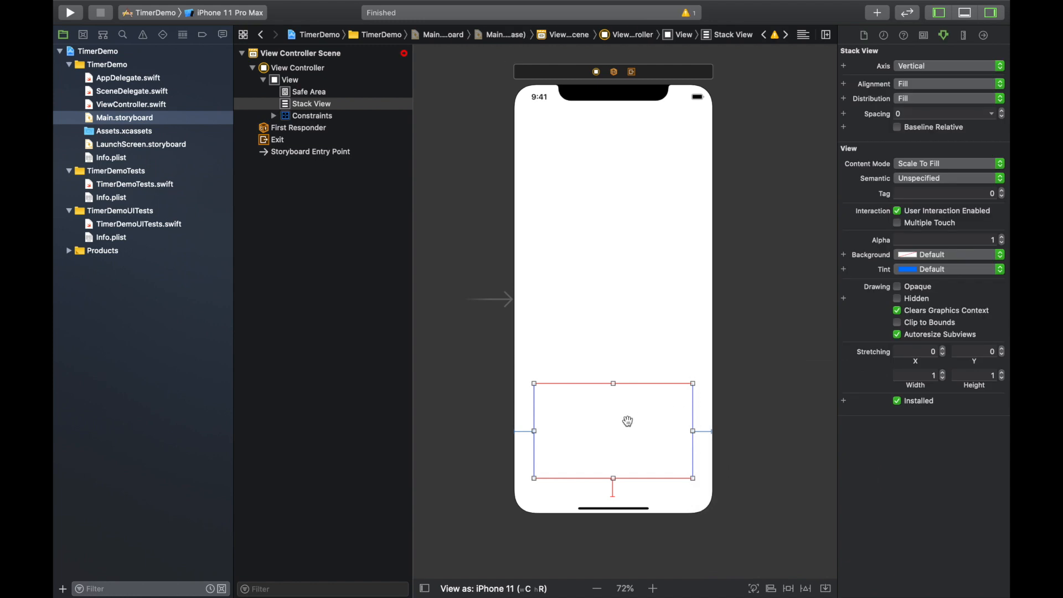
pyautogui.moveTo(905, 159)
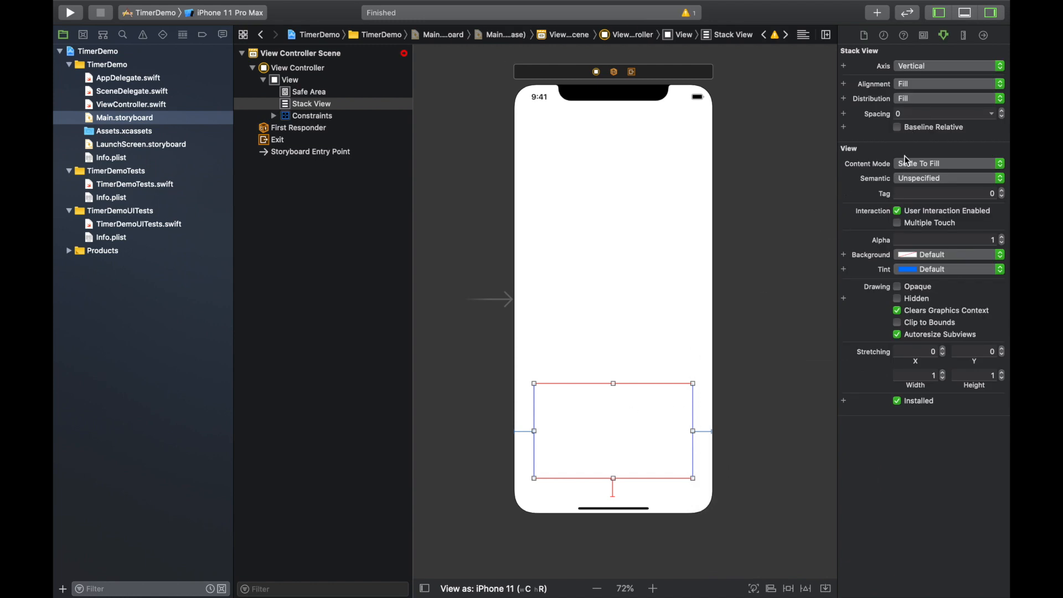
# - Set the stack view spacing to 20 and add buttons titled Start and Pause
pyautogui.click(940, 113)
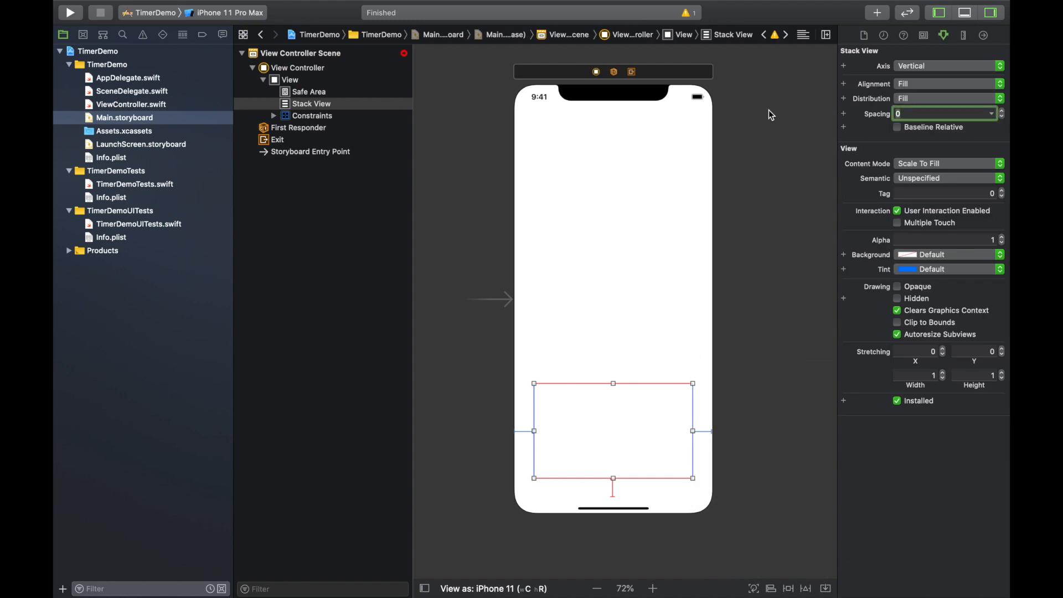
pyautogui.write('20')
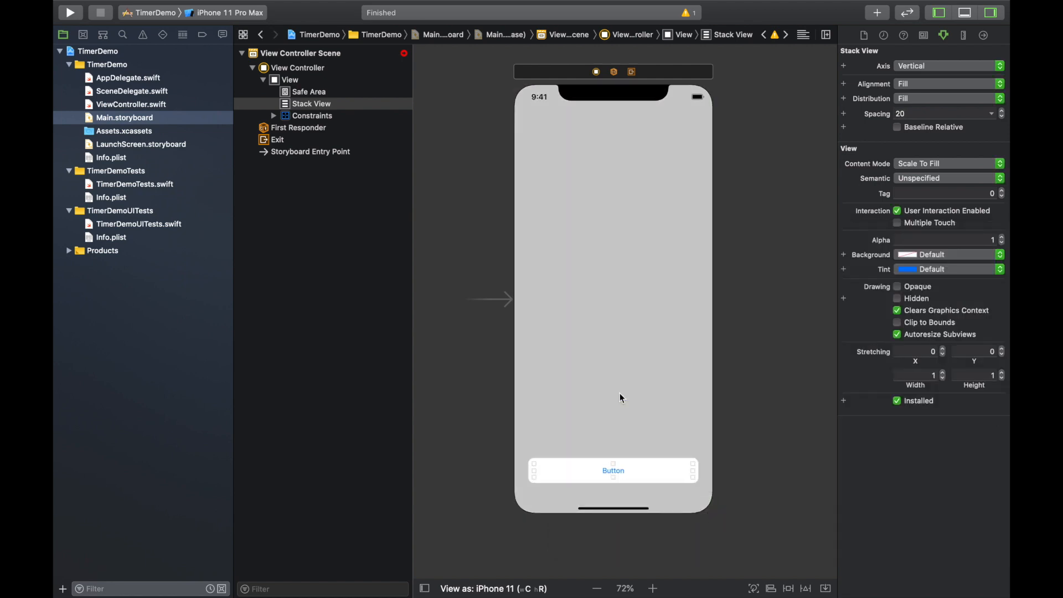
pyautogui.click(612, 471)
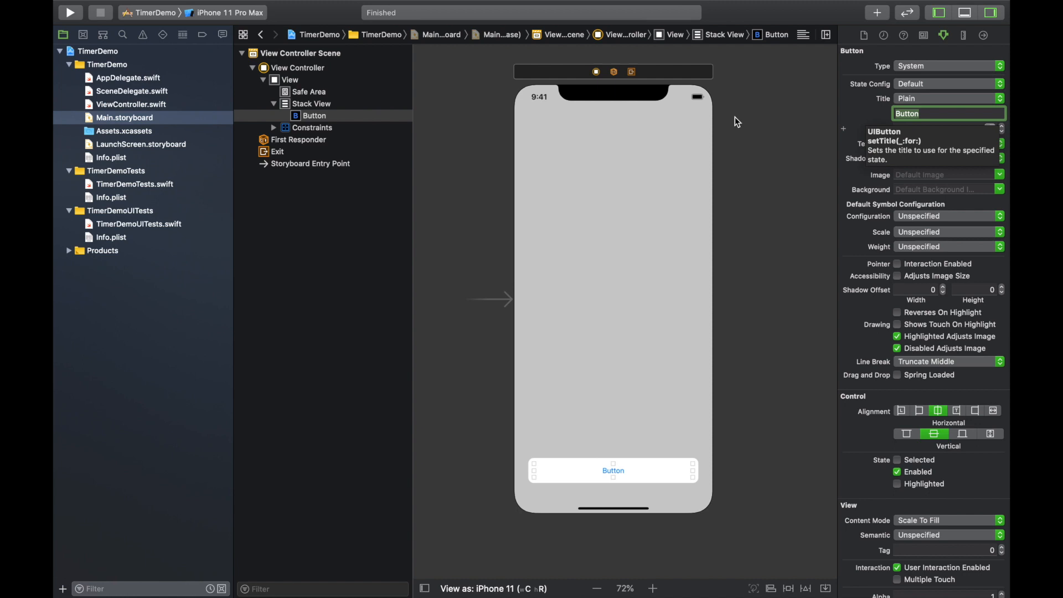
pyautogui.write('Start')
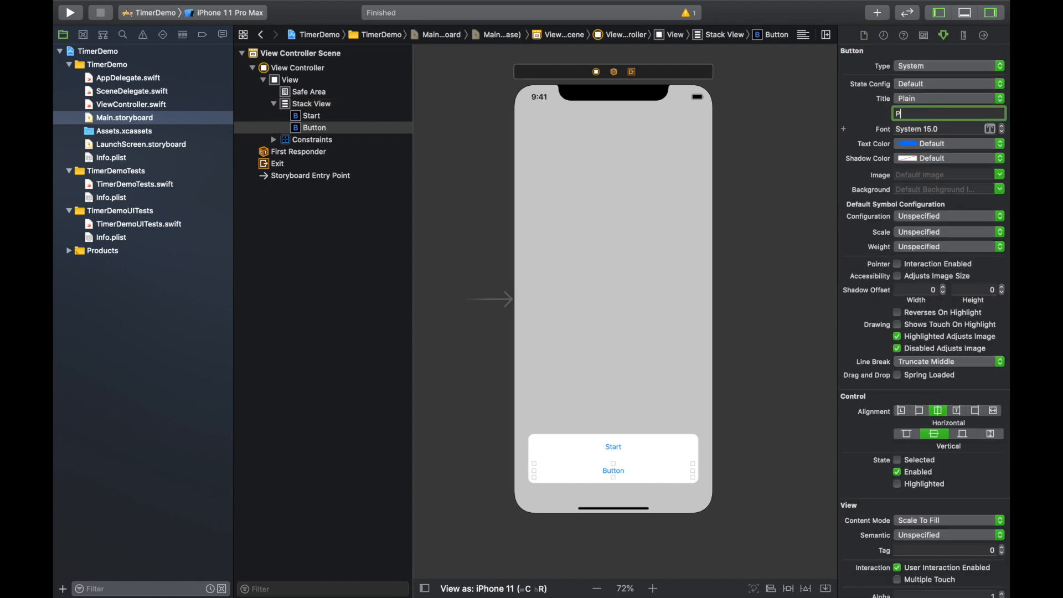
pyautogui.write('ause')
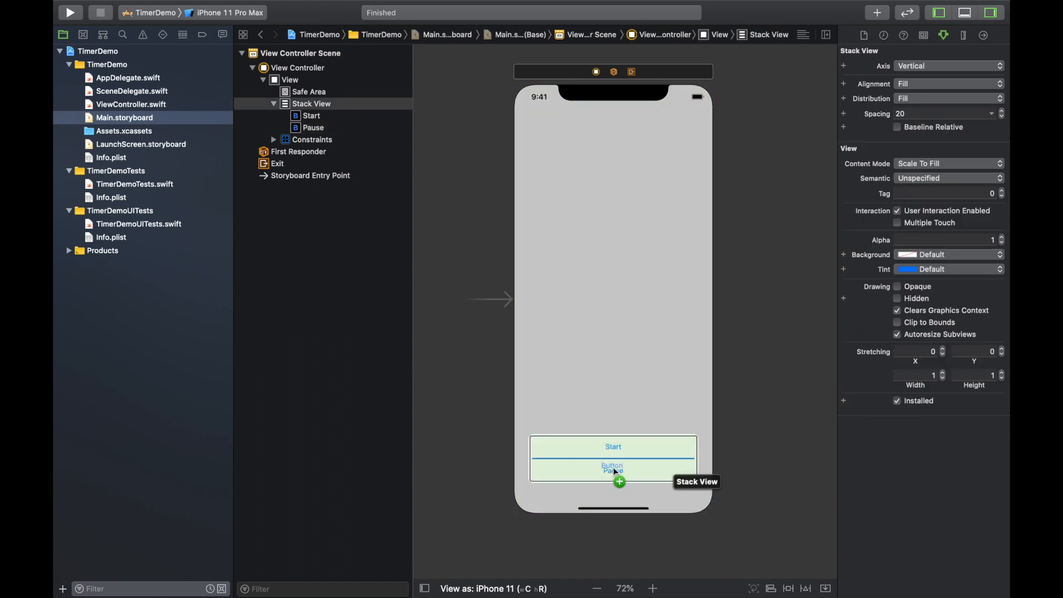
# - Add further buttons to the stack titled Reset, +5 and -5
pyautogui.moveTo(620, 482); pyautogui.dragTo(612, 457)
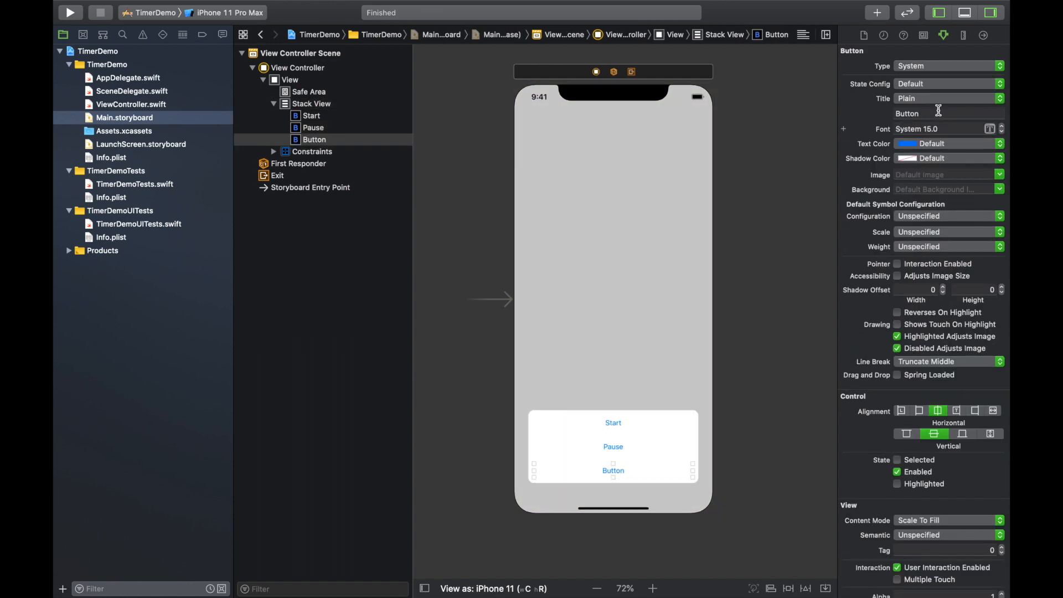
pyautogui.write('Reset')
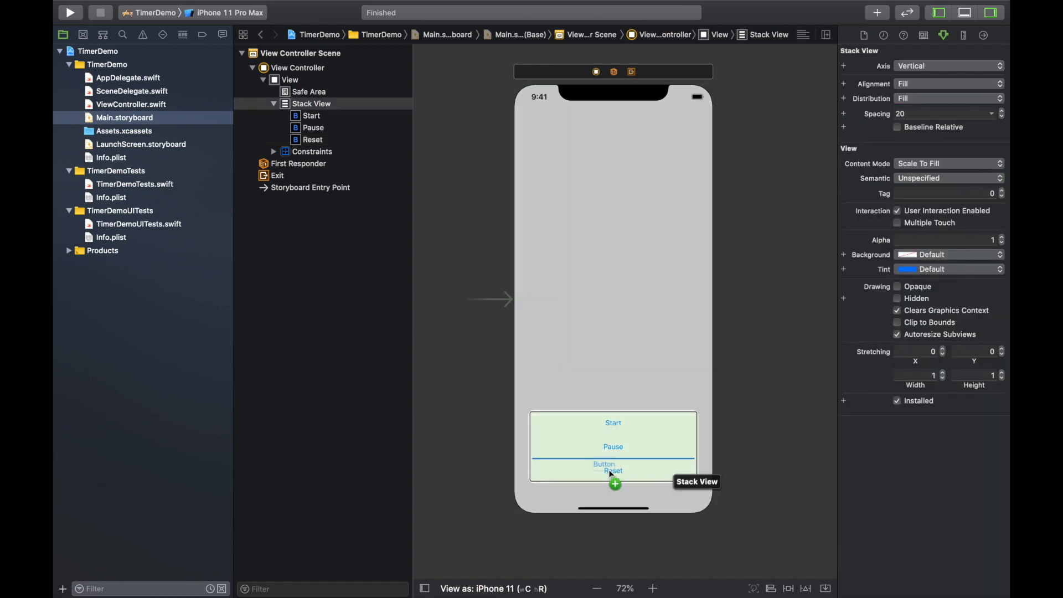
pyautogui.click(614, 480)
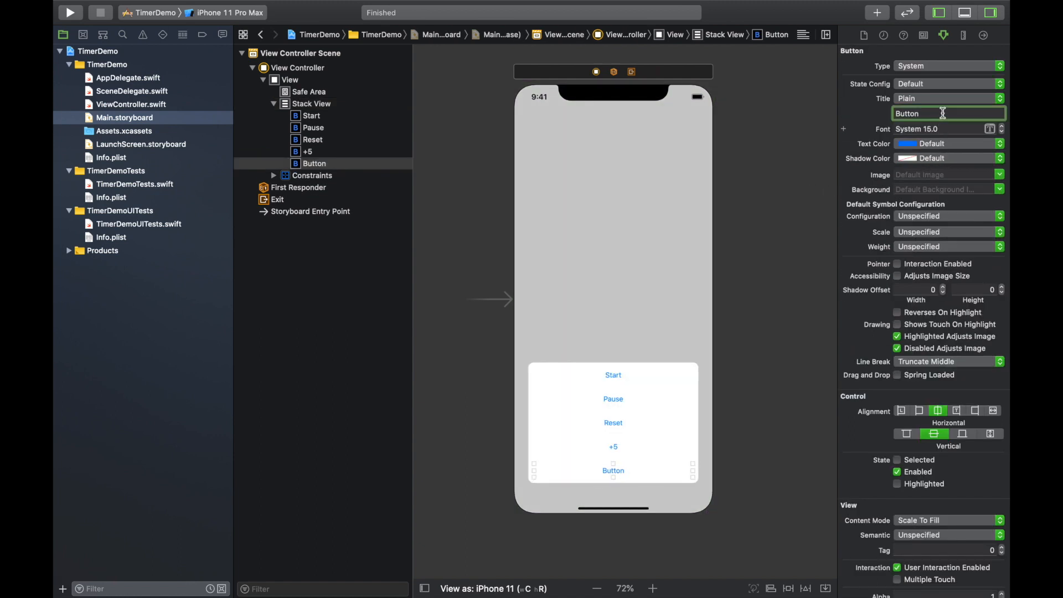
pyautogui.write('-5')
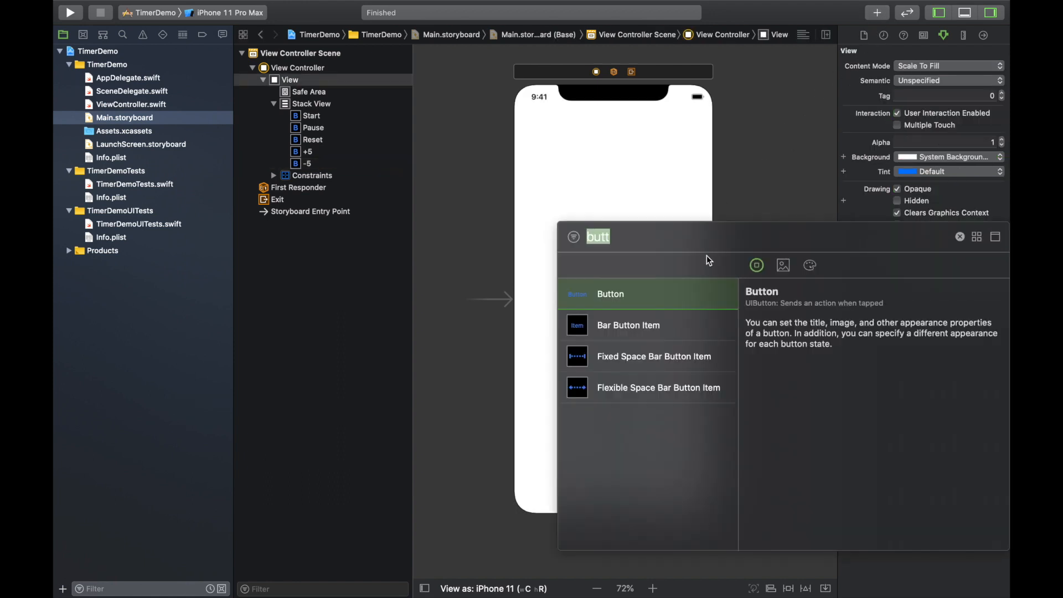
# - Add a label above the buttons with font size 50 and centred text
pyautogui.write('label')
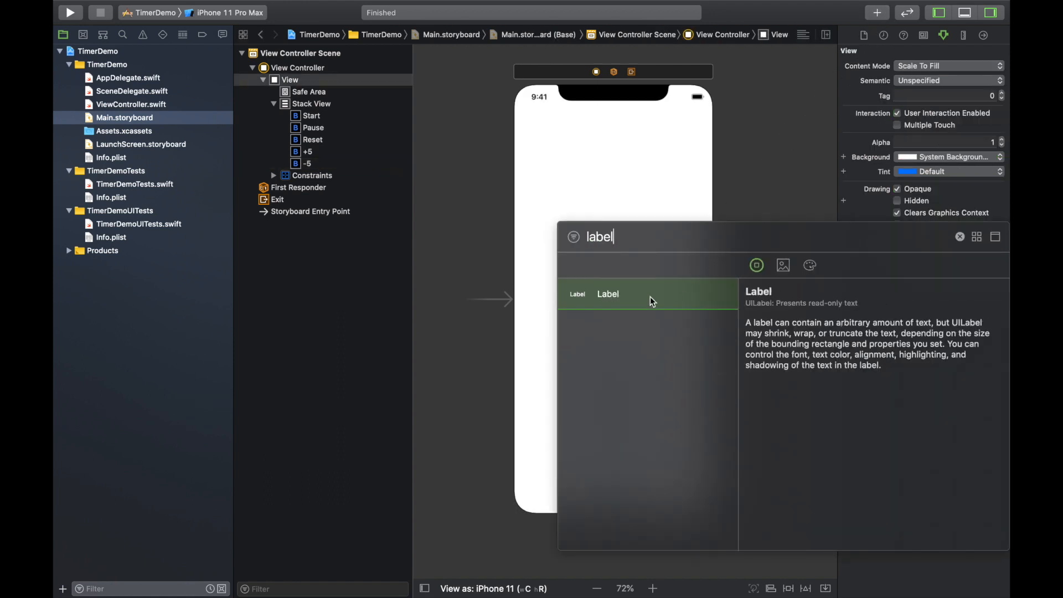
pyautogui.moveTo(608, 294); pyautogui.dragTo(612, 263)
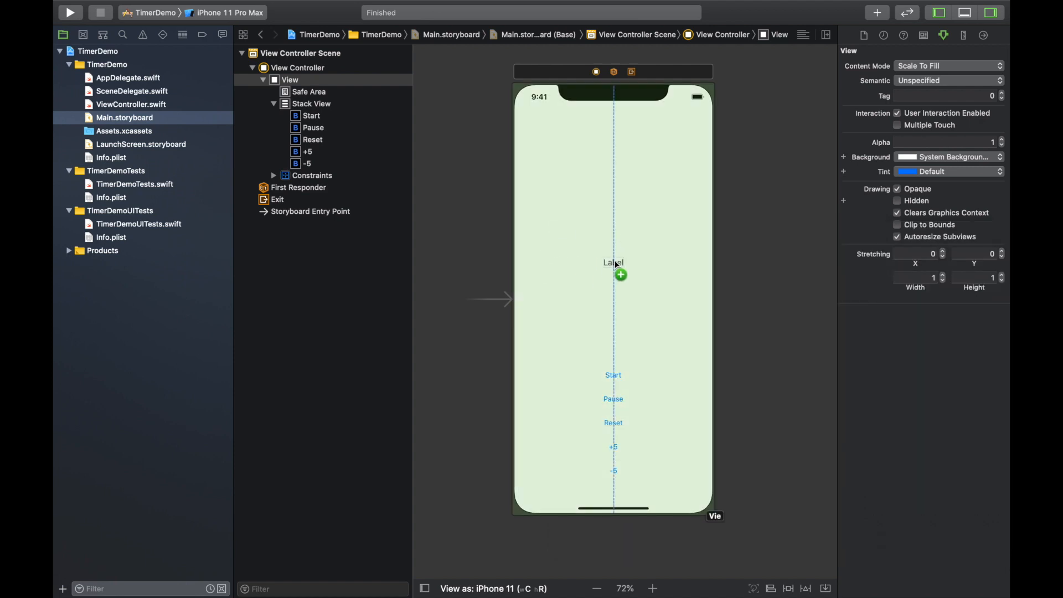
pyautogui.click(614, 263)
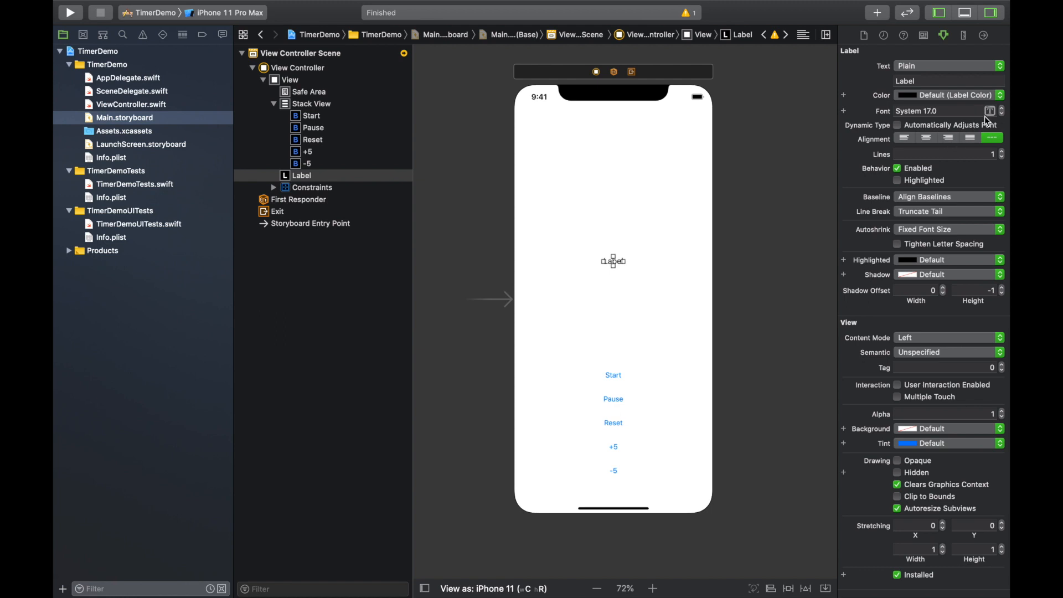
pyautogui.click(995, 110)
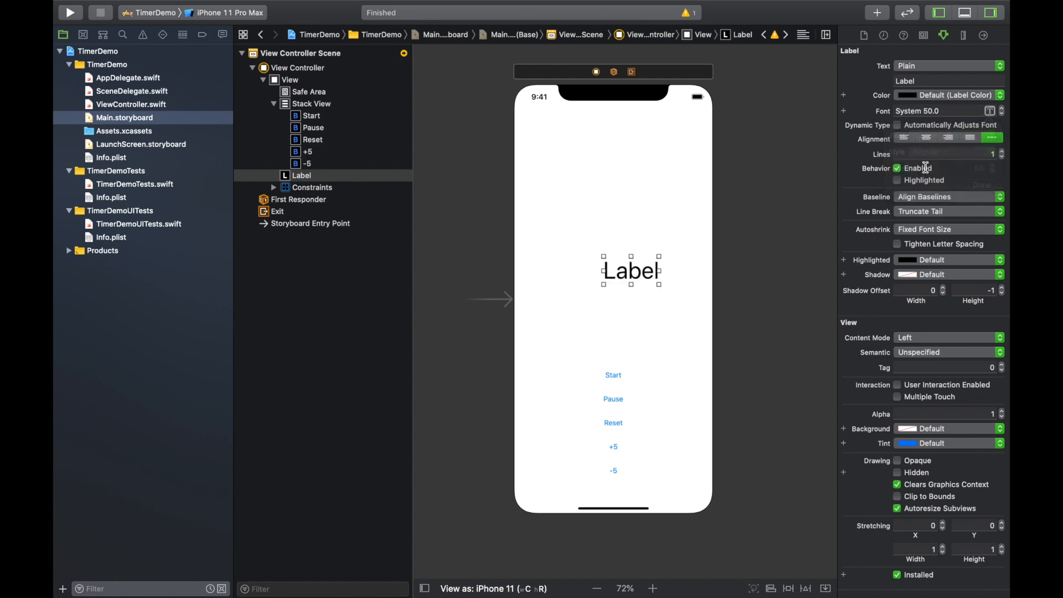
pyautogui.click(926, 138)
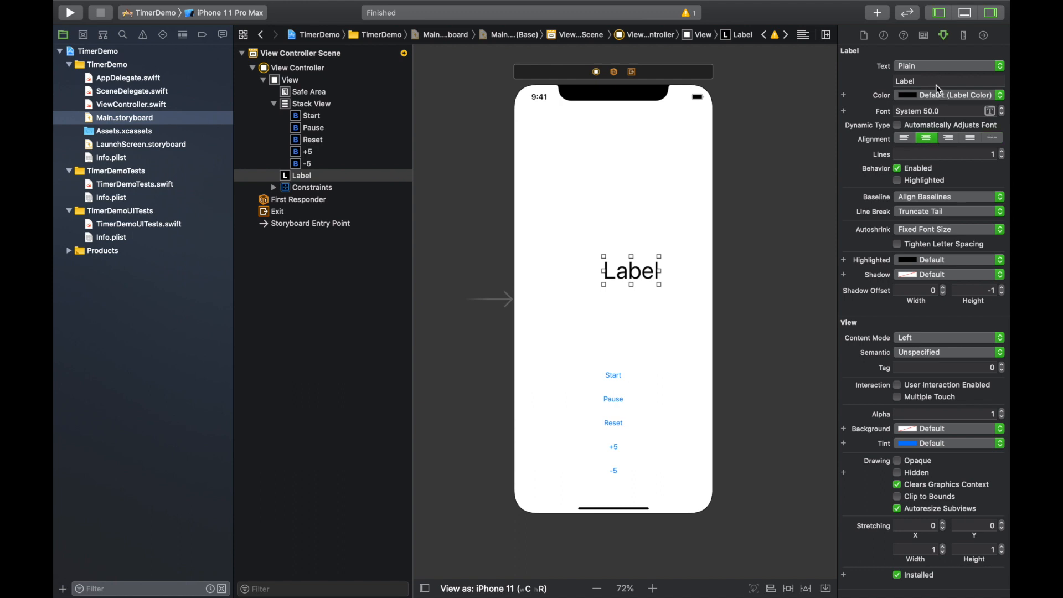
# - Set the label text to 1:00 and constrain it Horizontally in Container
pyautogui.click(949, 80)
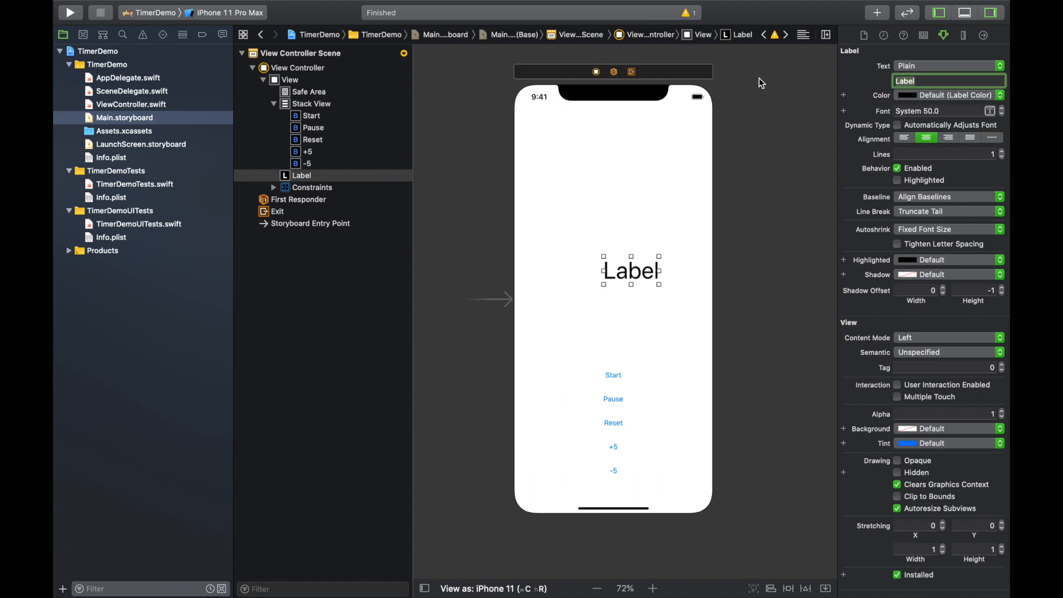
pyautogui.write('1:00')
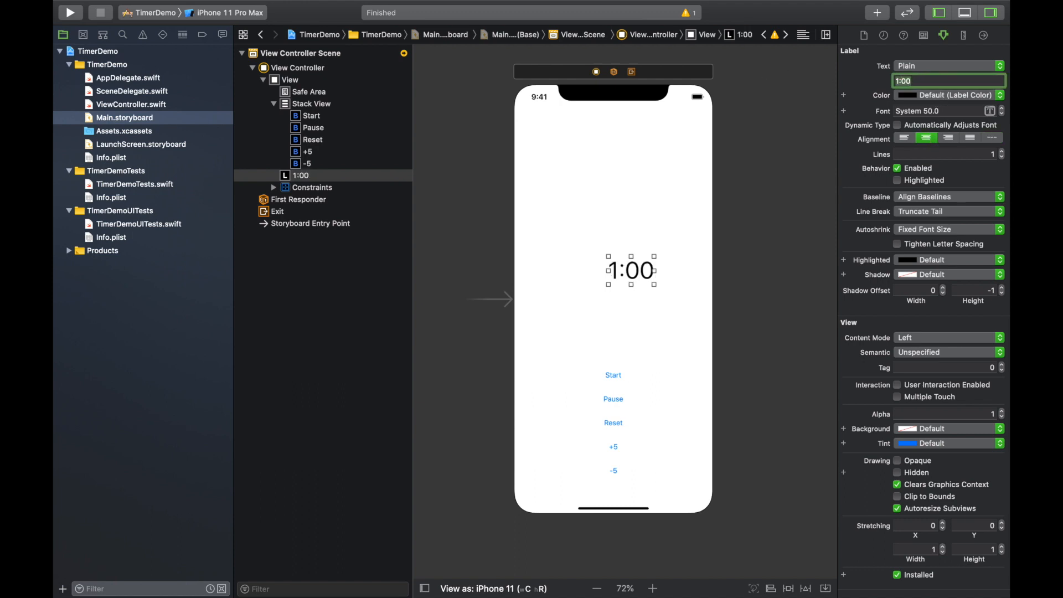
pyautogui.click(290, 79)
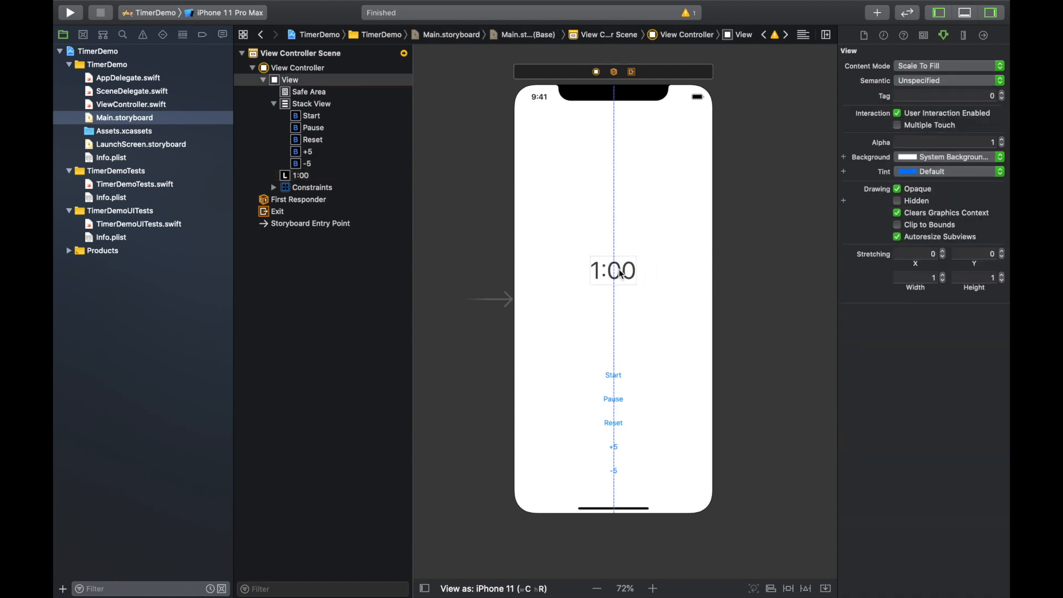
pyautogui.click(614, 271)
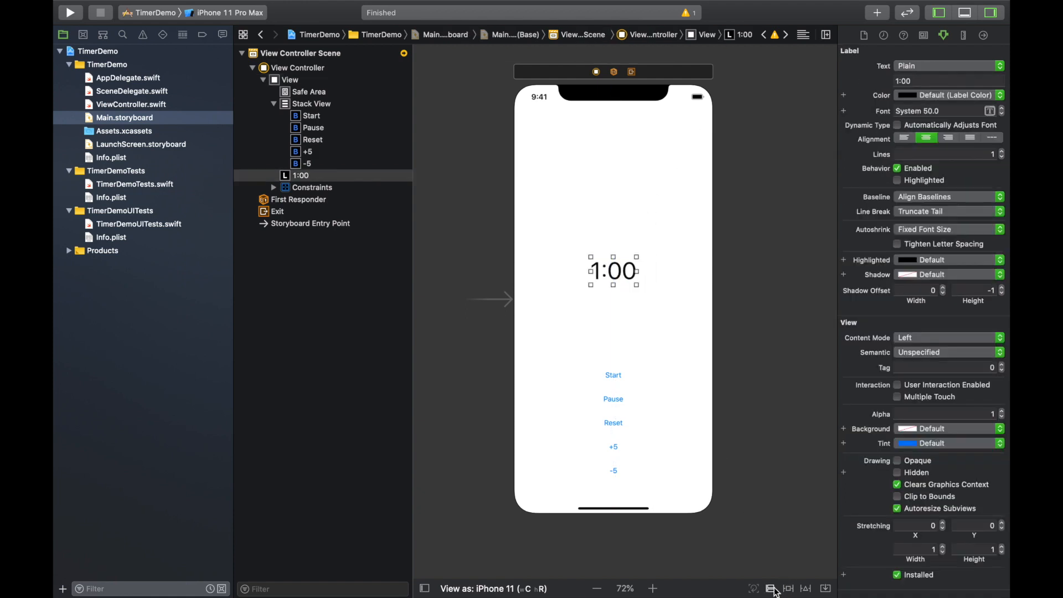
pyautogui.click(773, 589)
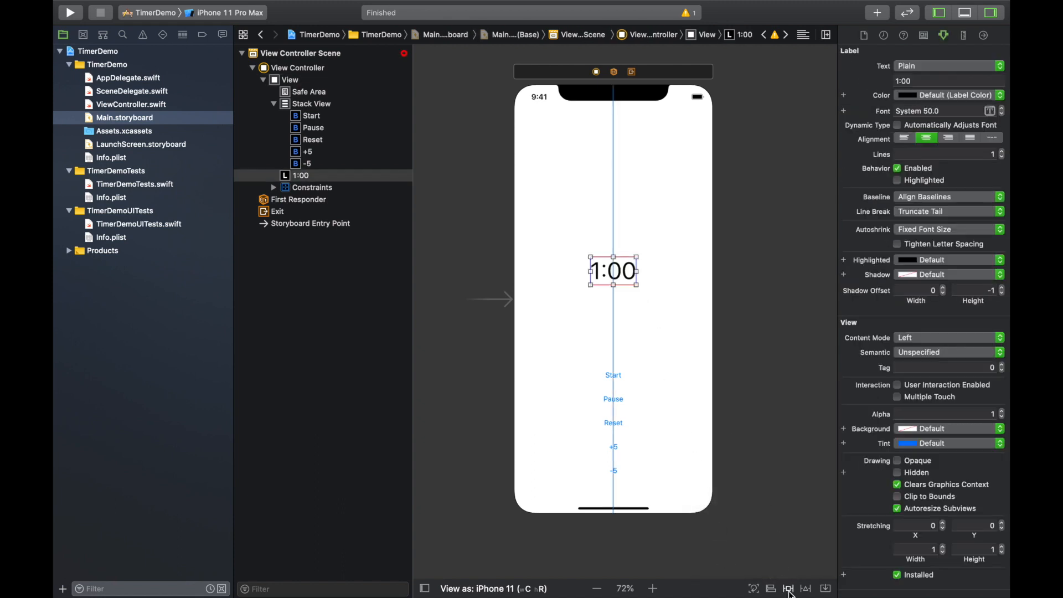
pyautogui.click(789, 589)
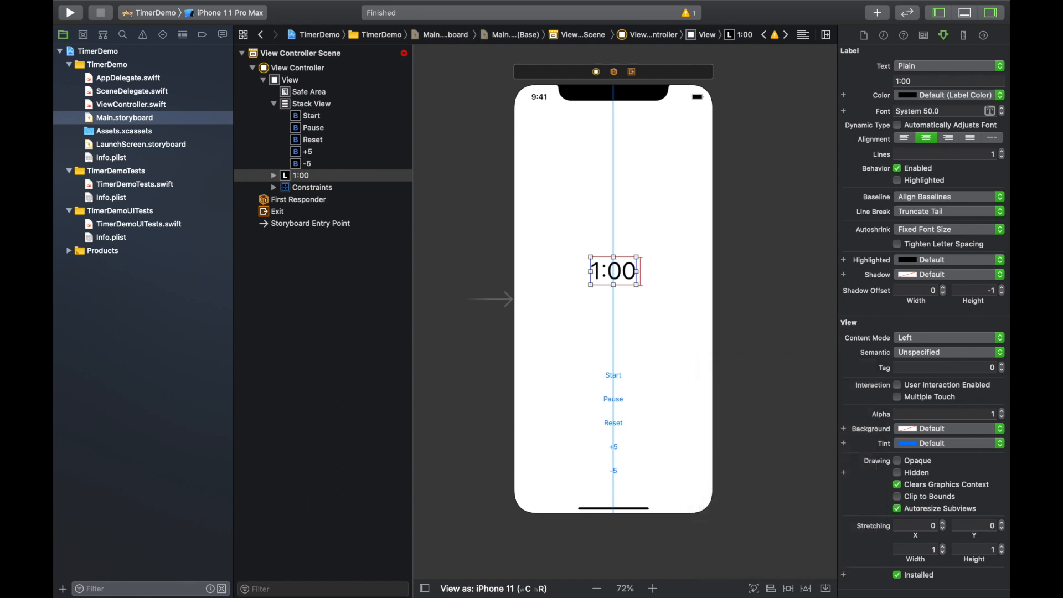
pyautogui.moveTo(807, 134)
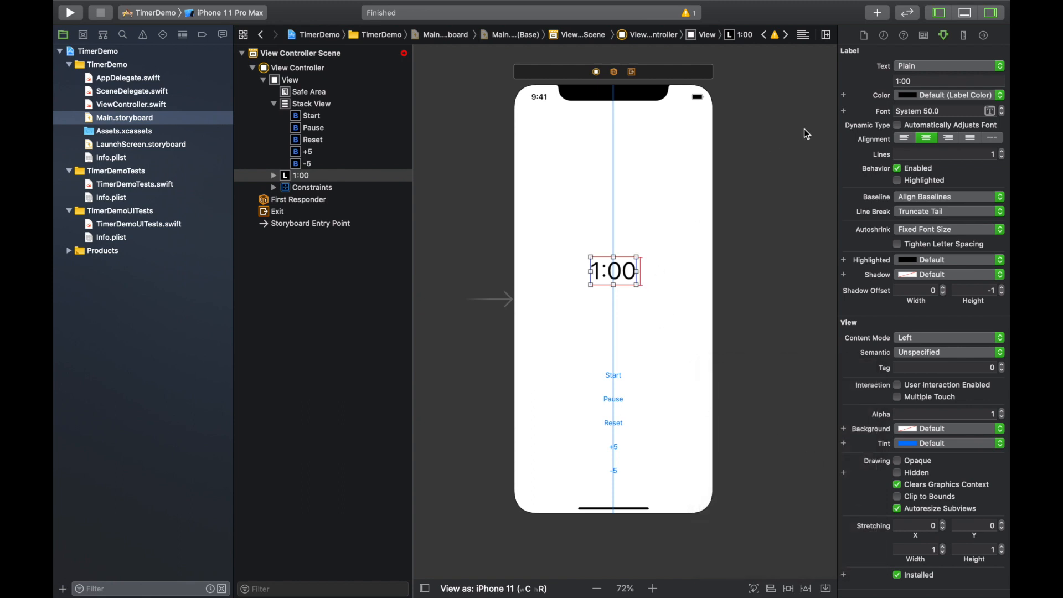
pyautogui.click(964, 35)
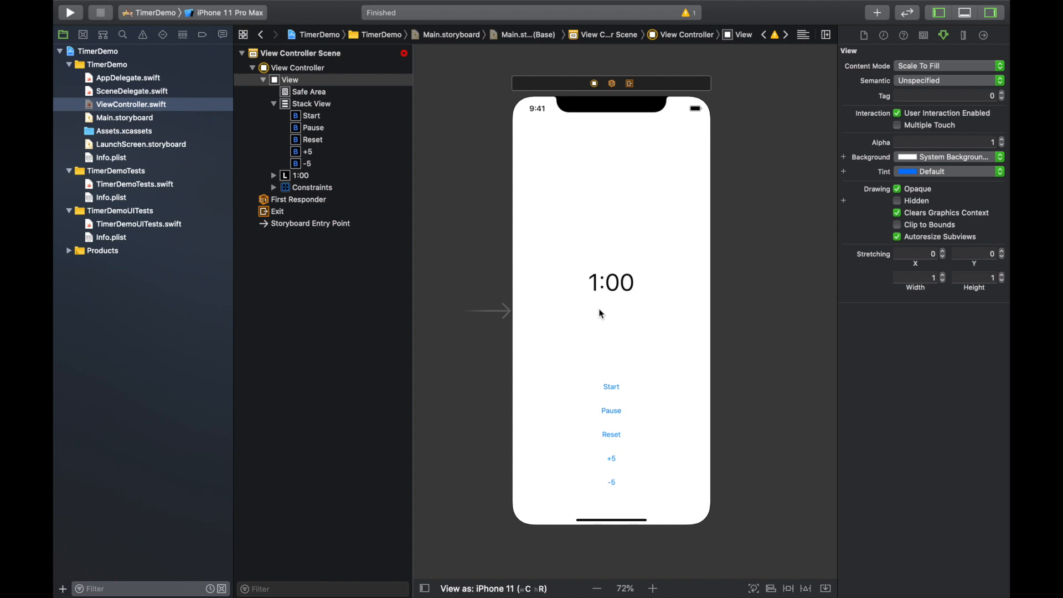
pyautogui.moveTo(650, 289)
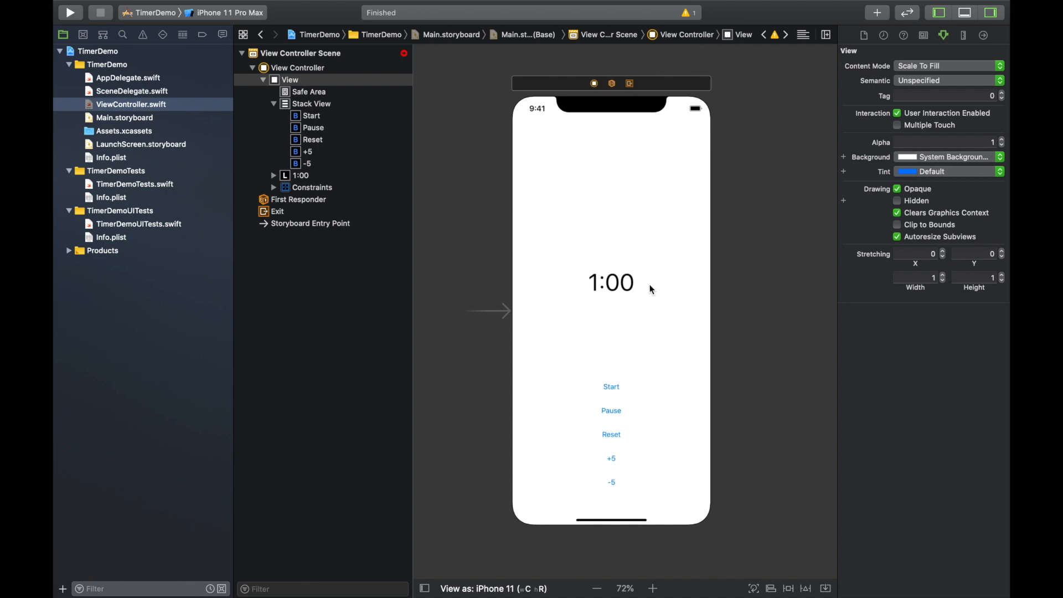
pyautogui.moveTo(256, 162)
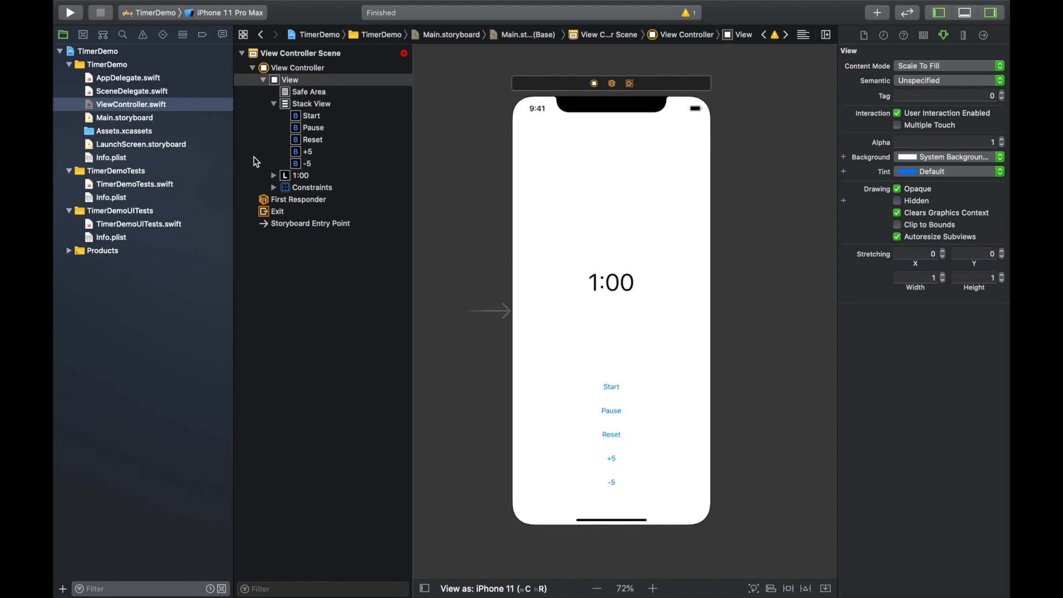
pyautogui.moveTo(106, 95)
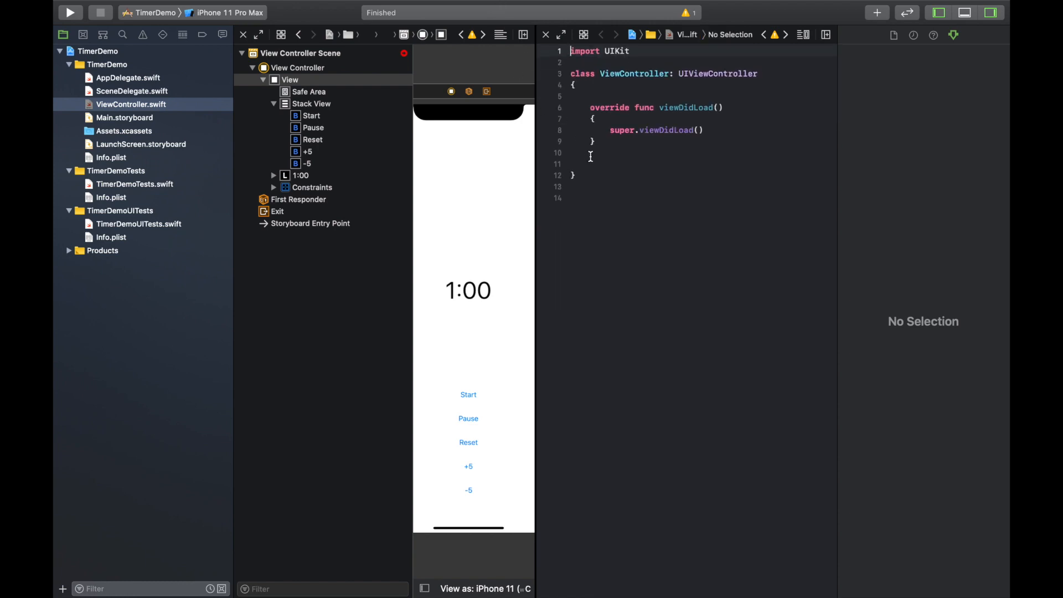
# - Create outlets timerLabel, startButton, pauseButton and resetButton in ViewController.swift
pyautogui.click(469, 290)
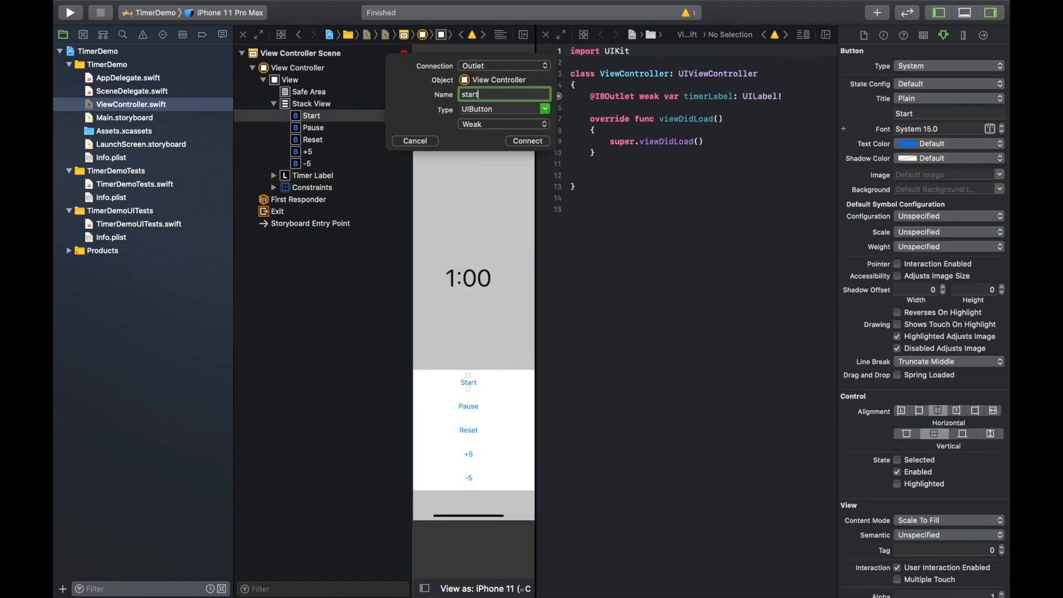
pyautogui.click(527, 140)
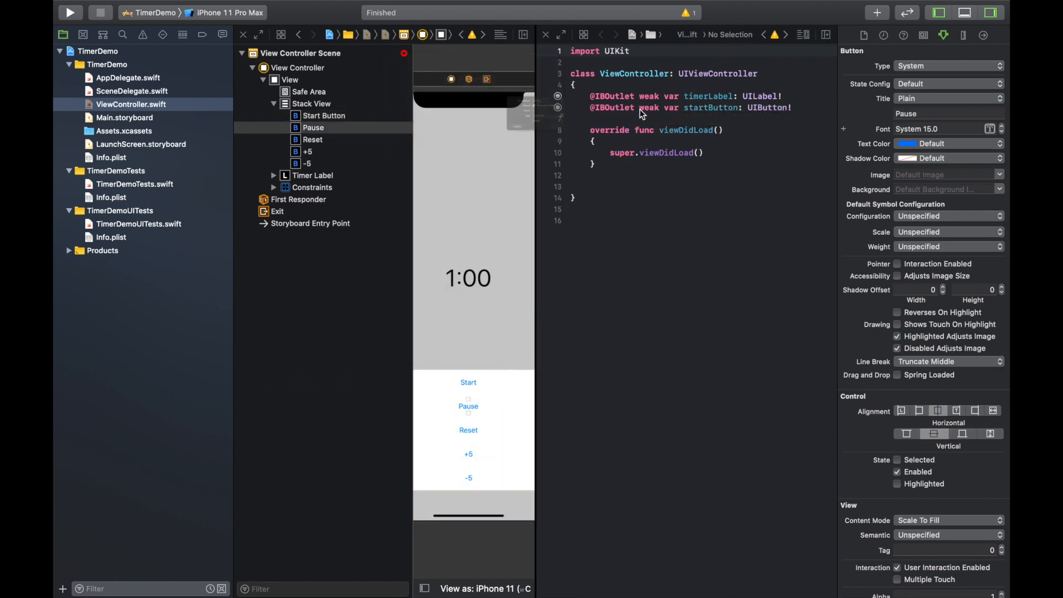
pyautogui.write('pauseBUtt')
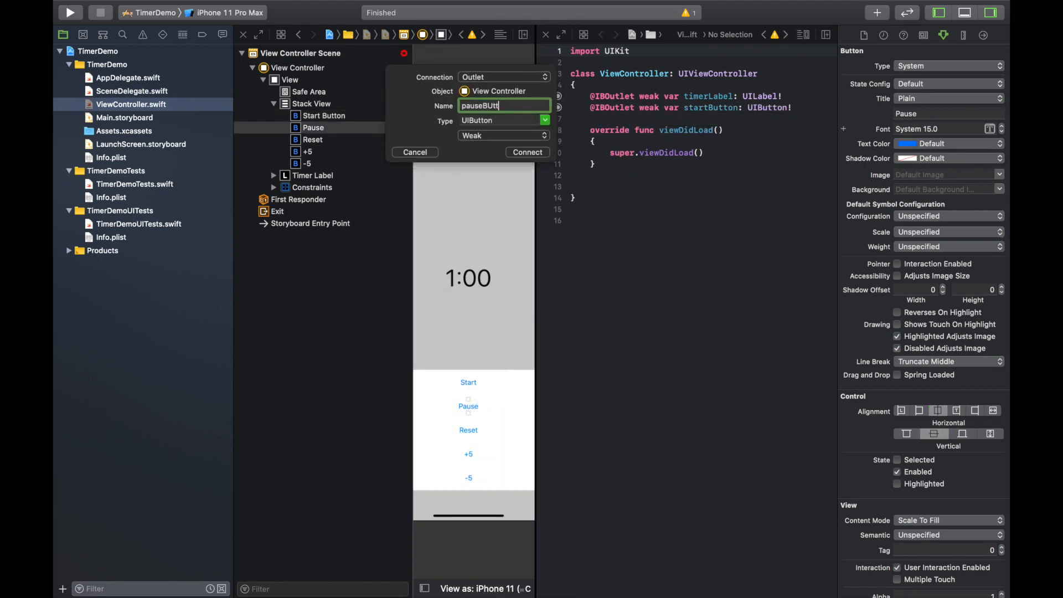
pyautogui.click(527, 152)
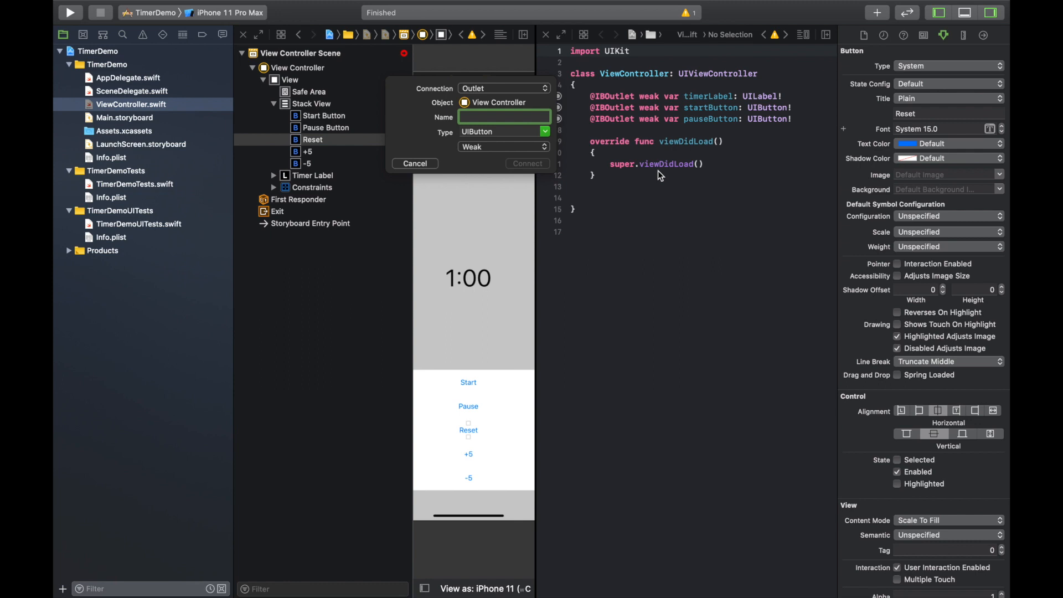
pyautogui.write('resetButton')
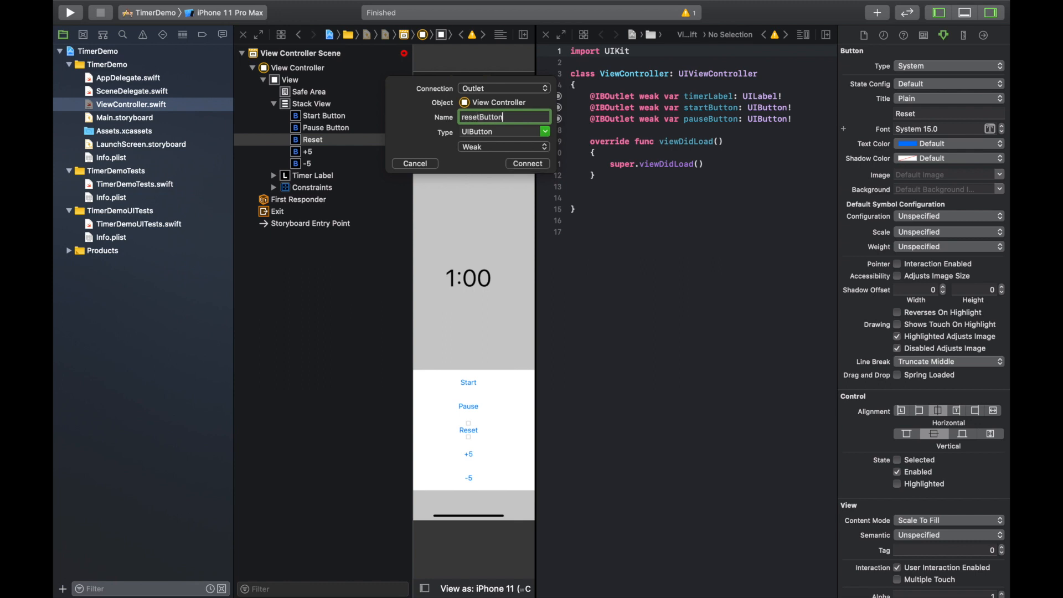
pyautogui.click(528, 164)
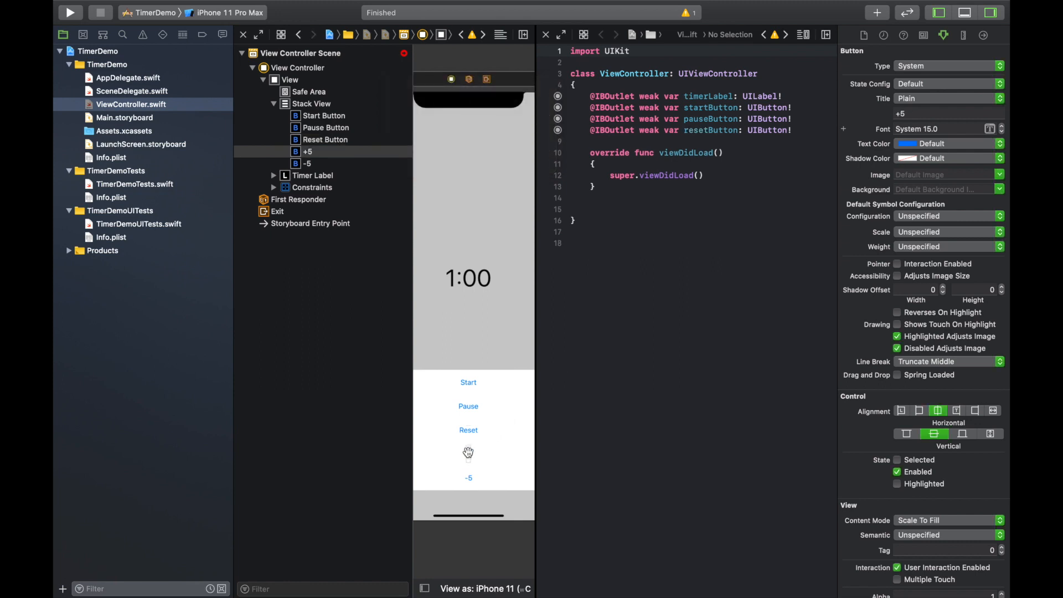
# - Create addSeconds and minusSeconds outlets for the +5 and -5 buttons
pyautogui.moveTo(469, 453); pyautogui.dragTo(648, 138)
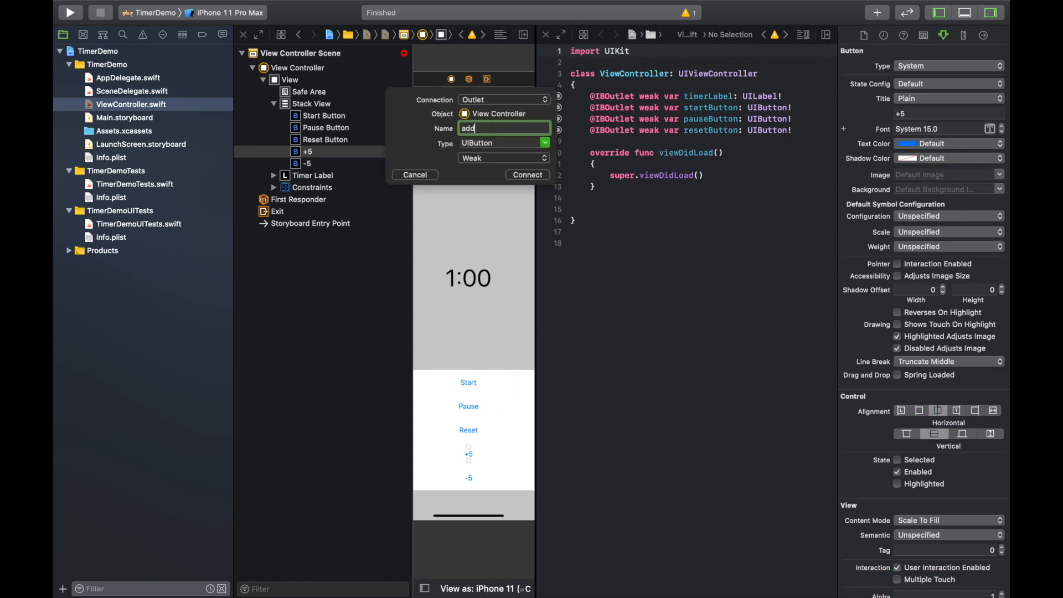
pyautogui.click(527, 175)
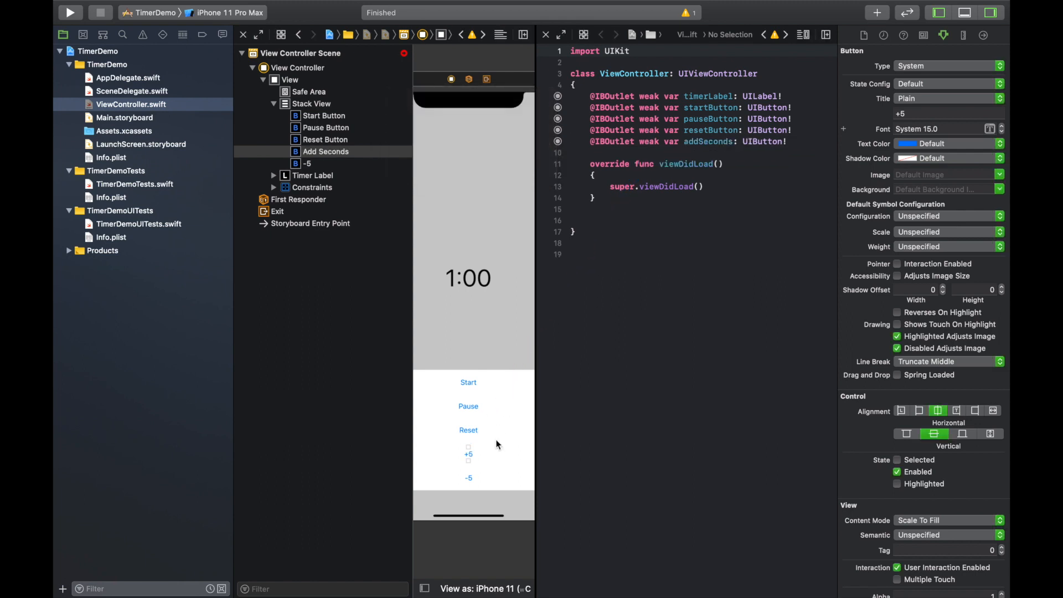
pyautogui.moveTo(469, 477); pyautogui.dragTo(635, 150)
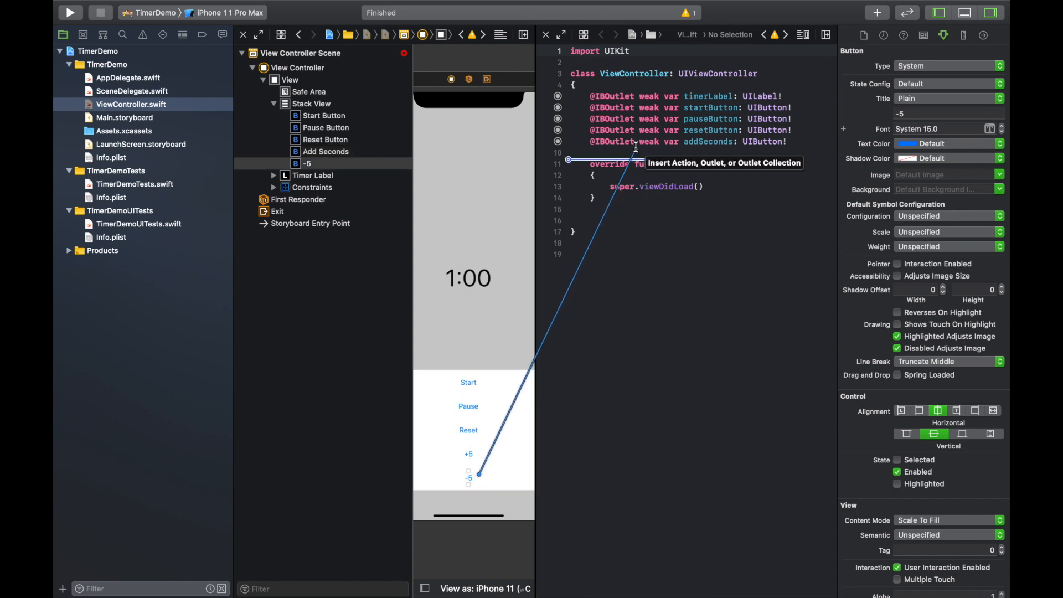
pyautogui.write('min')
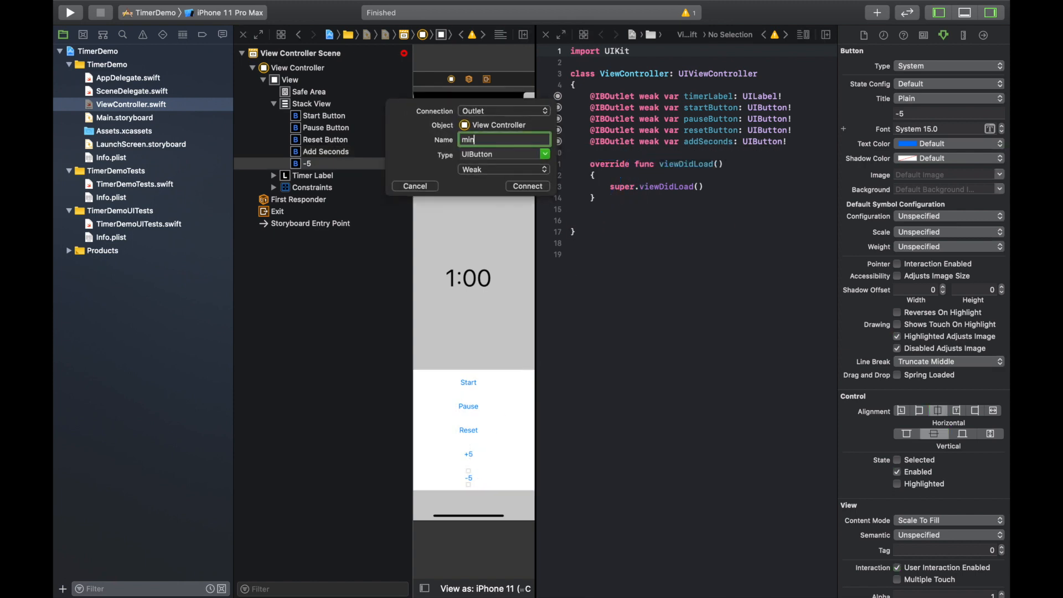
pyautogui.write('usSeco')
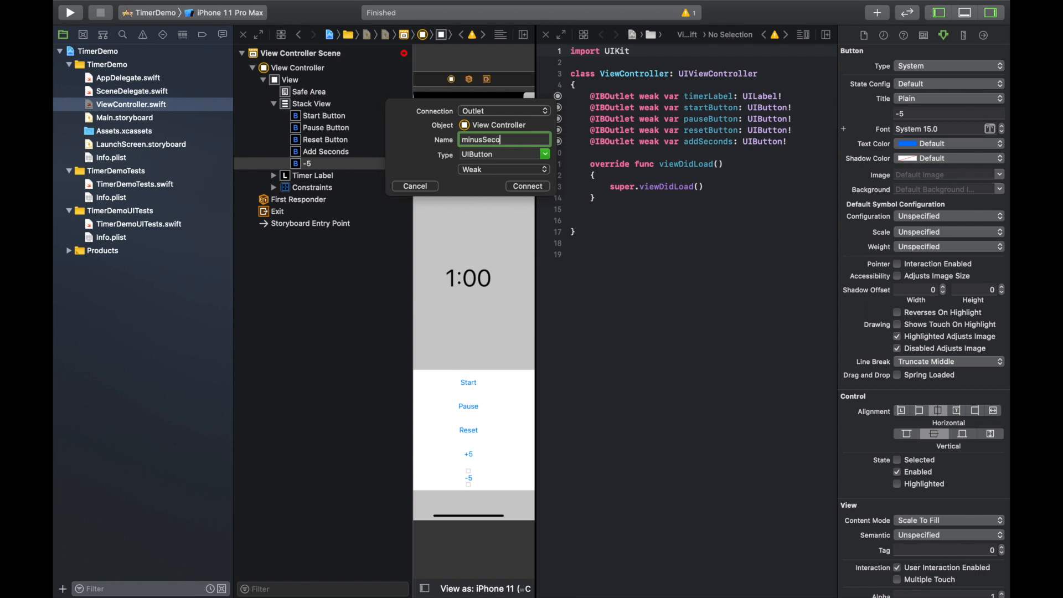
pyautogui.click(528, 186)
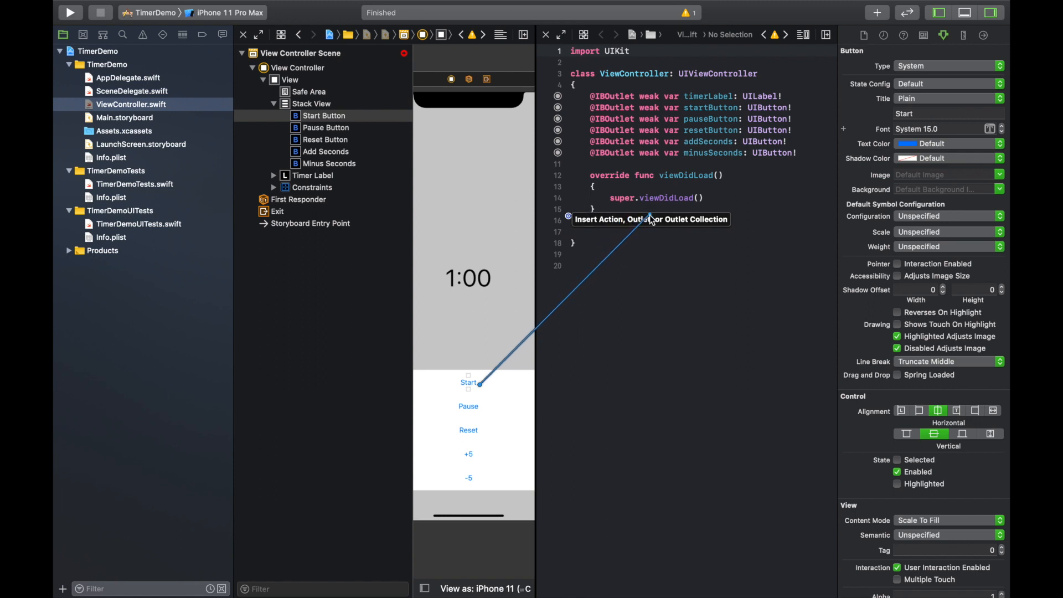
# - Create startButton, pauseButton and resetButton actions in ViewController.swift
pyautogui.write('startButton(_ sender: Any) {')
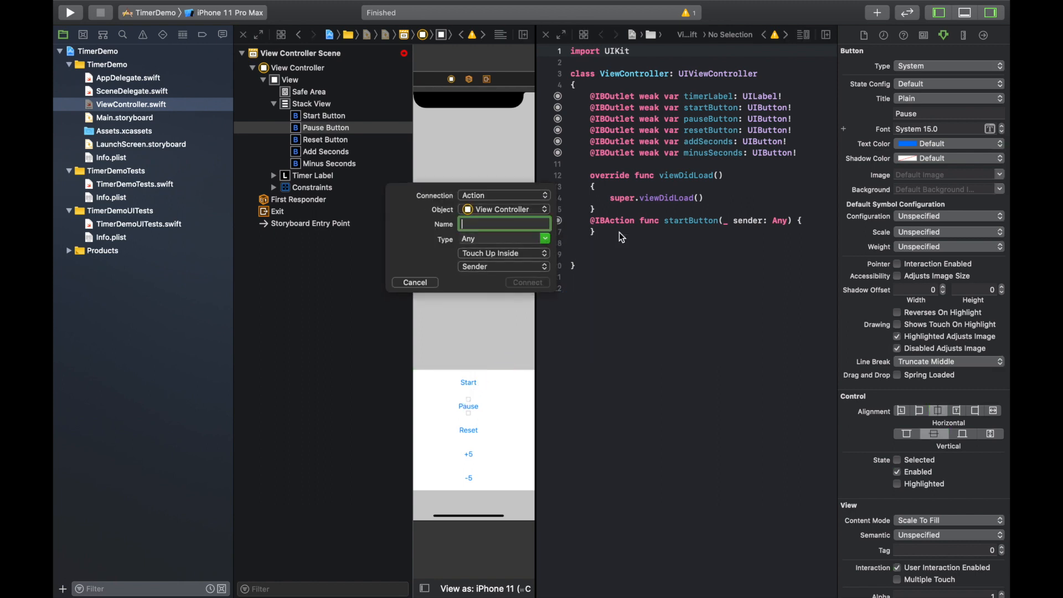
pyautogui.write('pau')
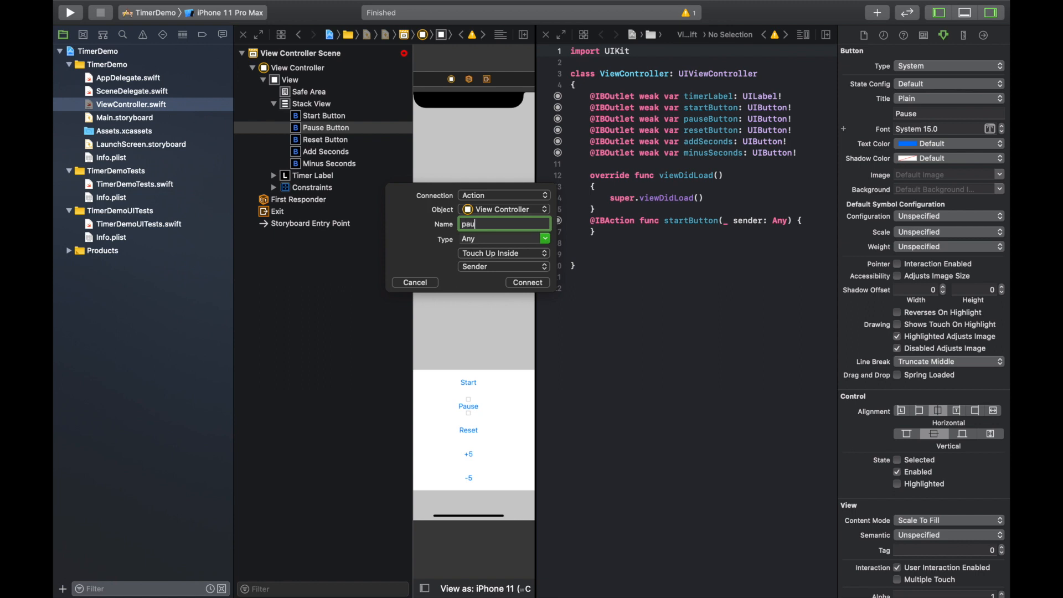
pyautogui.click(528, 282)
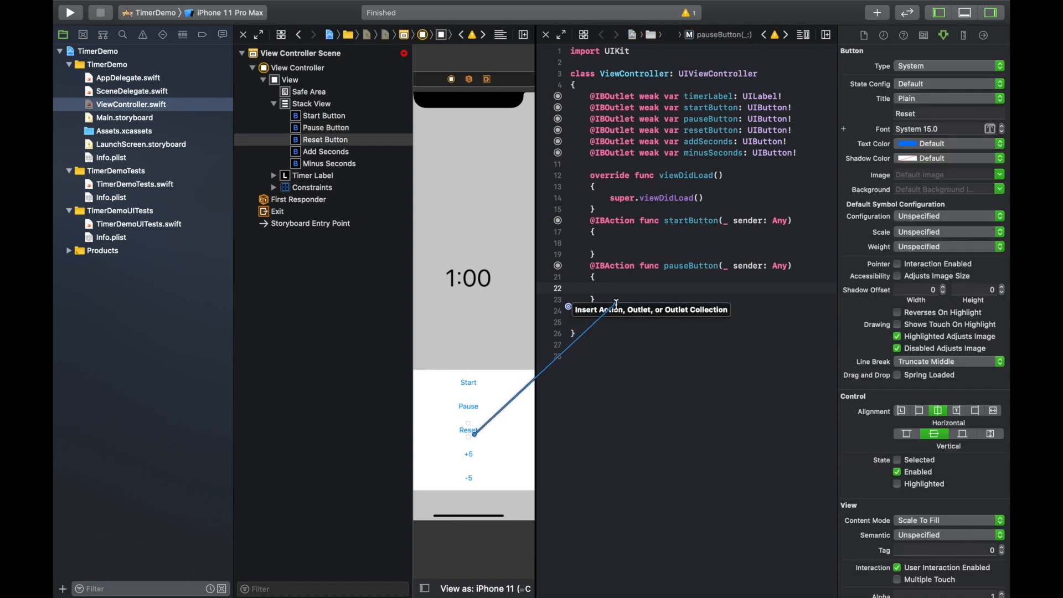
pyautogui.moveTo(468, 430); pyautogui.dragTo(616, 304)
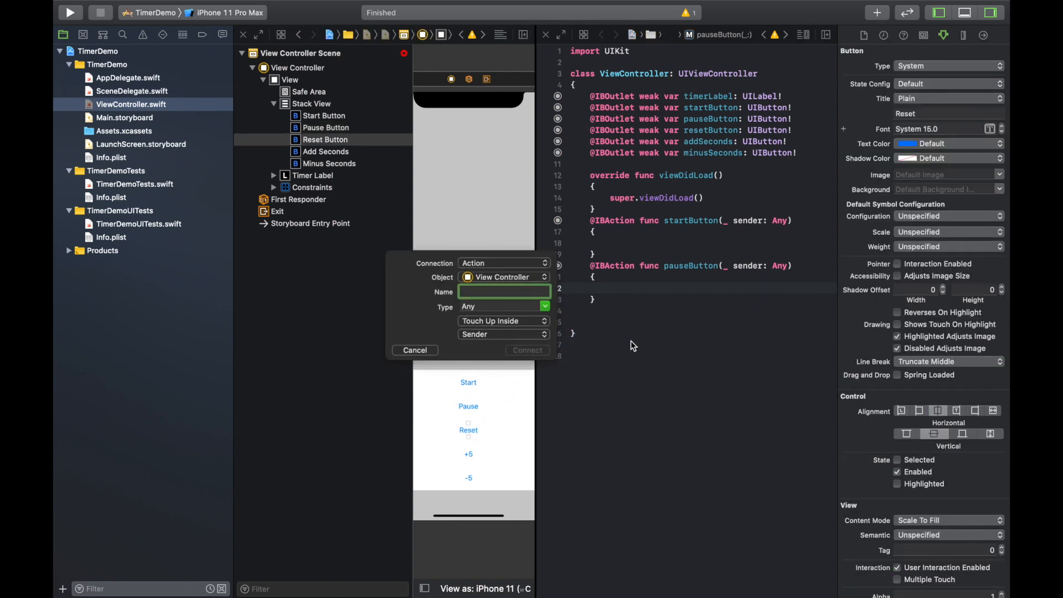
pyautogui.write('res')
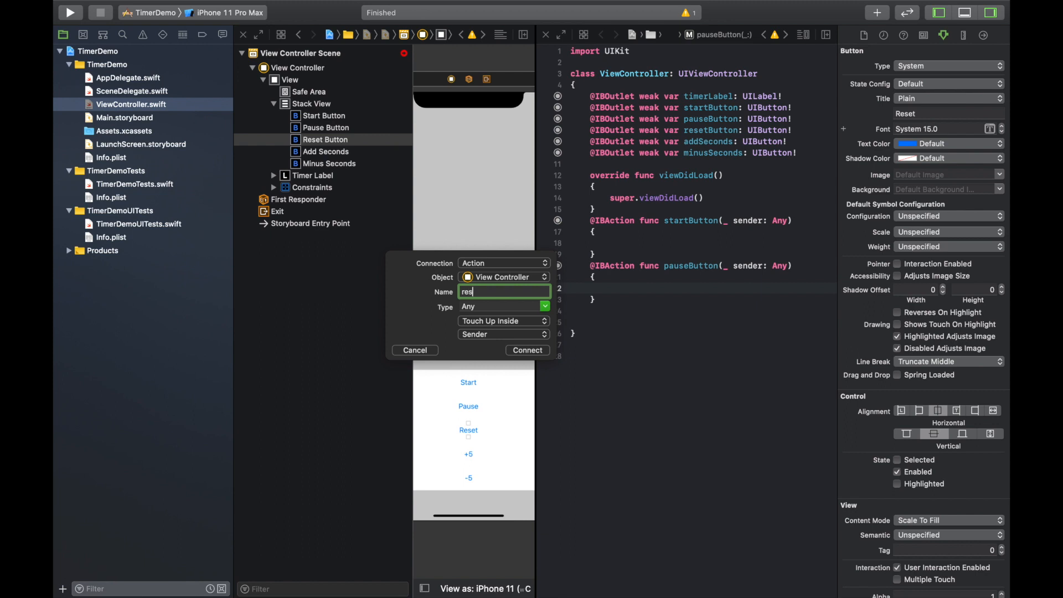
pyautogui.click(527, 350)
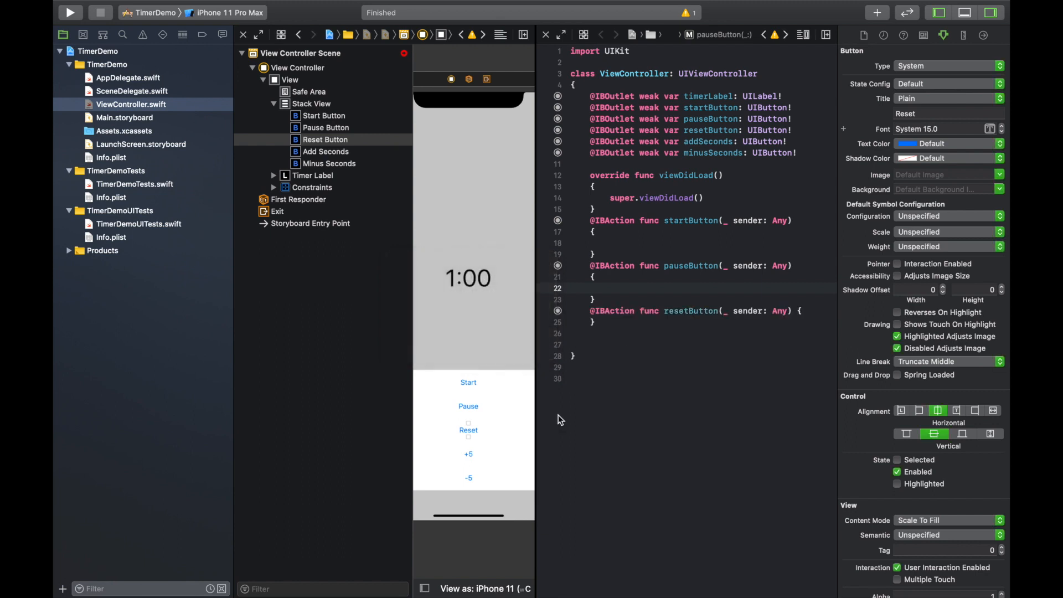
# - Create addSeconds and minusSeconds actions for the +5 and -5 buttons
pyautogui.moveTo(469, 454); pyautogui.dragTo(586, 353)
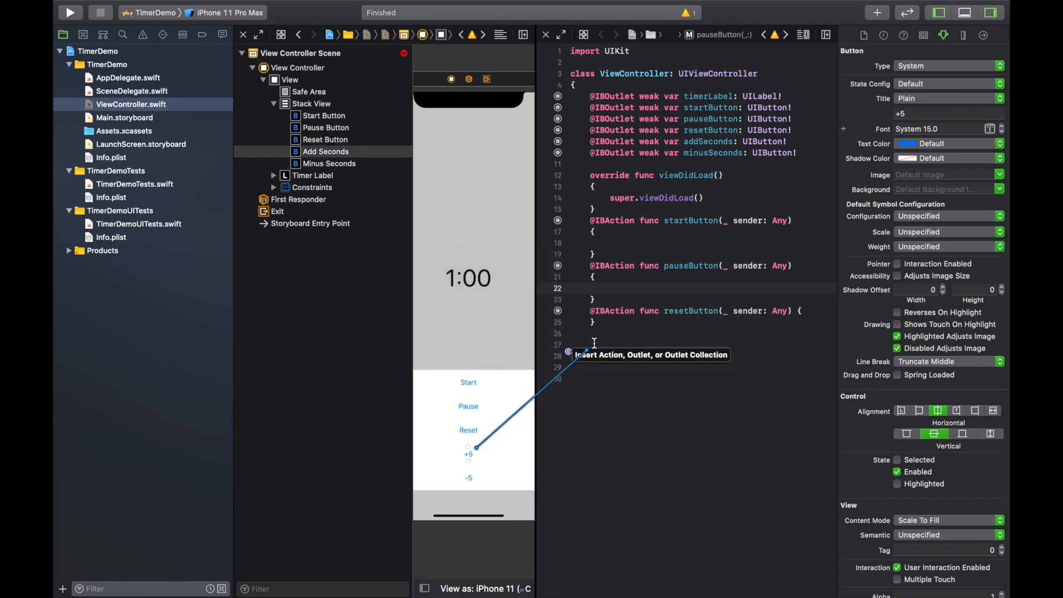
pyautogui.write('ad')
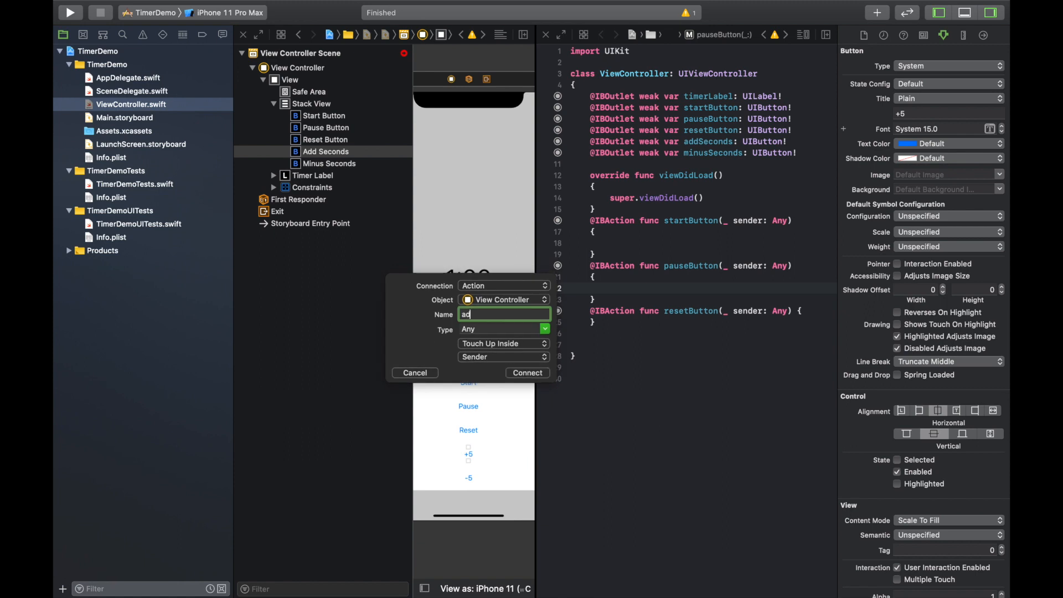
pyautogui.click(528, 372)
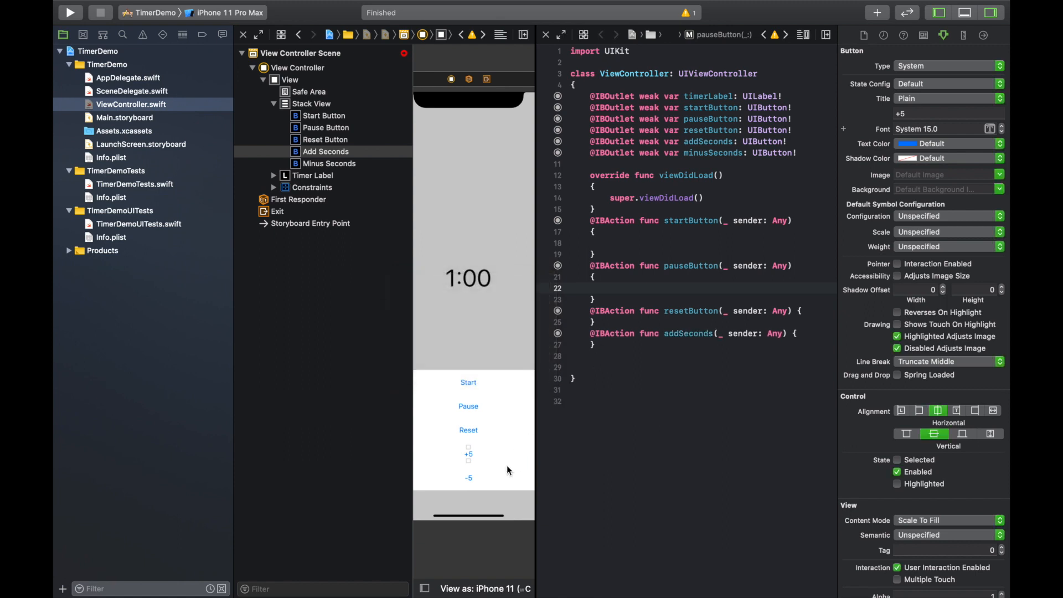
pyautogui.click(328, 164)
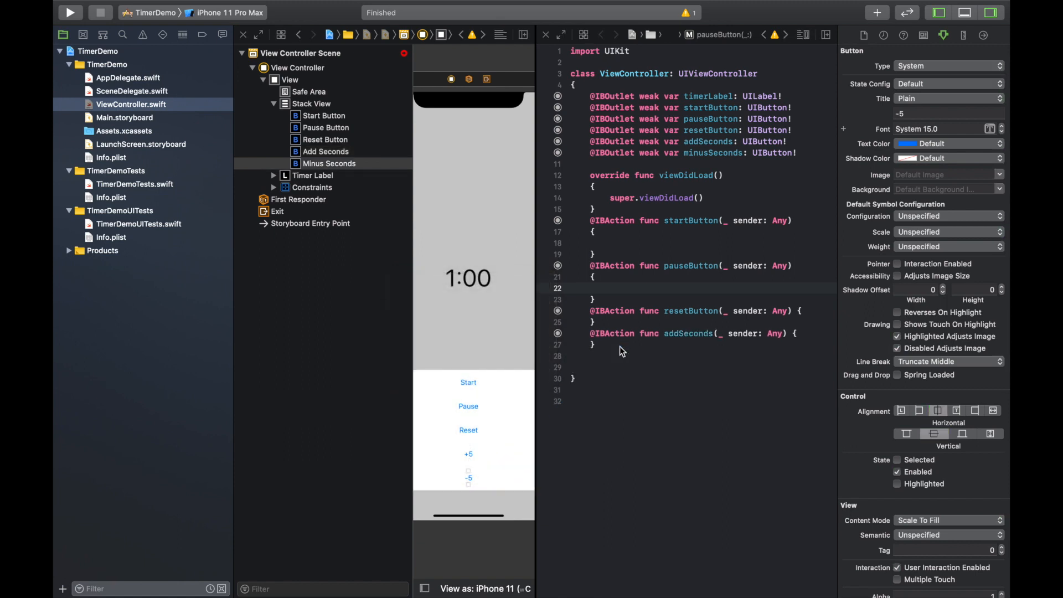
pyautogui.write('minusSeconds')
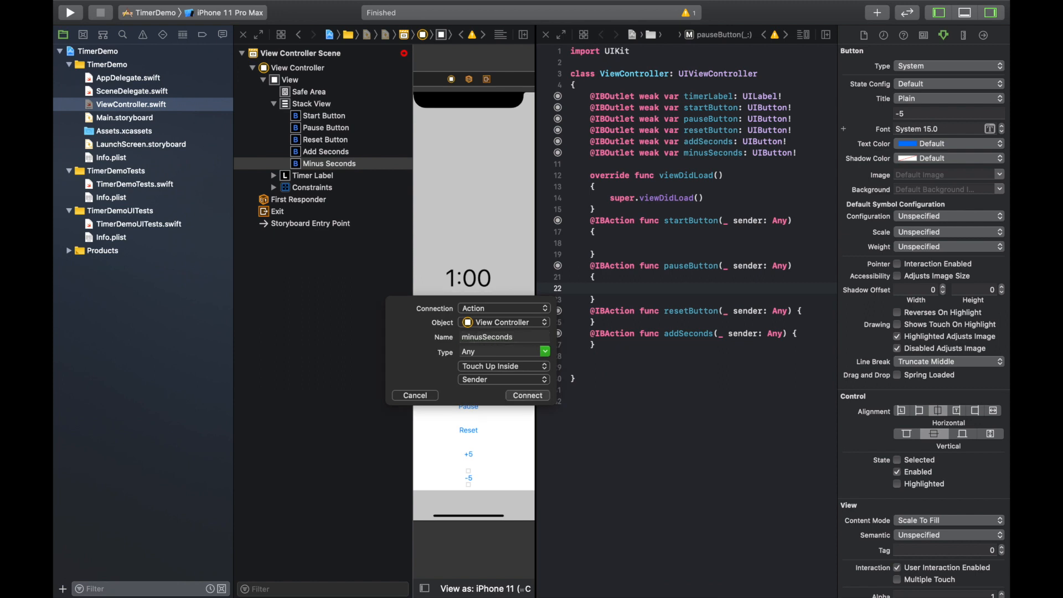
pyautogui.click(527, 396)
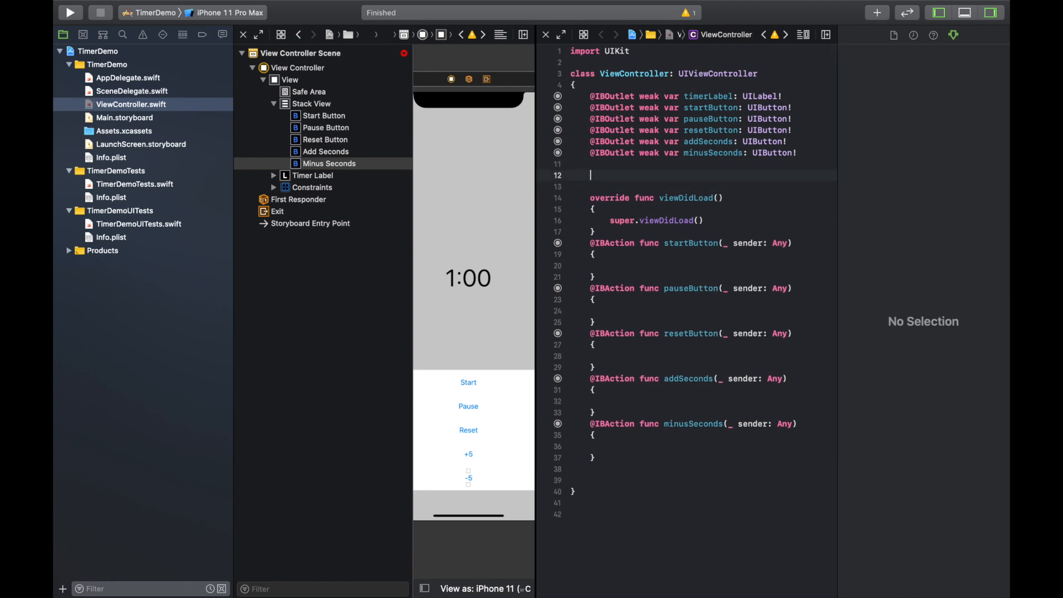
# - Declare var timer = Timer() and var seconds = 60 below the outlets
pyautogui.write('var timer = Timer')
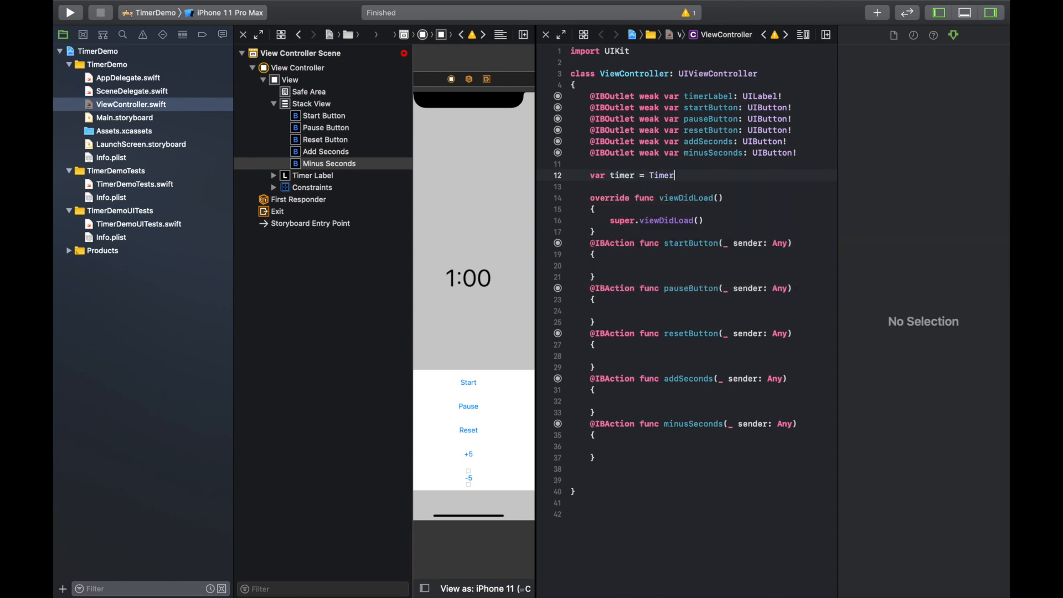
pyautogui.write('()')
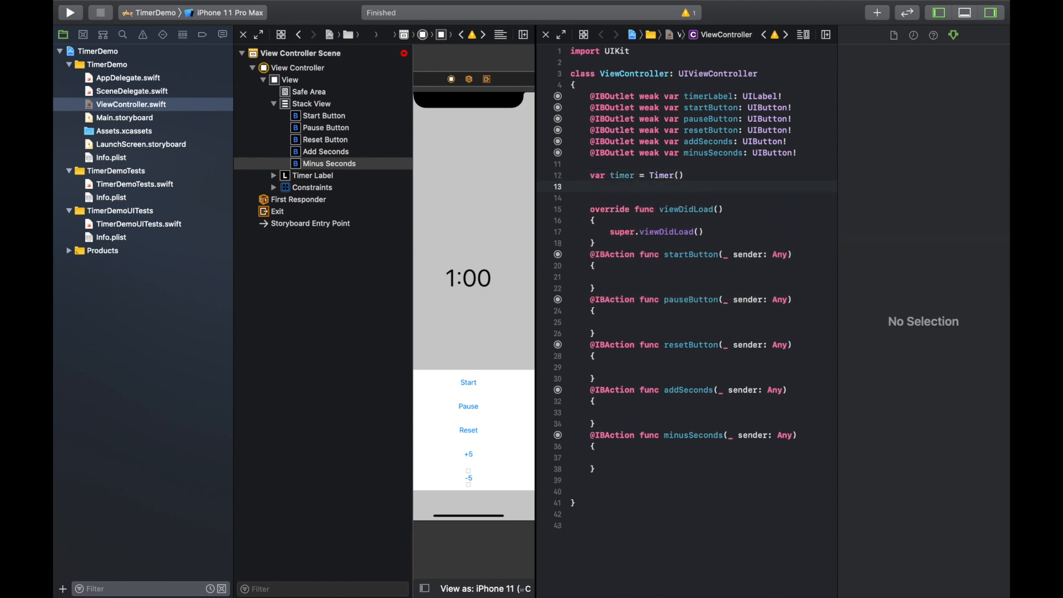
pyautogui.write('var se')
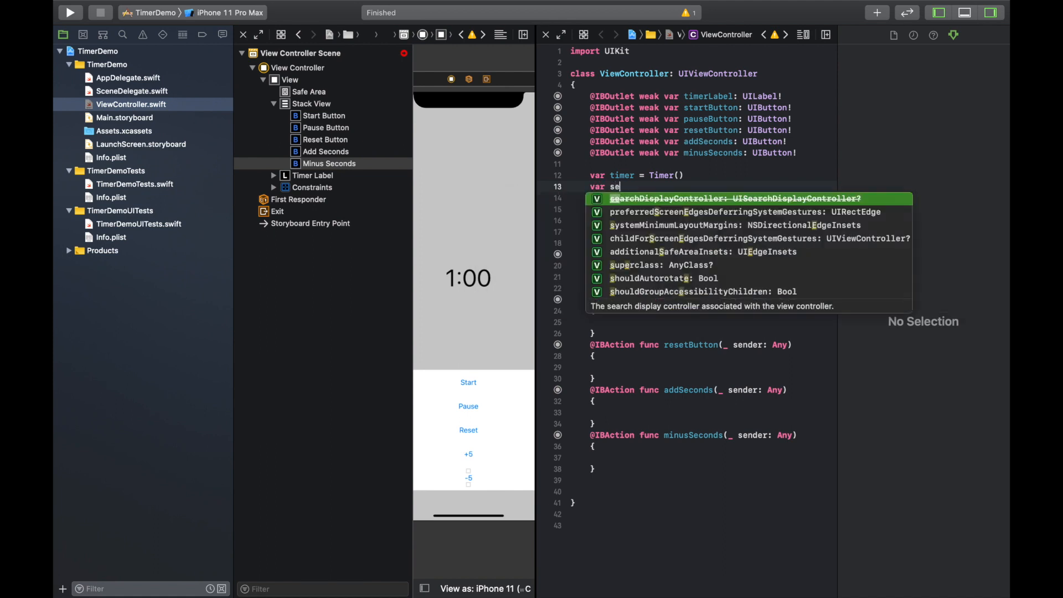
pyautogui.write('conds =')
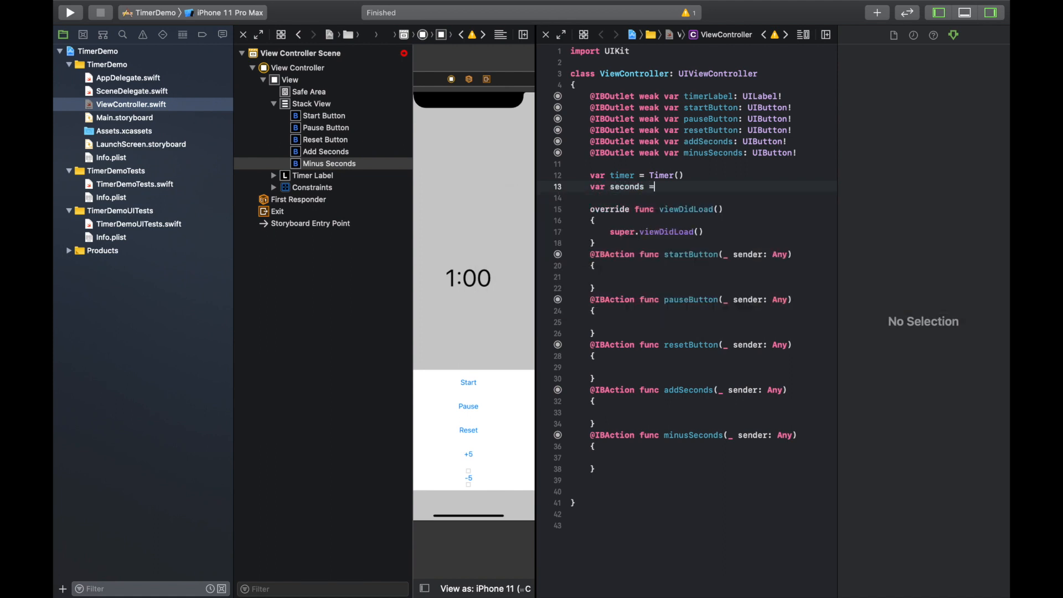
pyautogui.write('5')
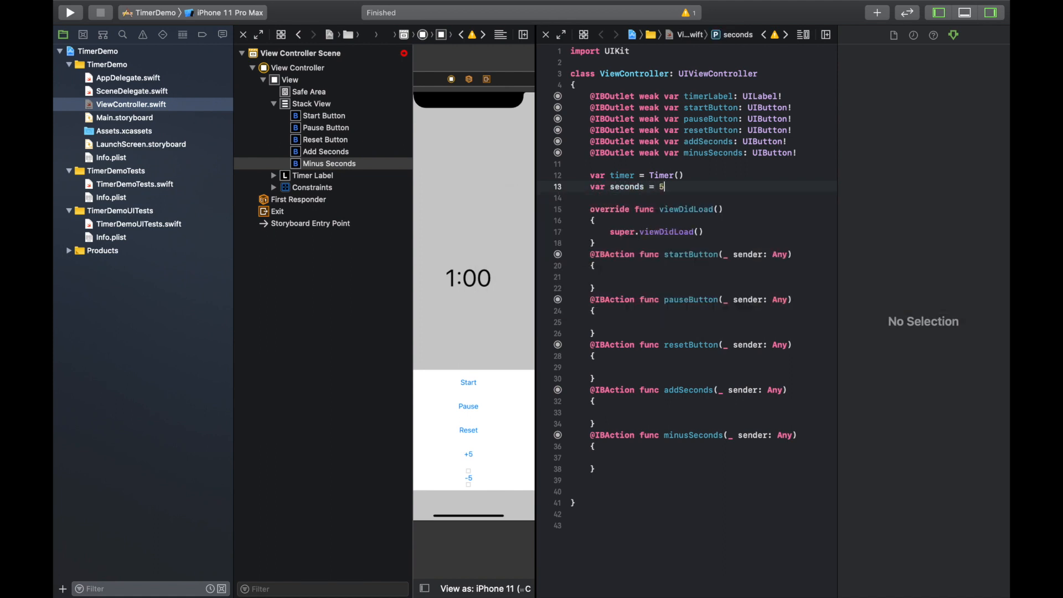
pyautogui.write('0')
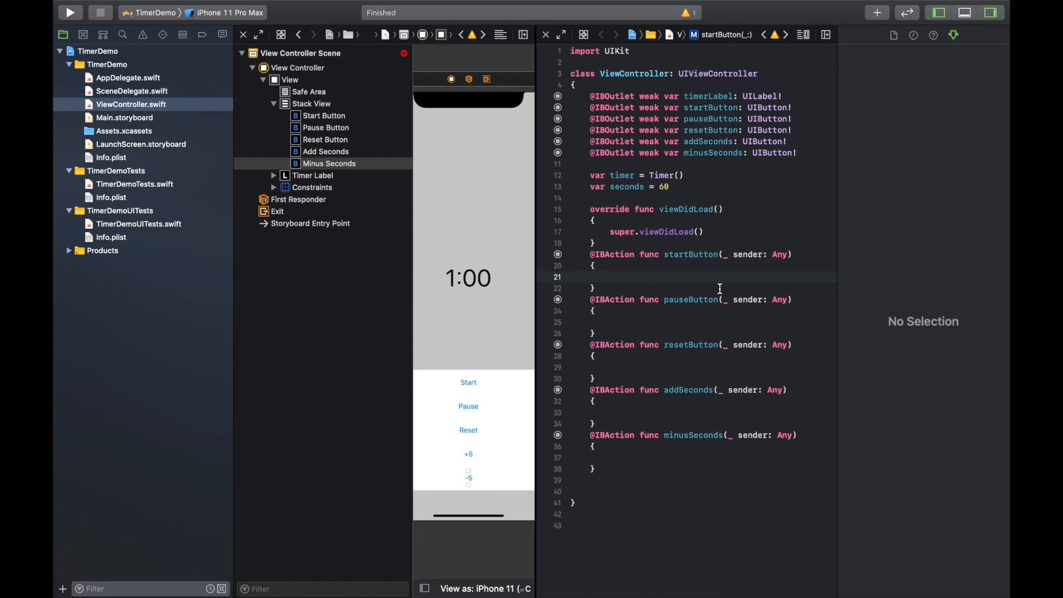
pyautogui.moveTo(639, 326)
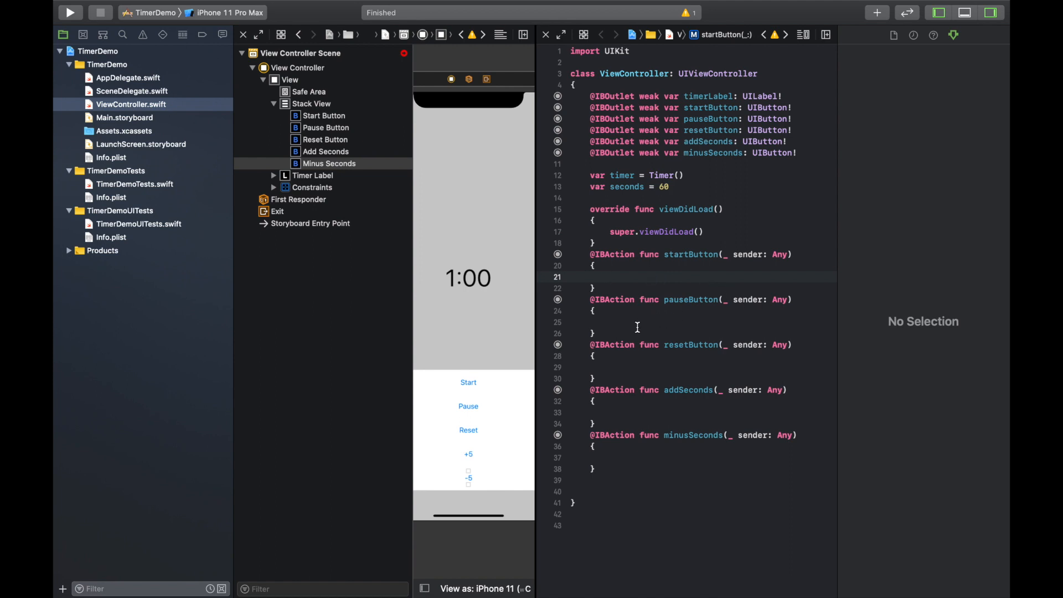
# - In startButton, call timer.invalidate() with a comment about ensuring no other timers are running
pyautogui.click(611, 276)
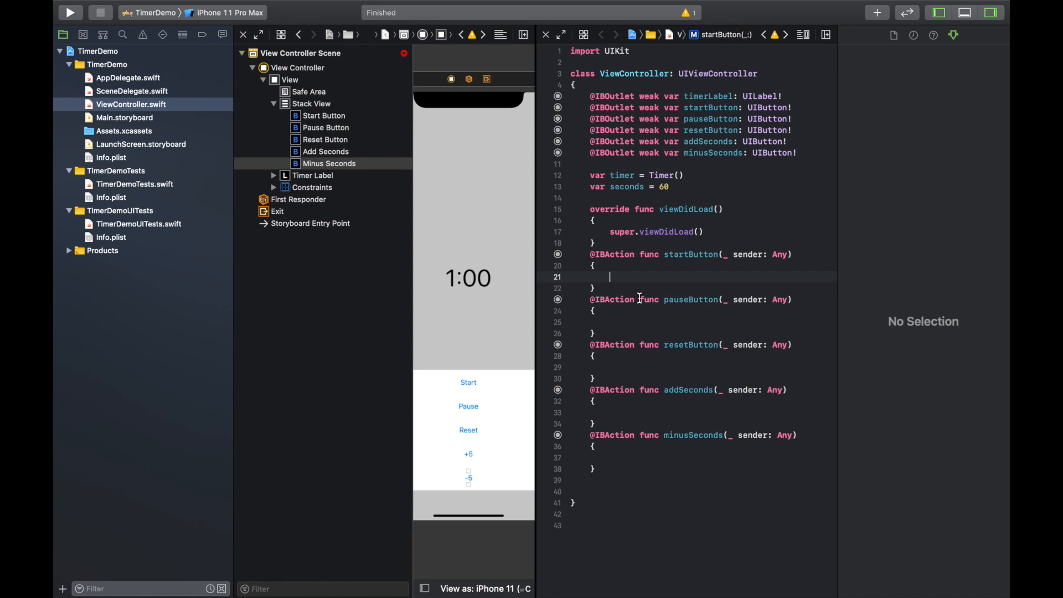
pyautogui.write('timer.invalidate(')
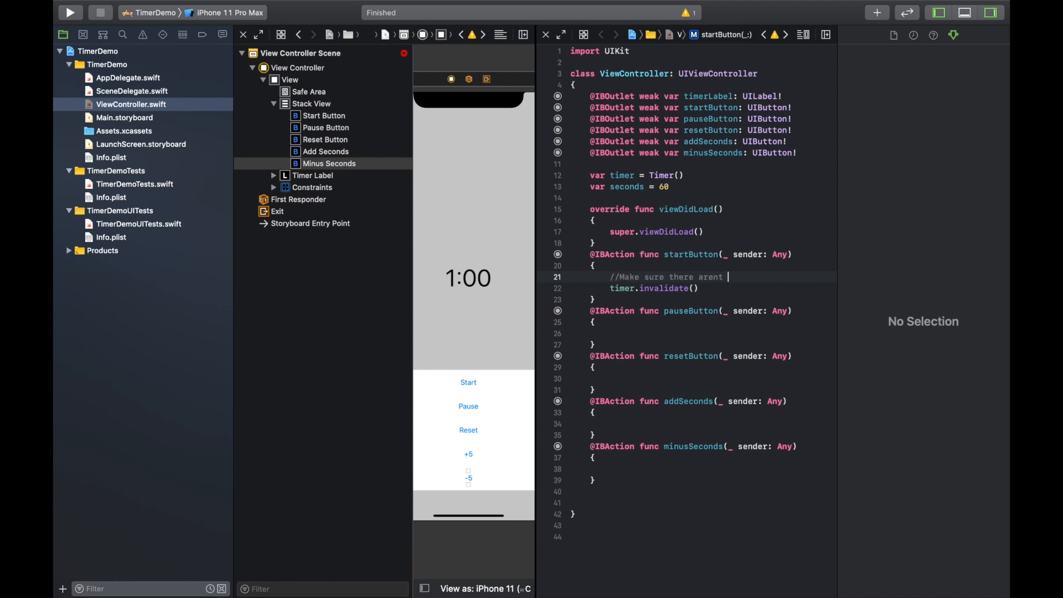
pyautogui.write('any others time r')
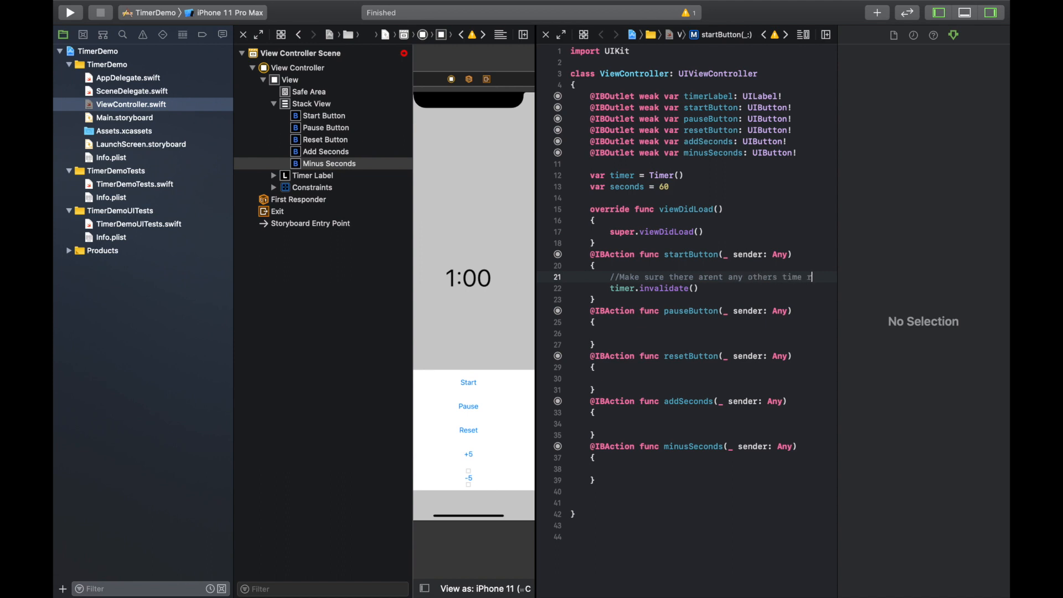
pyautogui.write('running')
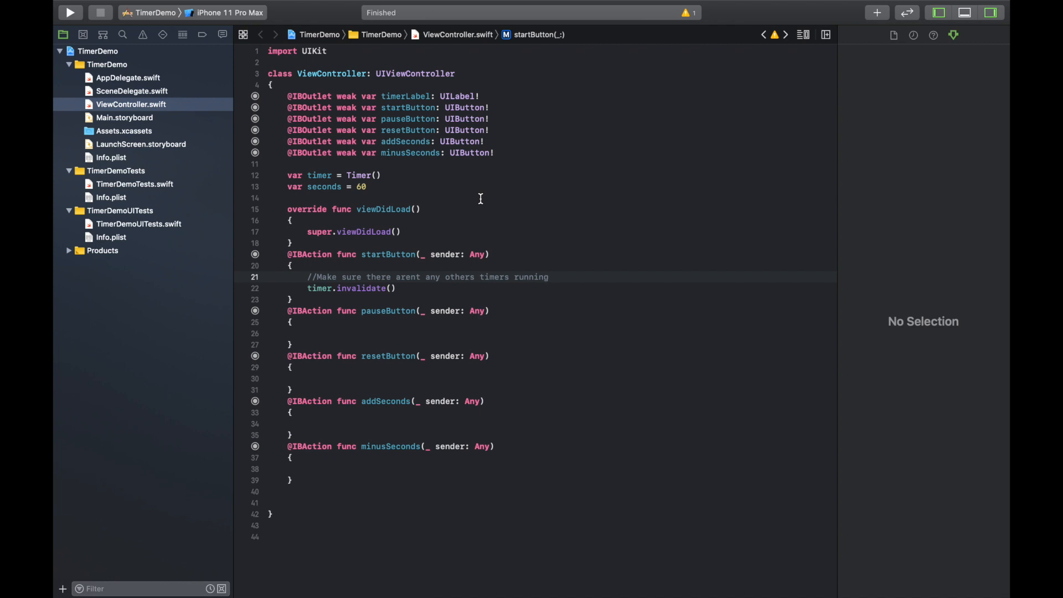
# - Begin a commented Timer.scheduledTimer call with timeInterval 1 and target self
pyautogui.click(549, 277)
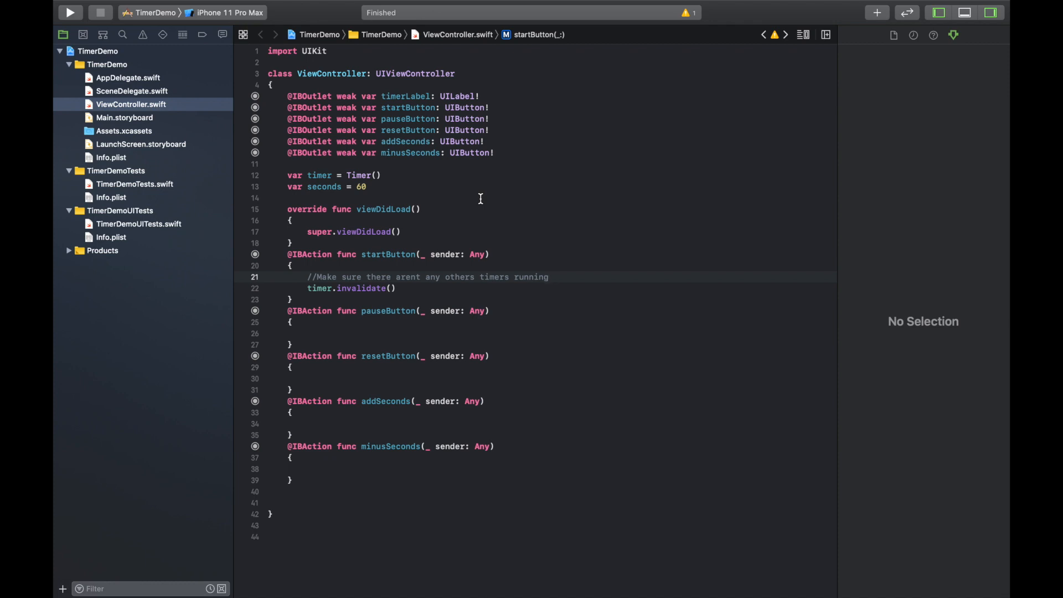
pyautogui.click(397, 289)
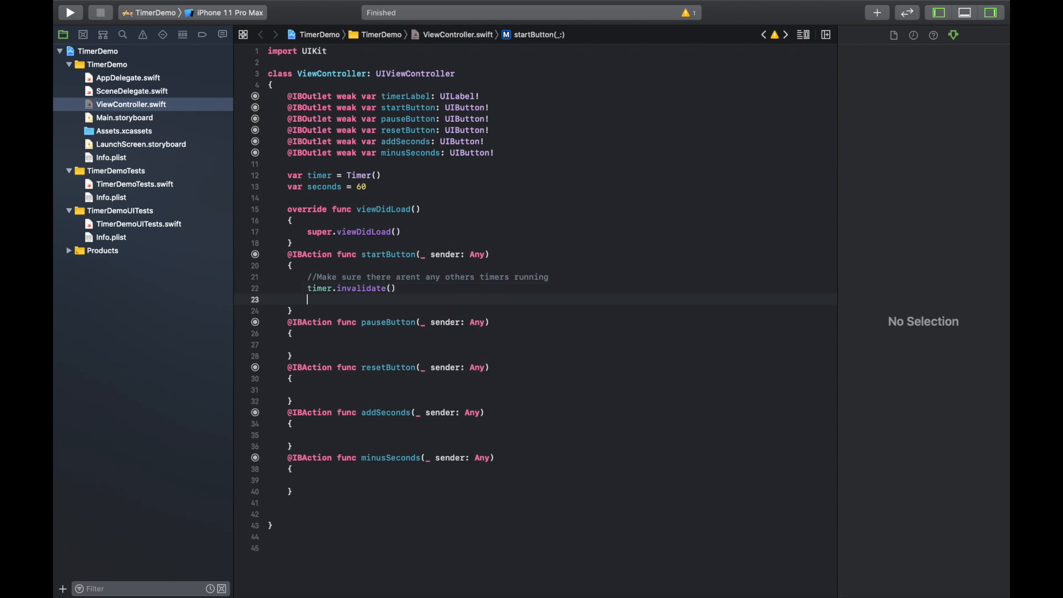
pyautogui.write('//Create the')
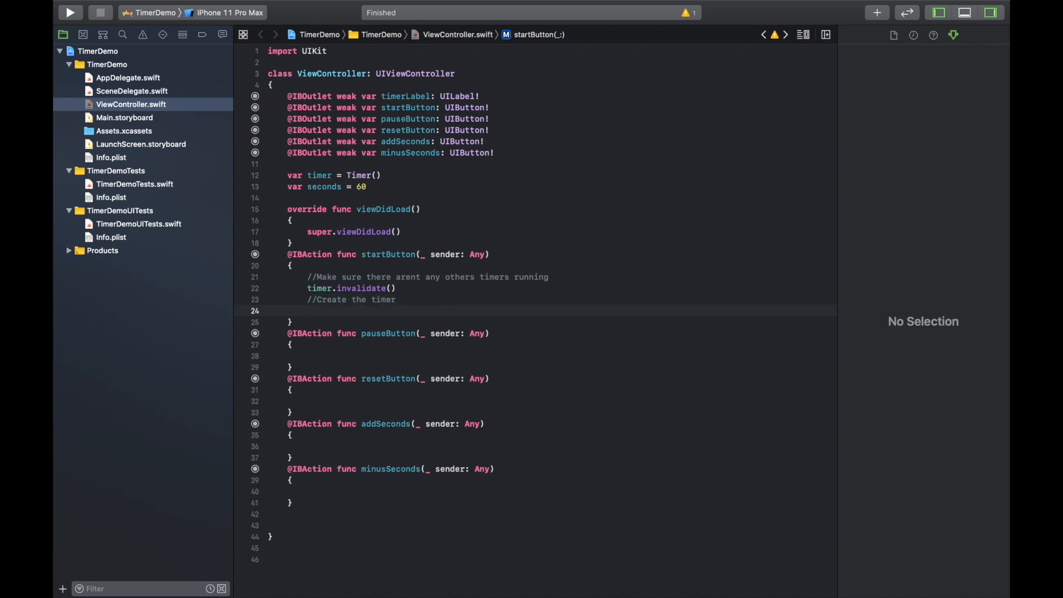
pyautogui.write('timer = T')
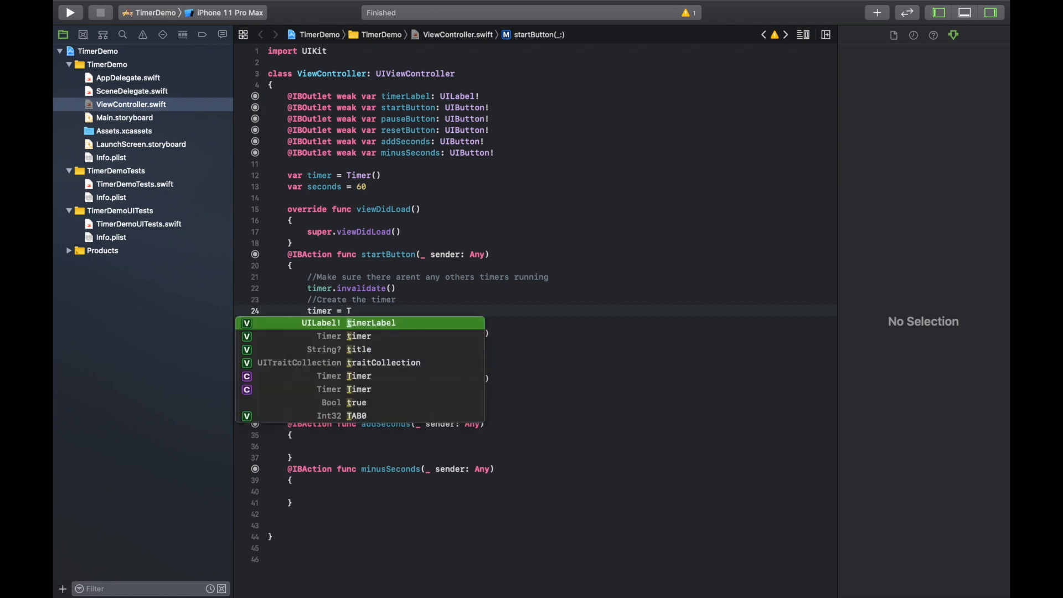
pyautogui.write('.sc')
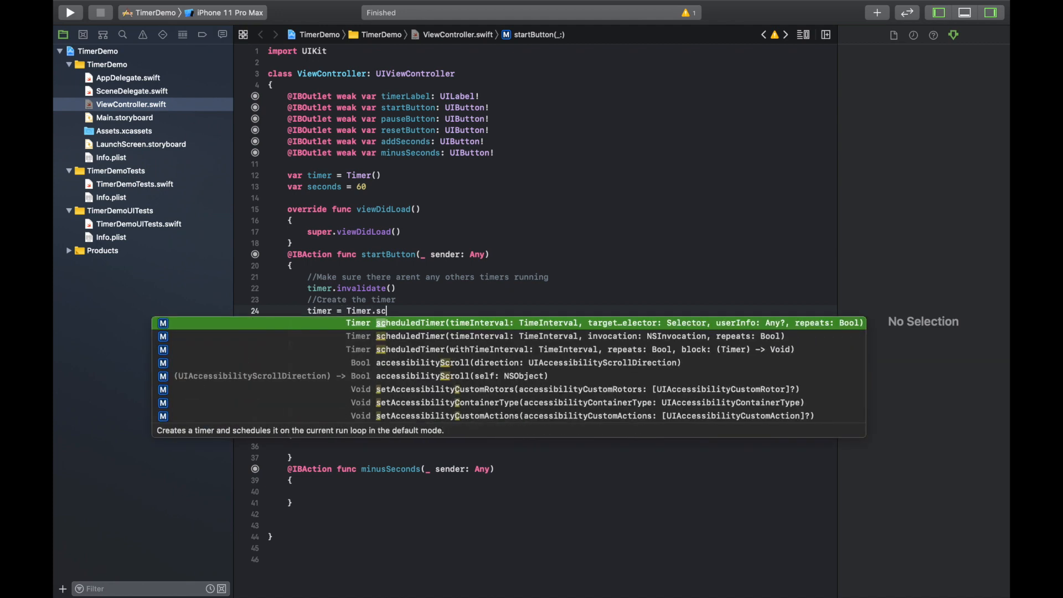
pyautogui.write('hedule')
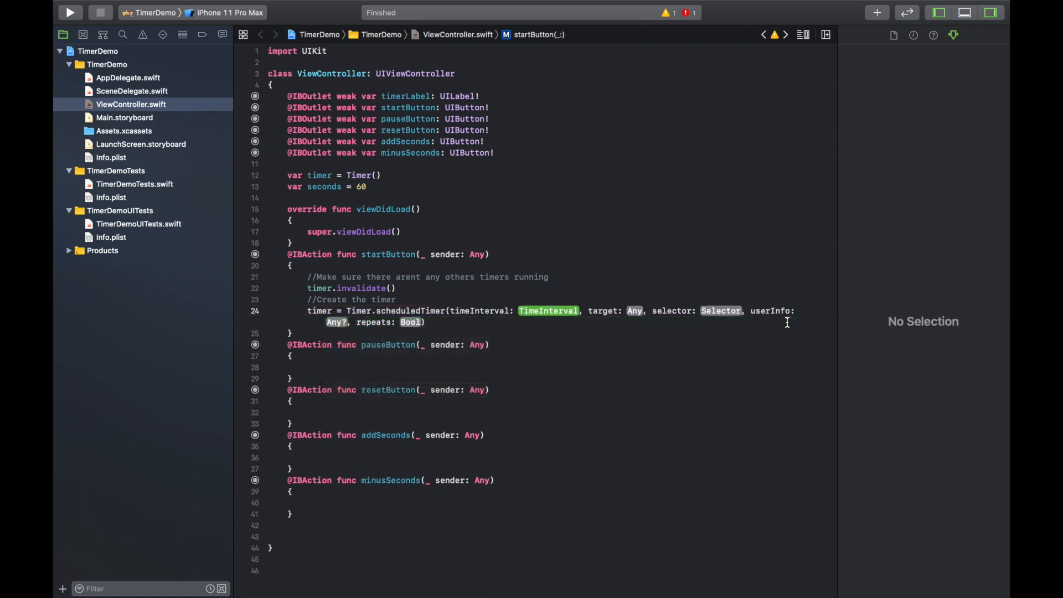
pyautogui.write('1')
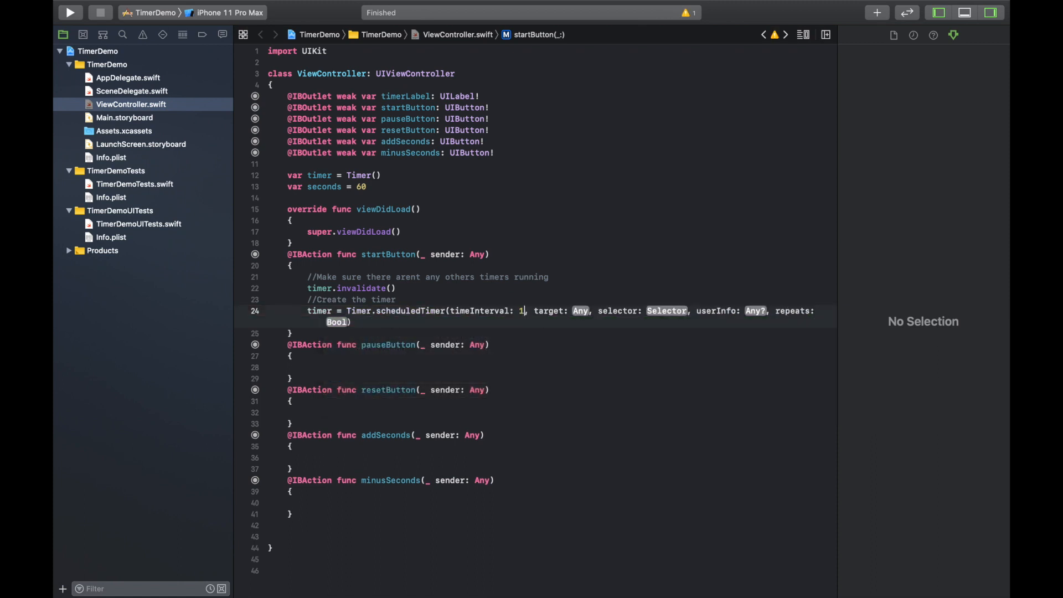
pyautogui.write('self')
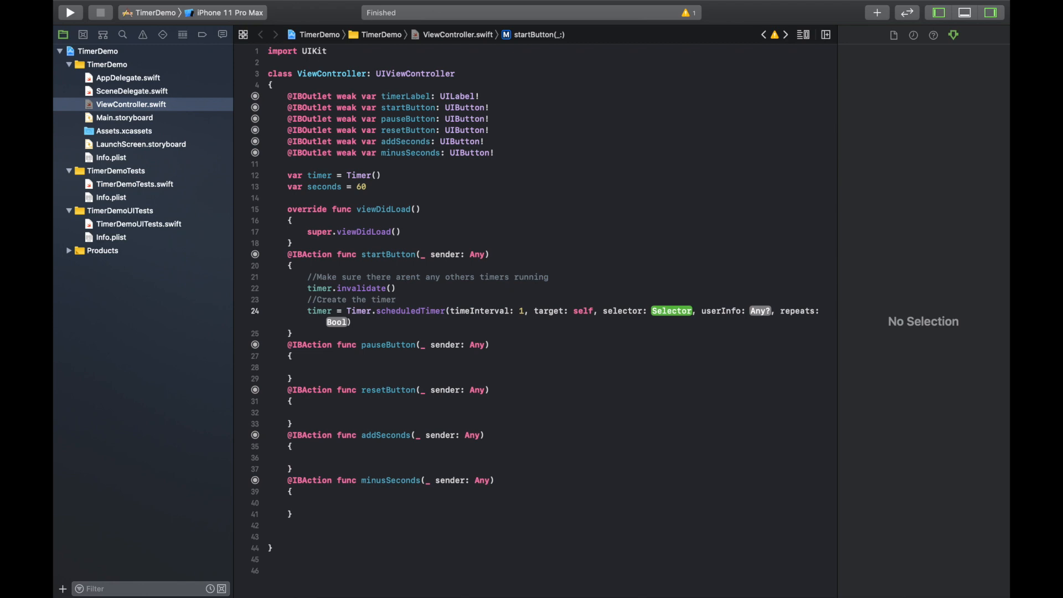
# - Complete it with selector #selector(ViewController.timerClass), userInfo nil and repeats true
pyautogui.write('t')
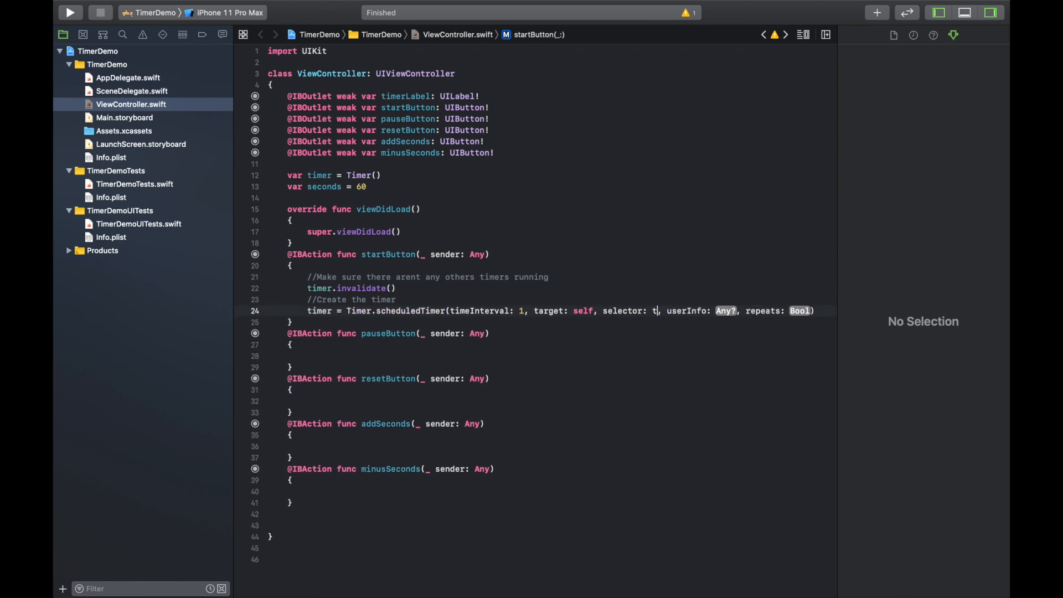
pyautogui.write('#selector(')
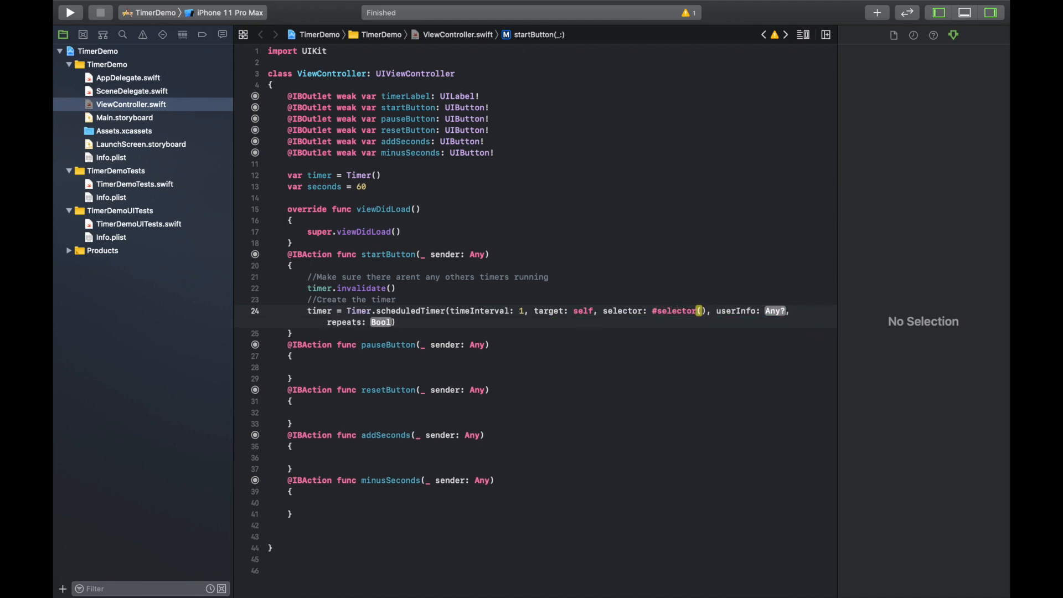
pyautogui.write('ViewController.timerClas')
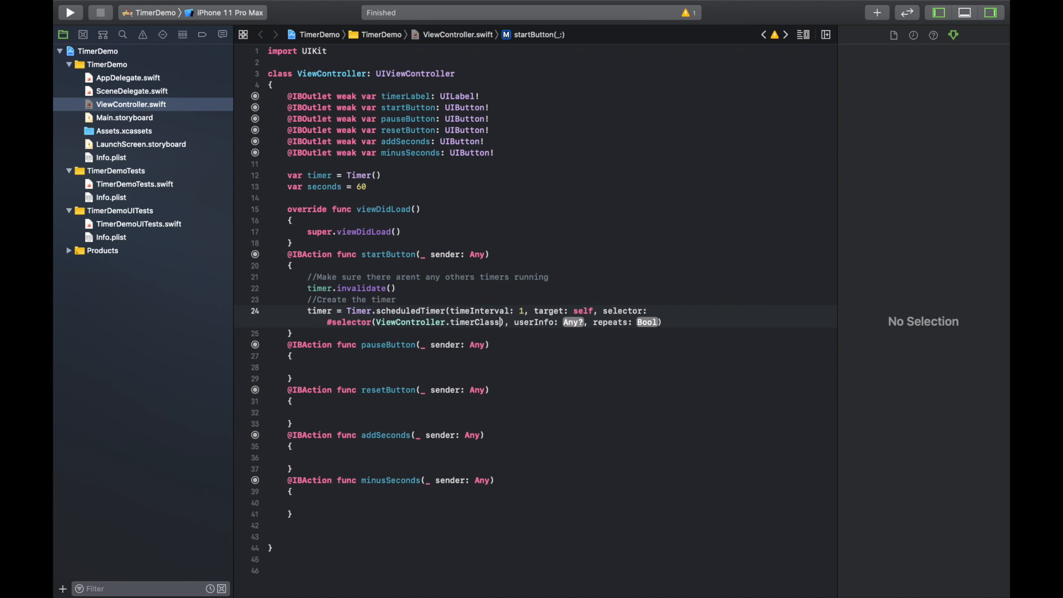
pyautogui.write('s')
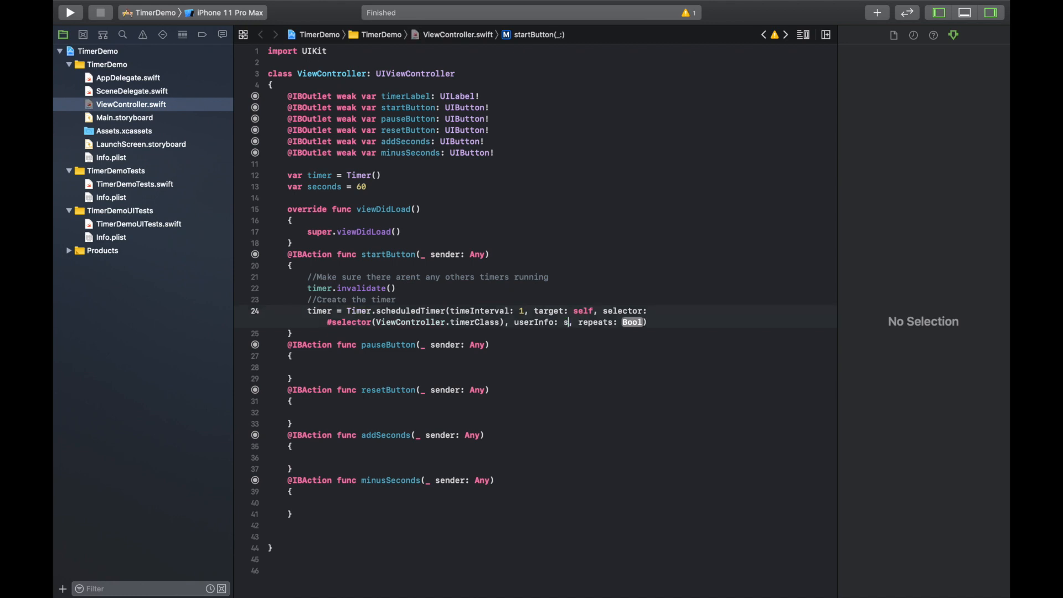
pyautogui.press('Backspace')
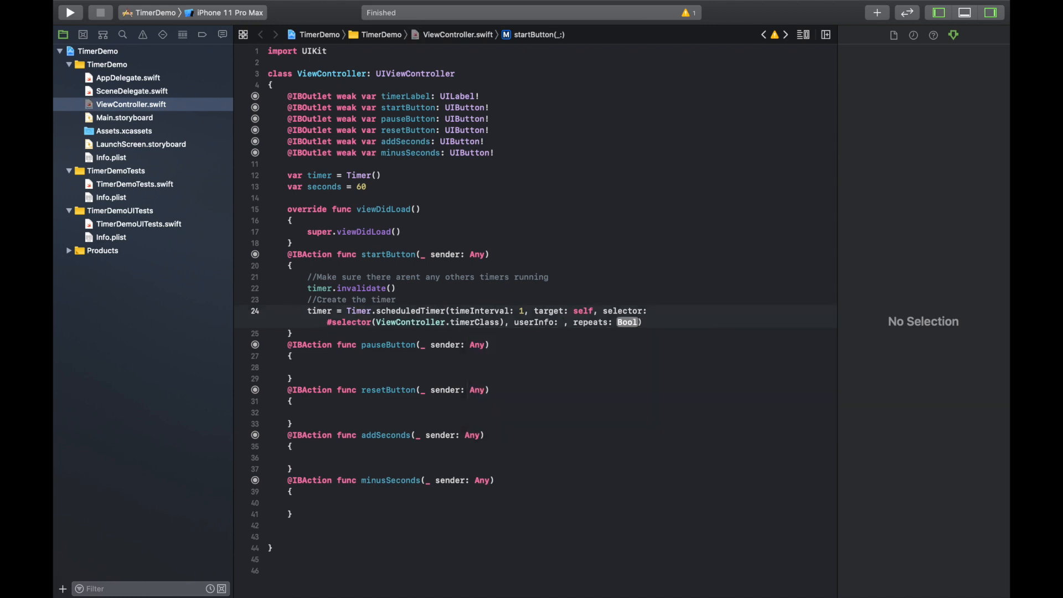
pyautogui.write('nil')
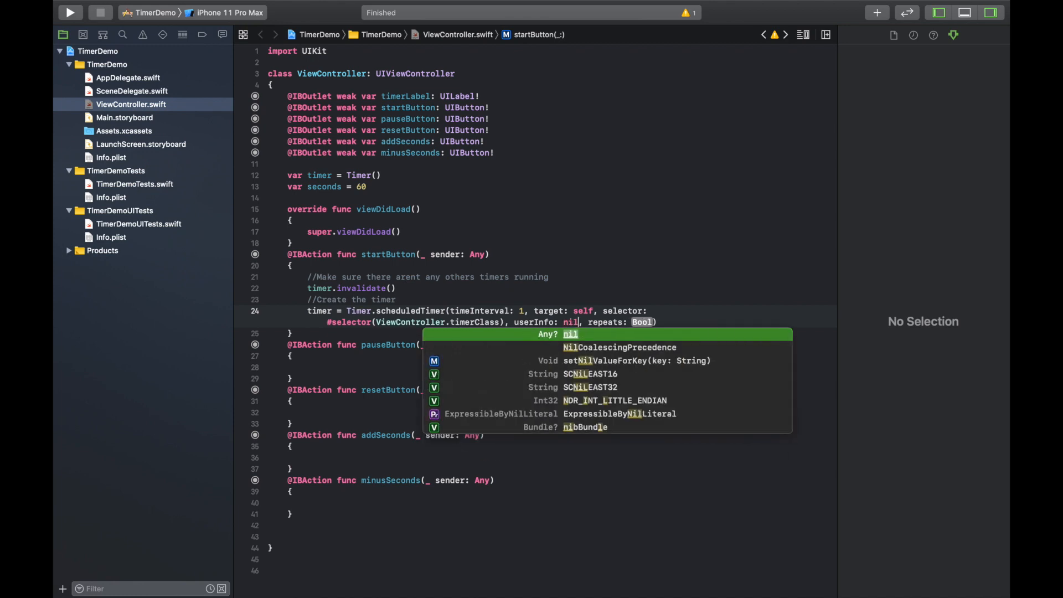
pyautogui.write('true')
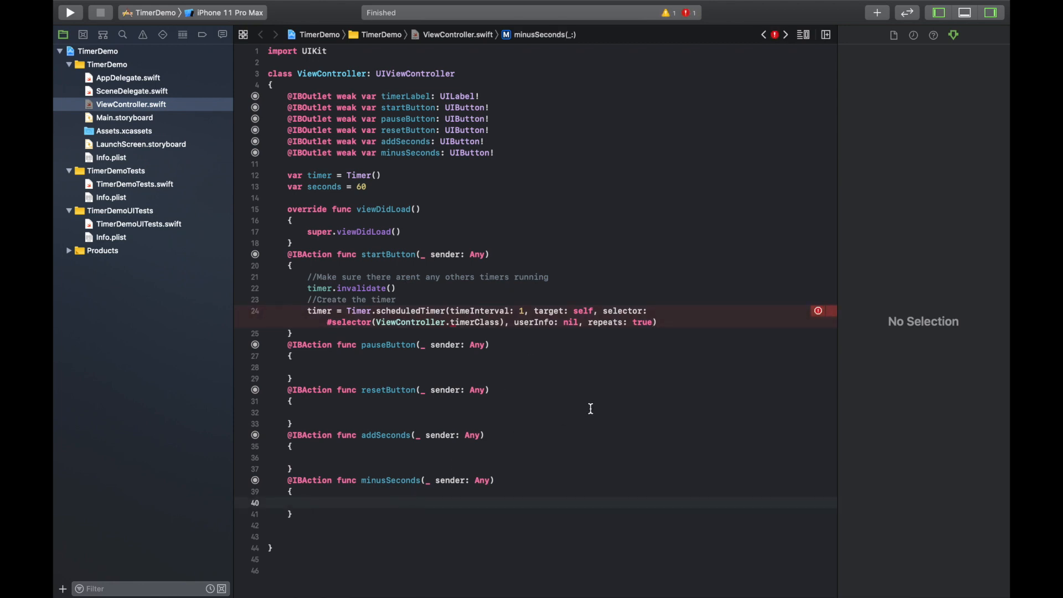
pyautogui.click(819, 311)
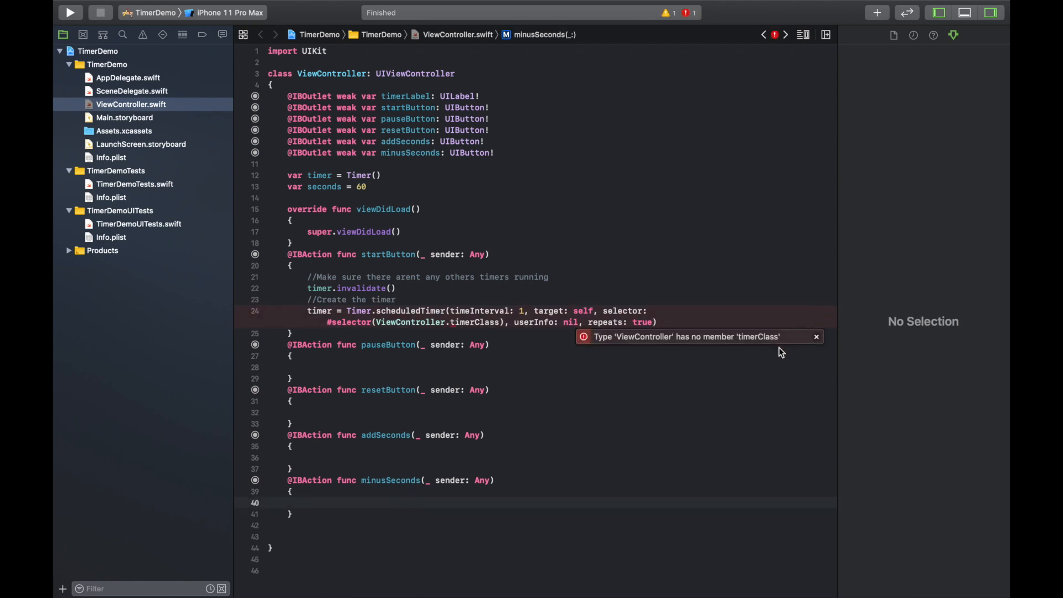
pyautogui.click(350, 523)
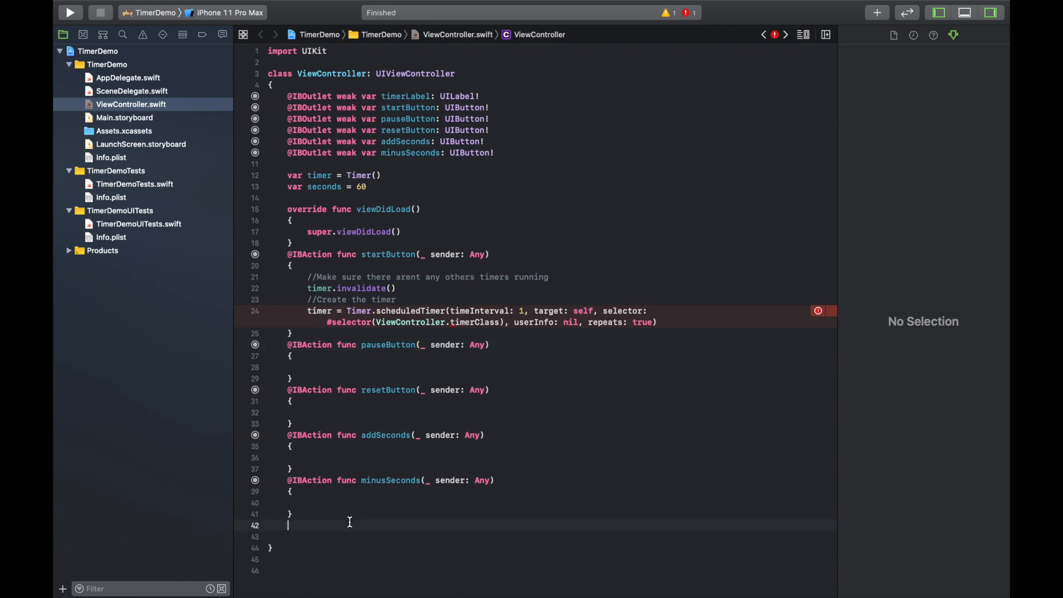
pyautogui.write('@objc')
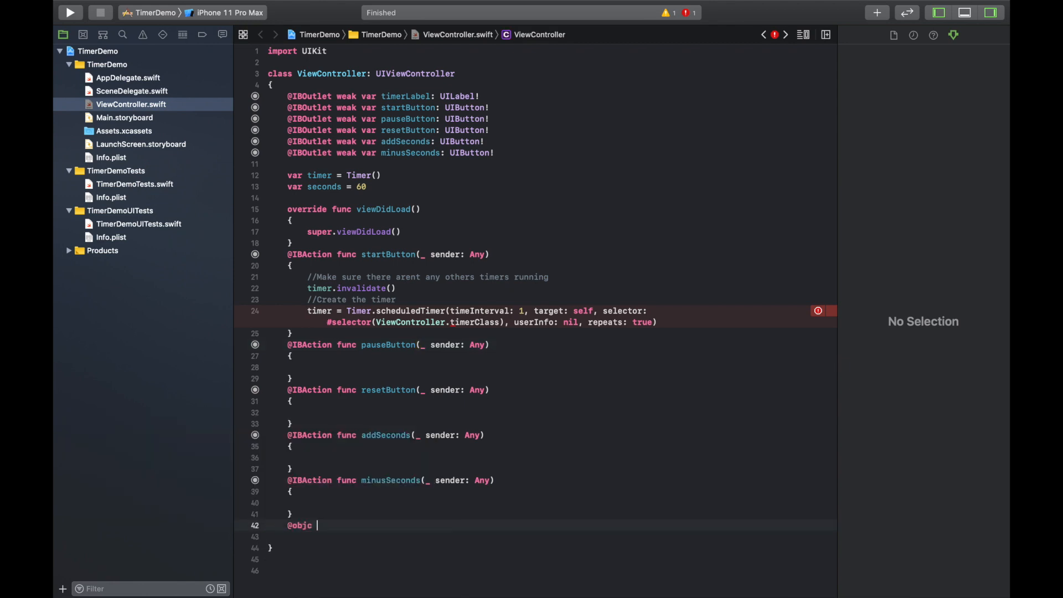
pyautogui.write('func')
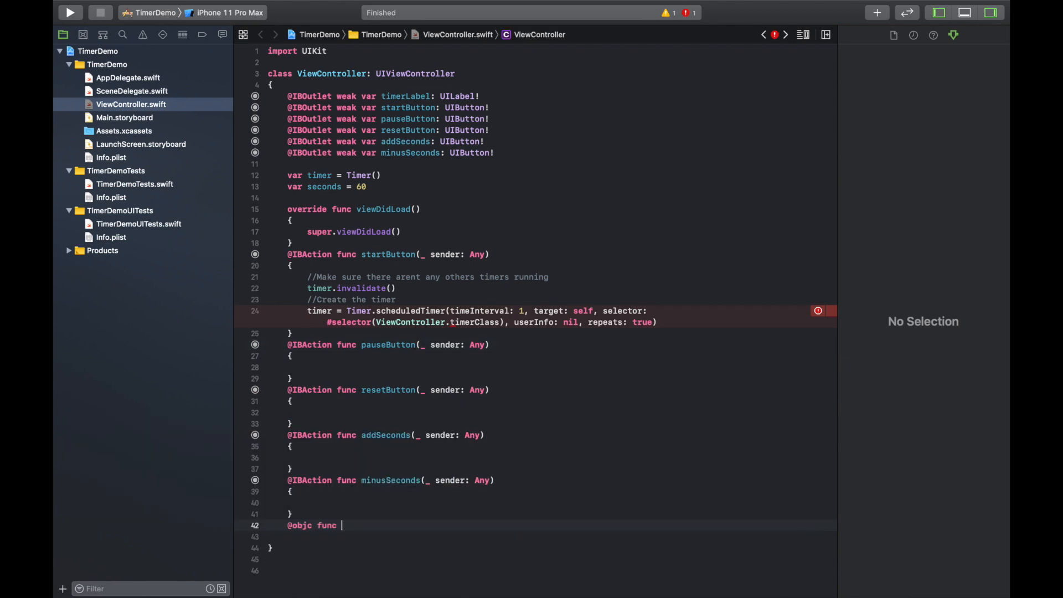
pyautogui.write('timerClass(')
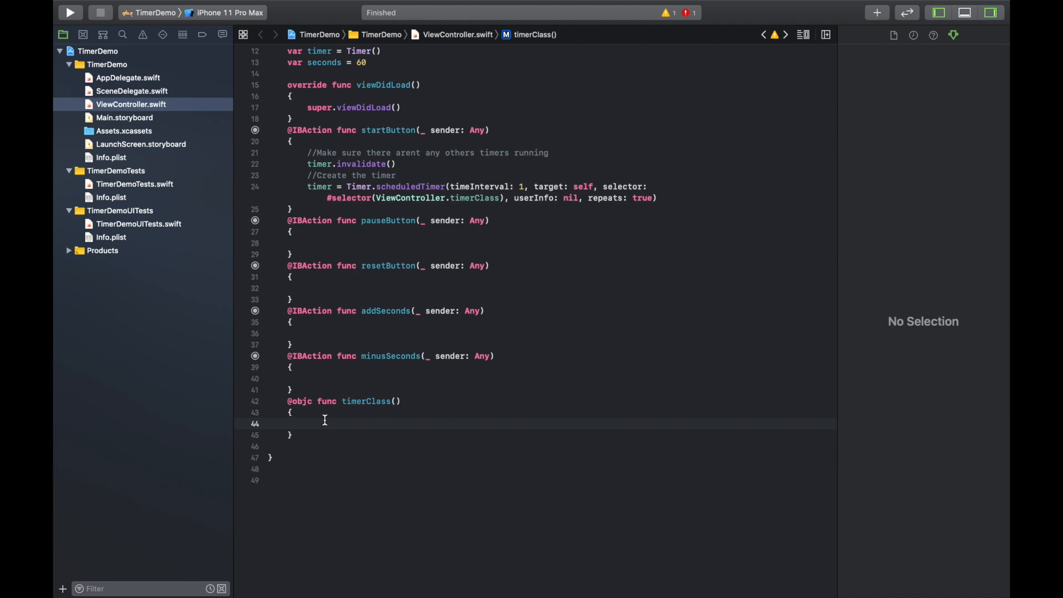
pyautogui.write('s')
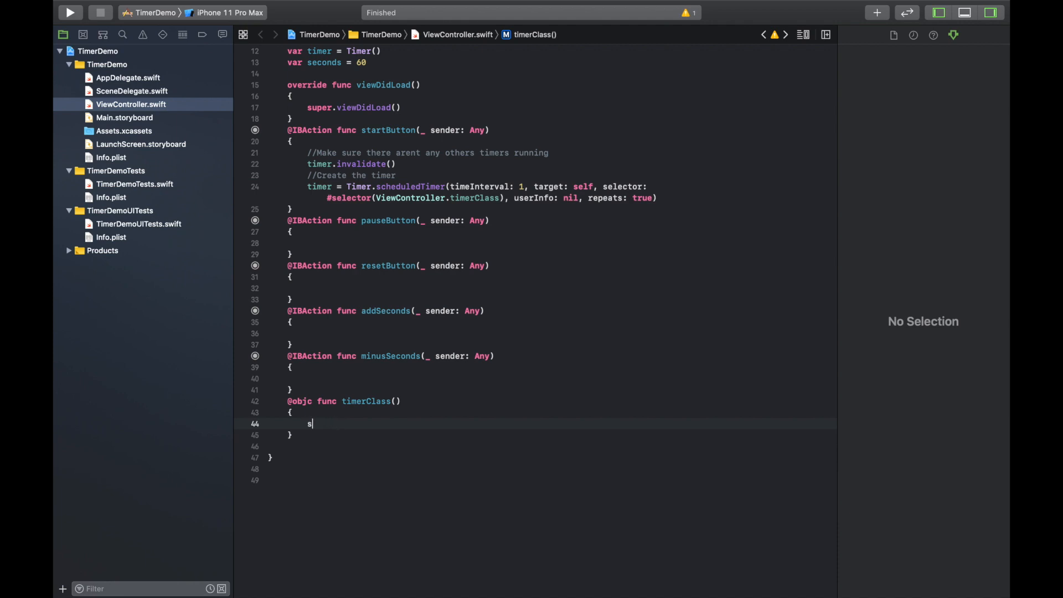
pyautogui.write('econds -')
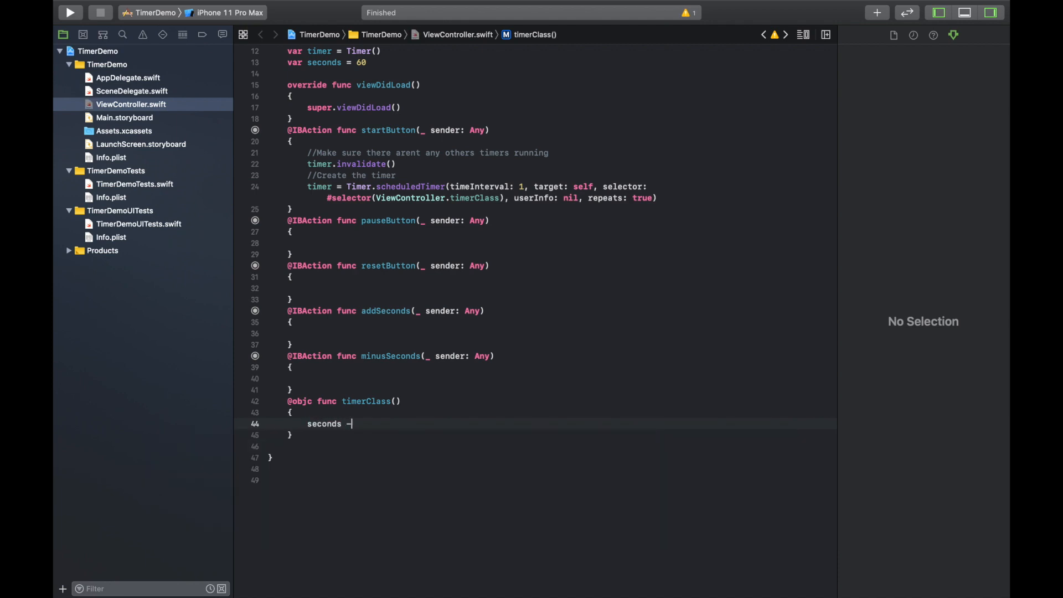
pyautogui.write('= 1')
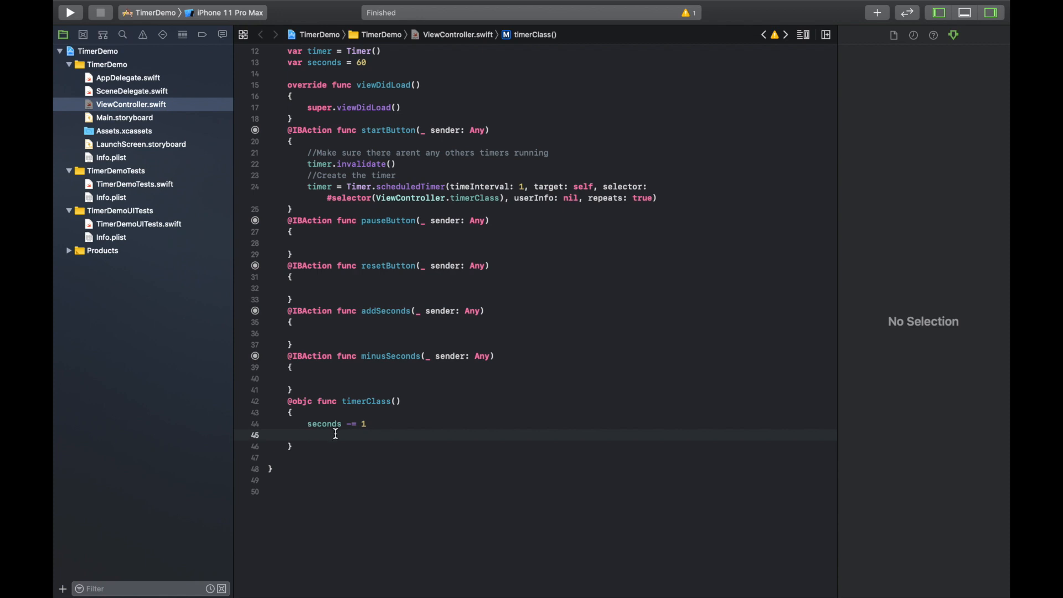
# - Show seconds on timerLabel and invalidate the timer when seconds reaches 0
pyautogui.write('ti')
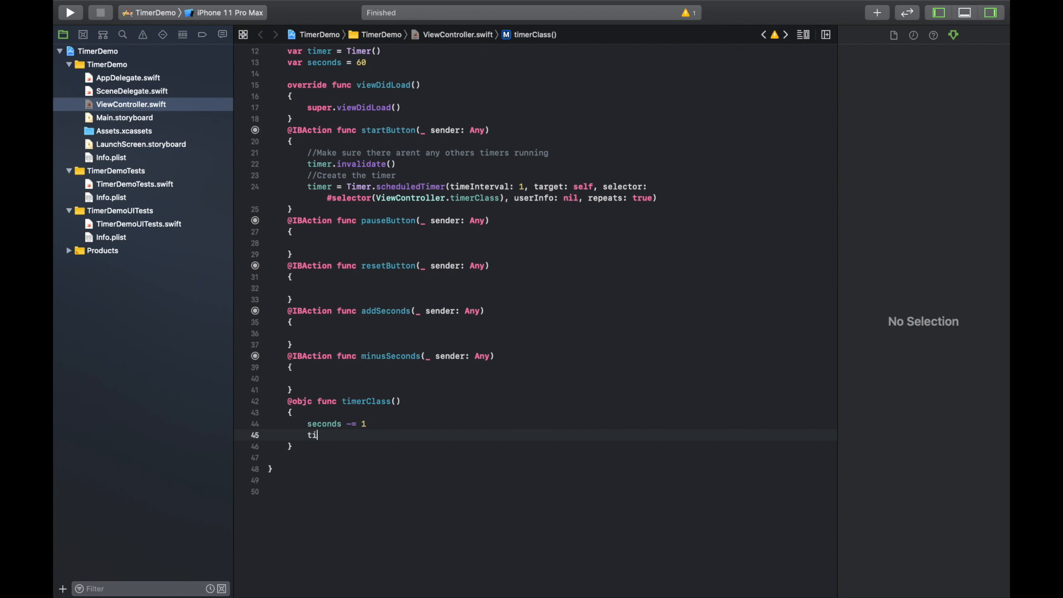
pyautogui.write('merLabel.text')
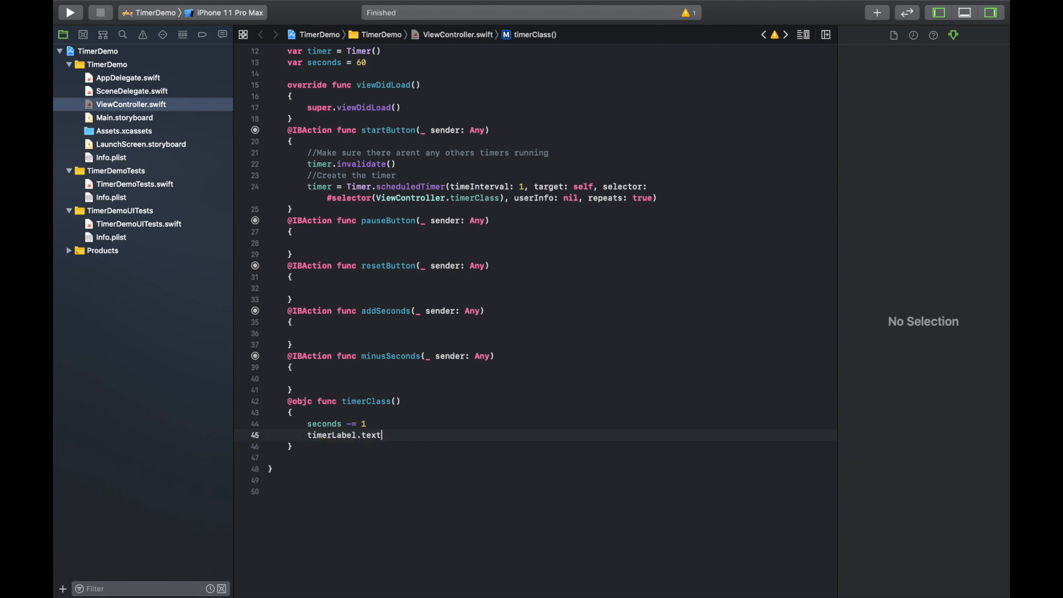
pyautogui.write('= String(')
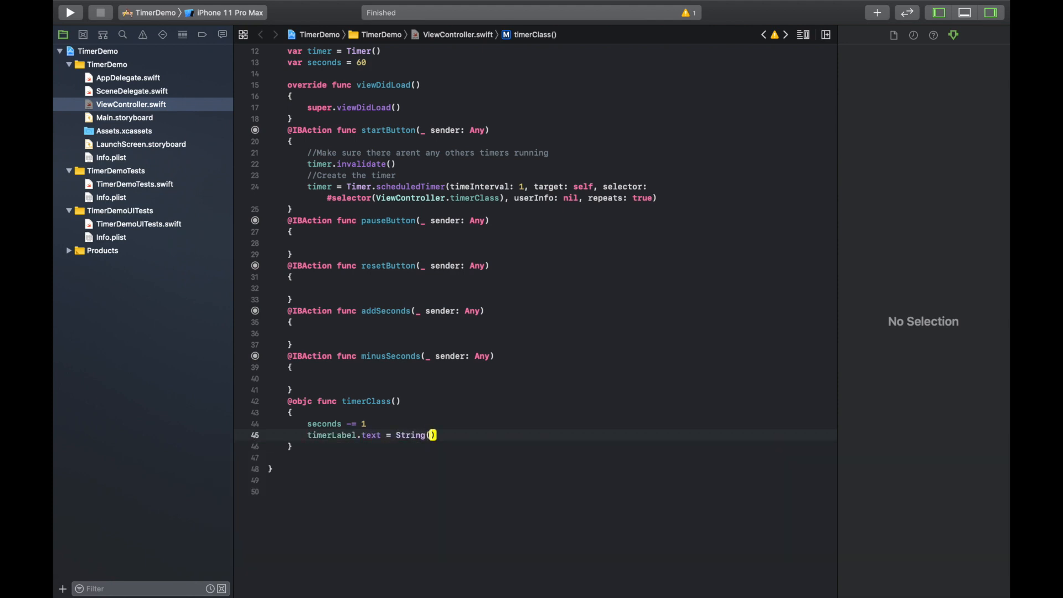
pyautogui.write('seconds')
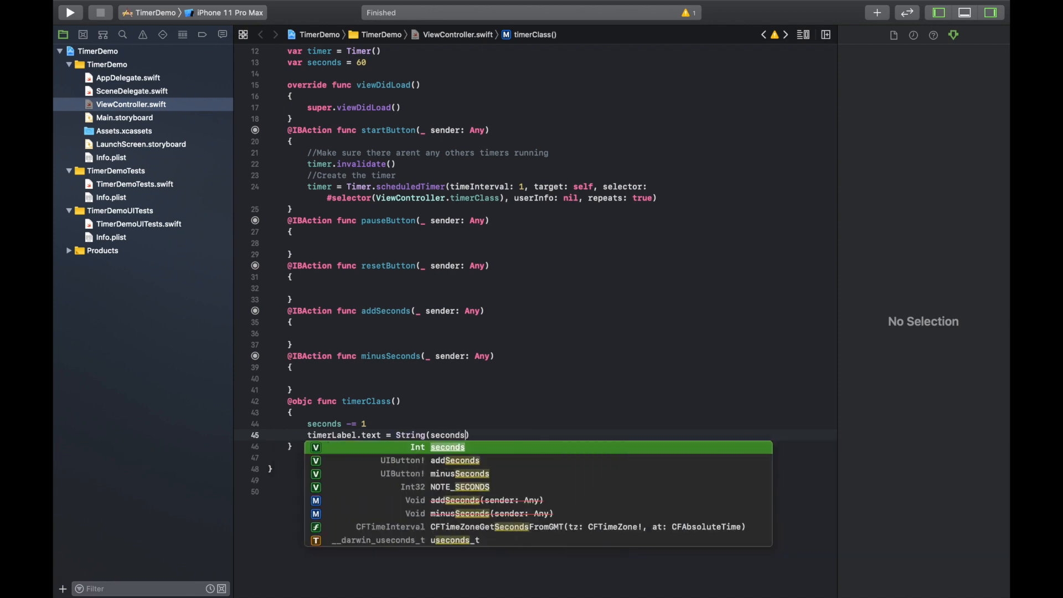
pyautogui.write('if(')
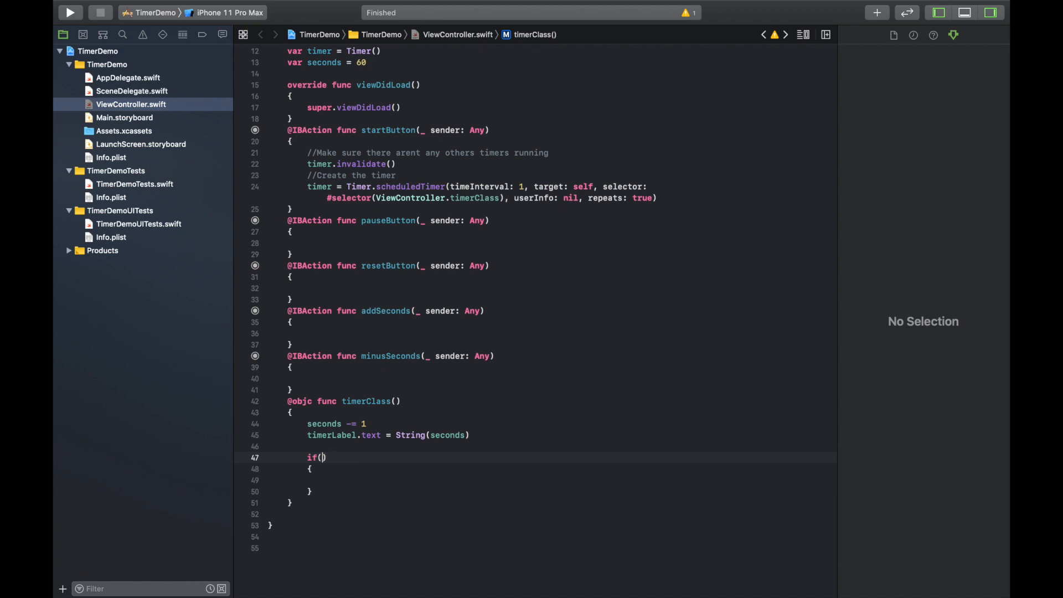
pyautogui.write('seconds == 0')
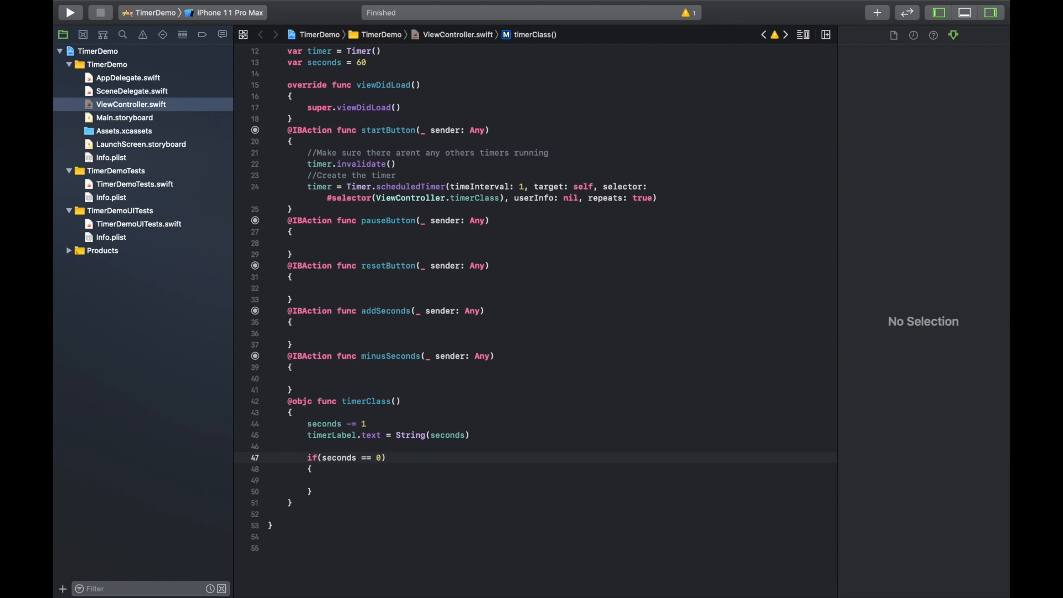
pyautogui.write('timer.')
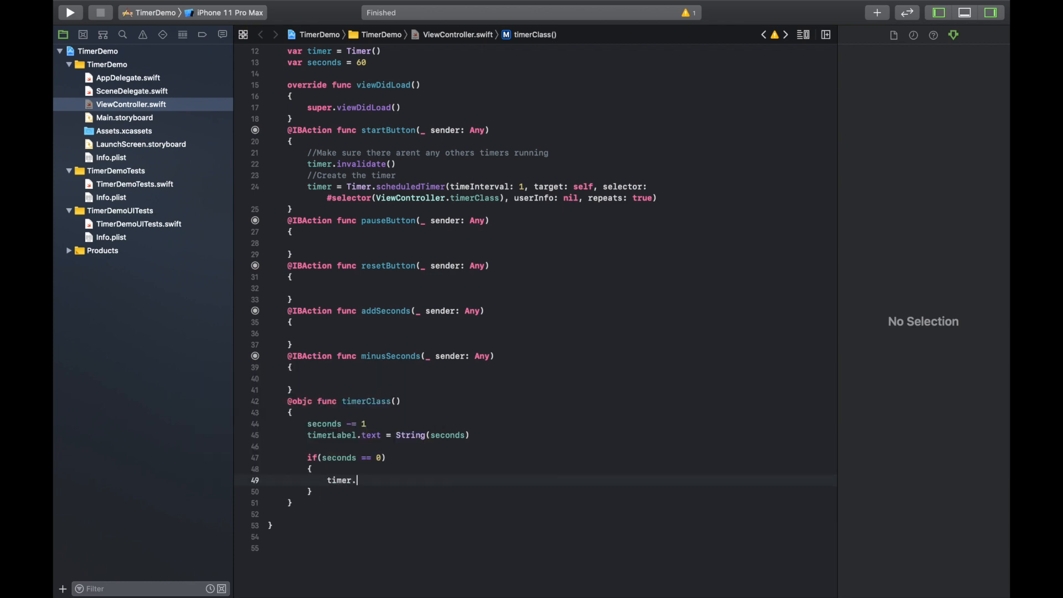
pyautogui.write('invalidate()')
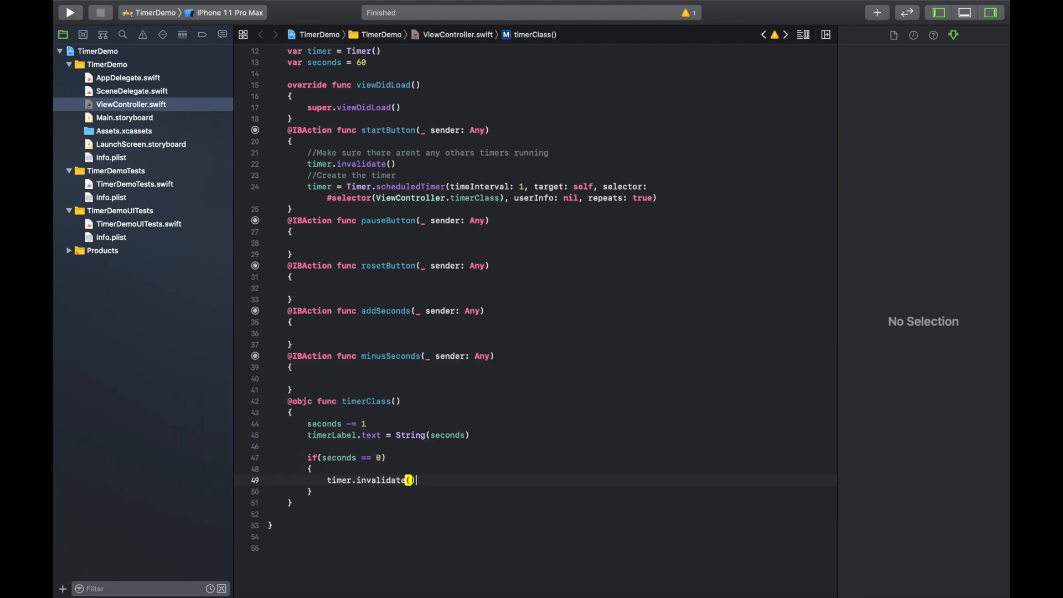
pyautogui.click(344, 334)
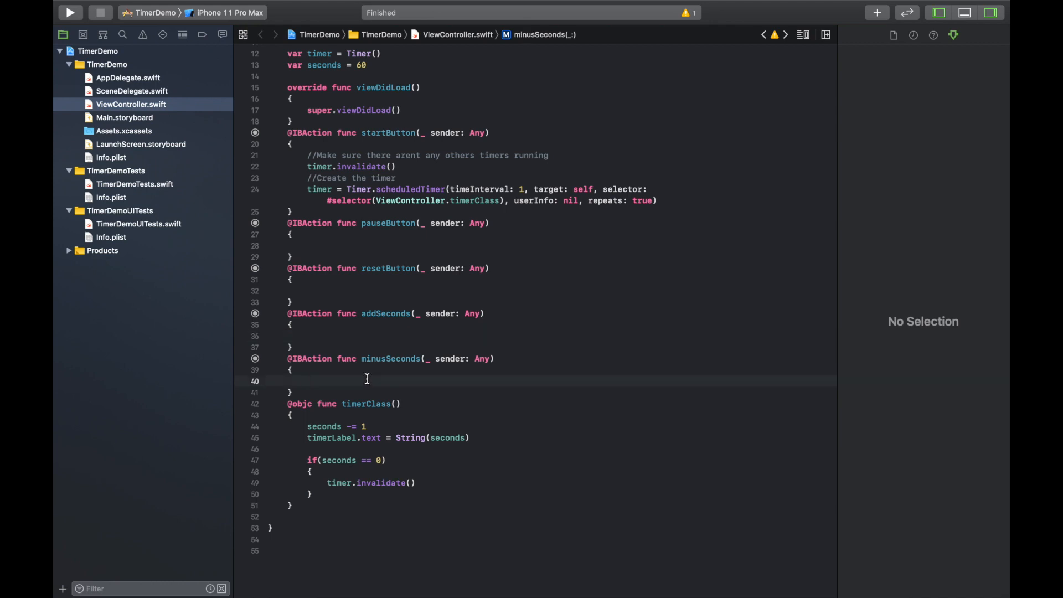
# - Write minusSeconds as seconds = seconds - 5 and timerLabel.text = String(seconds)
pyautogui.write('seconds = sec')
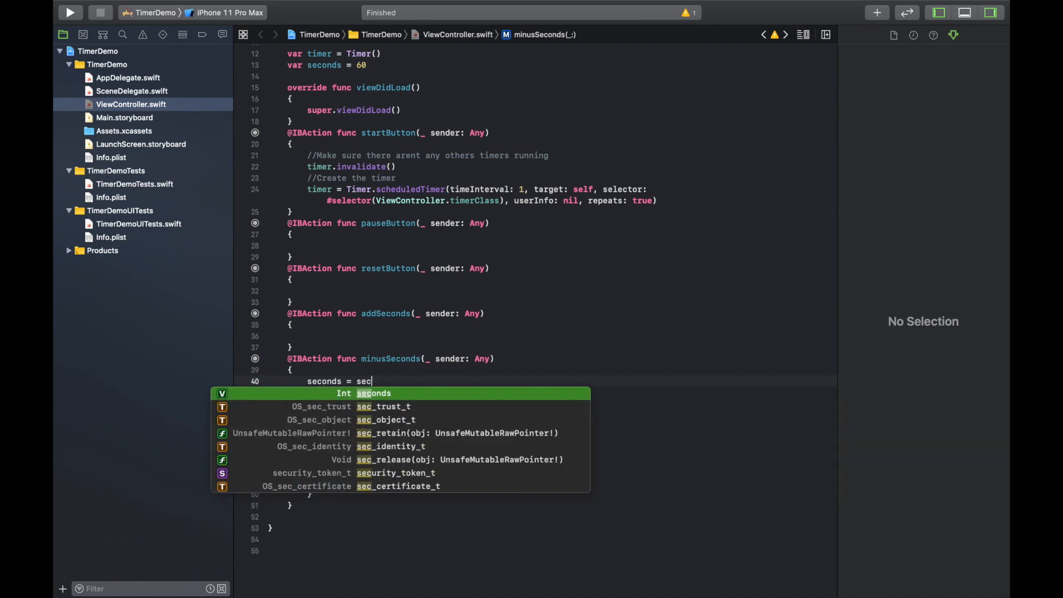
pyautogui.write('onds = 5')
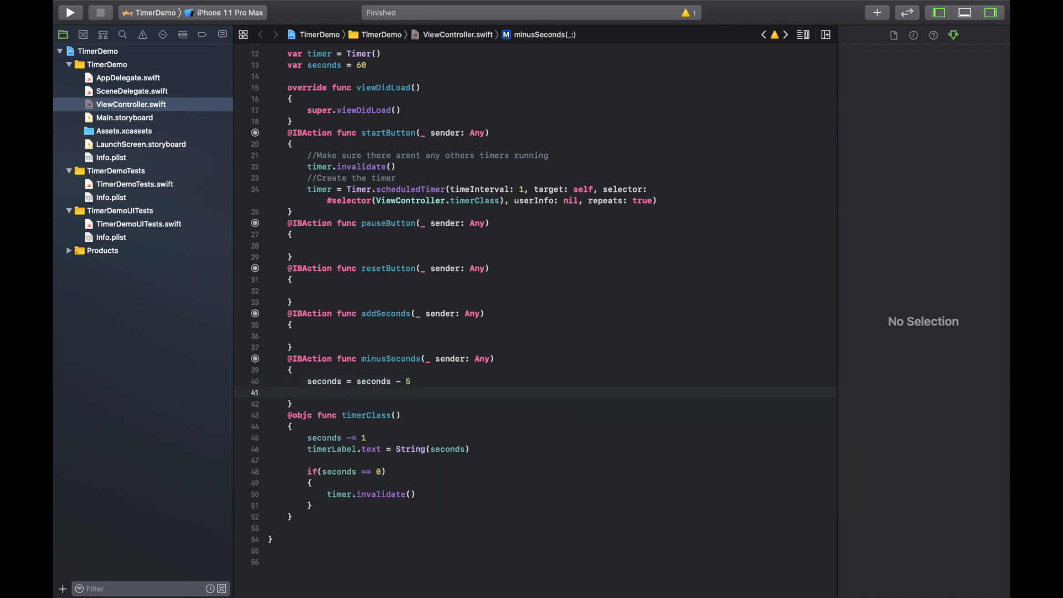
pyautogui.write('timerLabel')
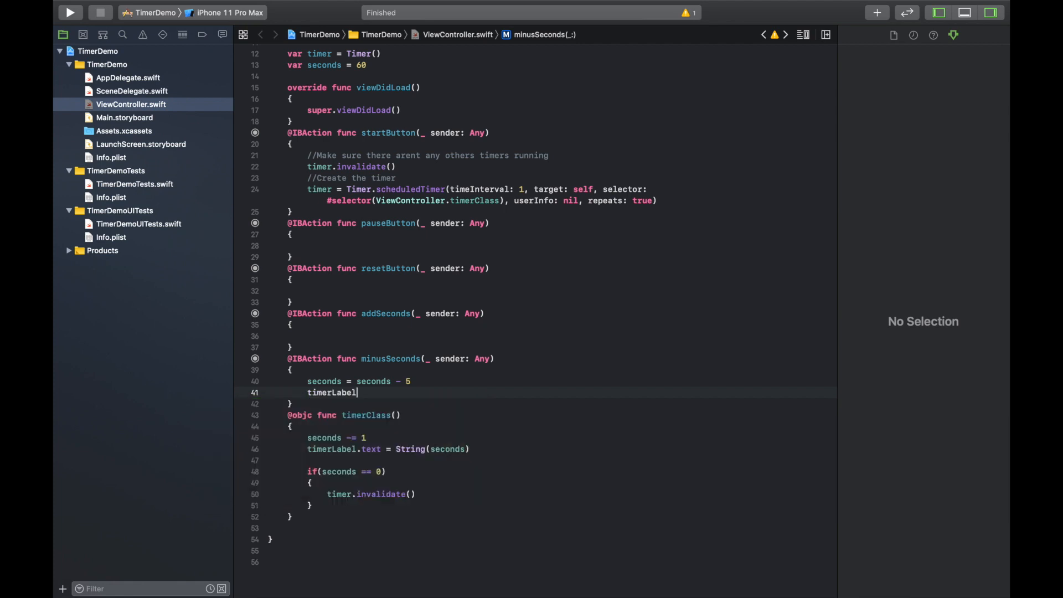
pyautogui.write('.text = String')
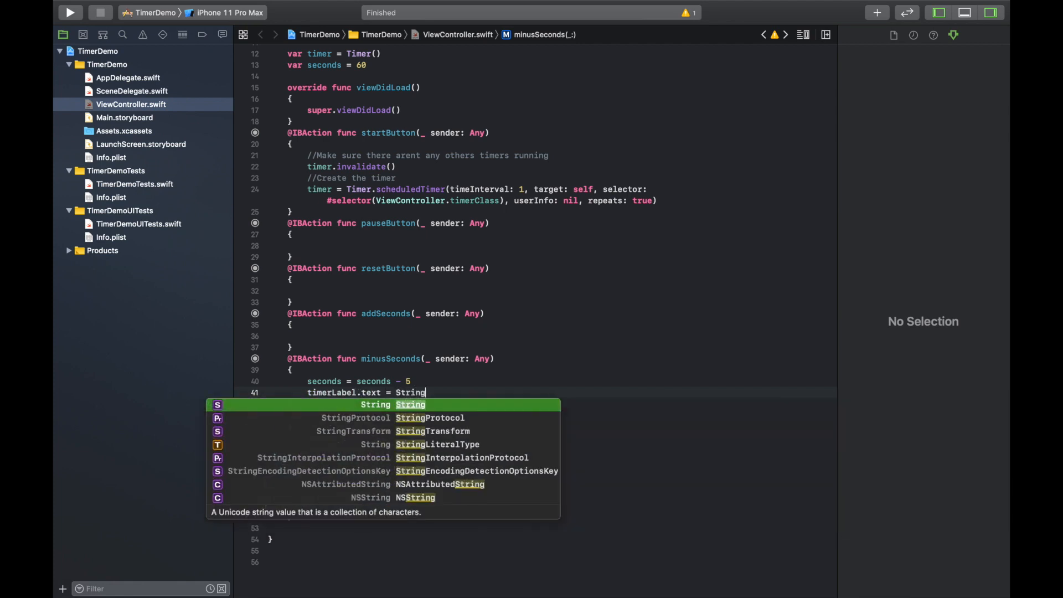
pyautogui.write('(seconds')
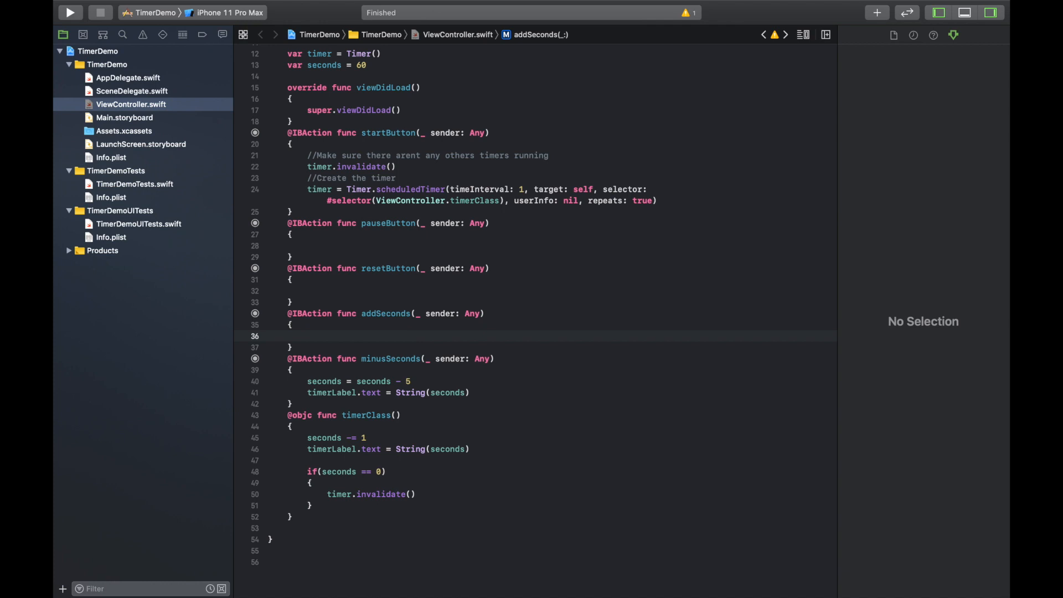
# - Select those two lines and reuse them so addSeconds adjusts seconds by 5 and updates timerLabel
pyautogui.moveTo(307, 381); pyautogui.dragTo(469, 392)
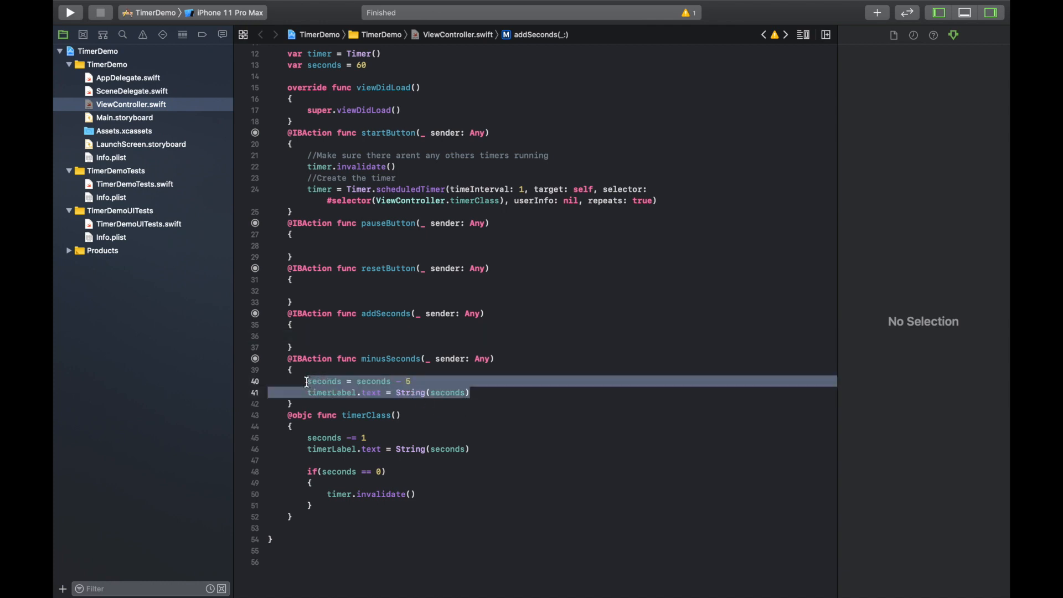
pyautogui.write('seconds = seconds - 5')
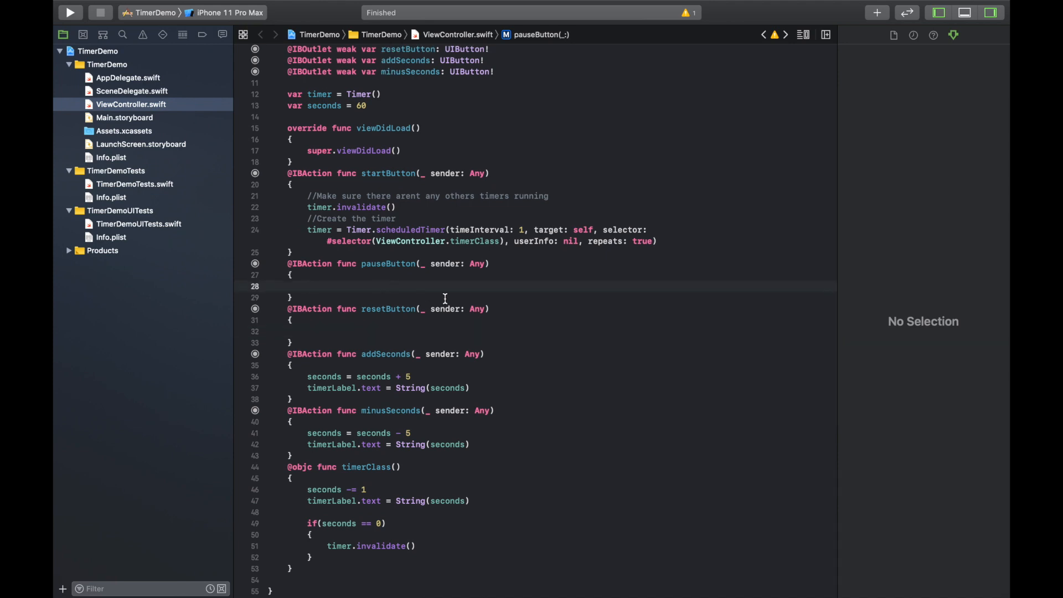
# - Add timer.invalidate() to the pauseButton and resetButton actions
pyautogui.write('timer.invalidate(')
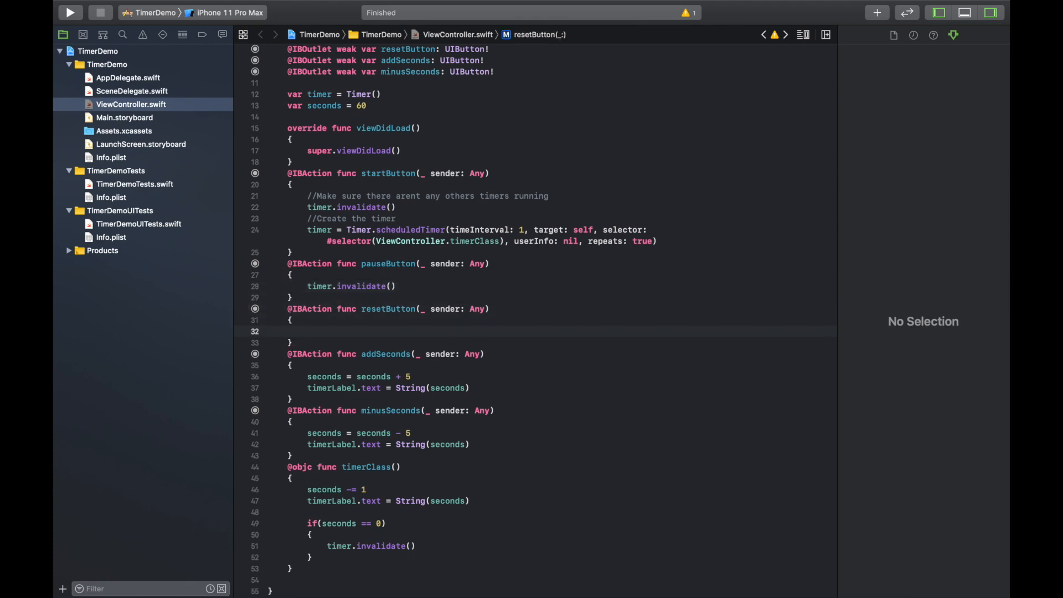
pyautogui.write('timer.invalidate(')
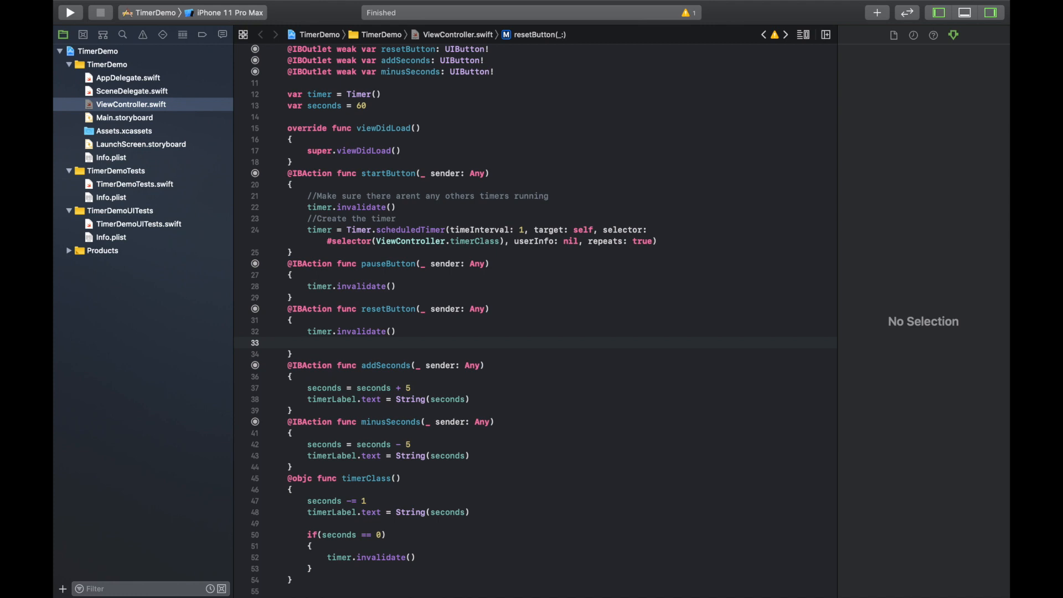
# - In resetButton, set seconds = 60 and timerLabel.text = String(seconds)
pyautogui.click(308, 343)
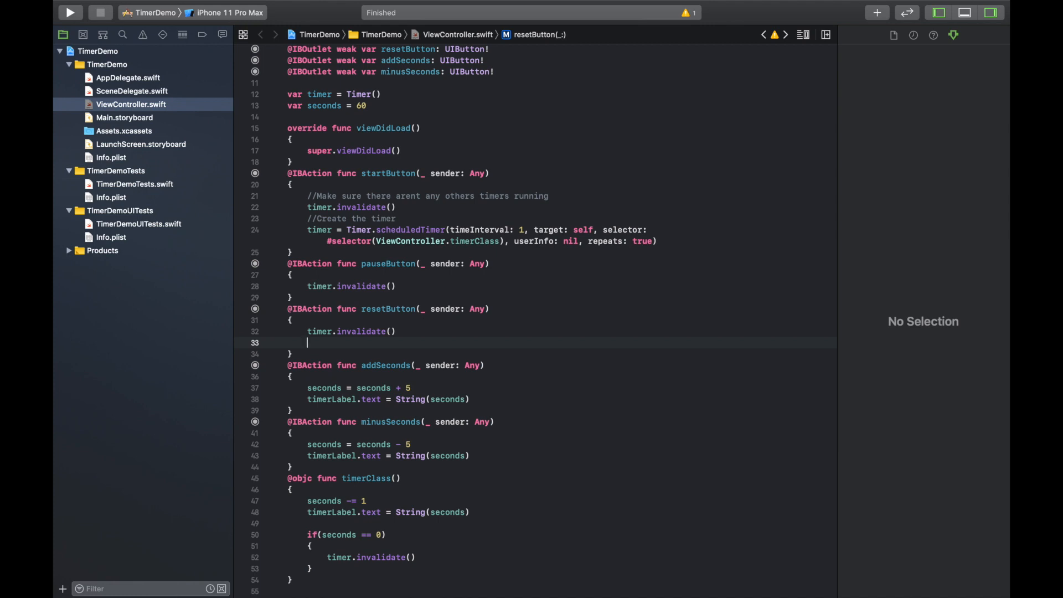
pyautogui.write('seconds')
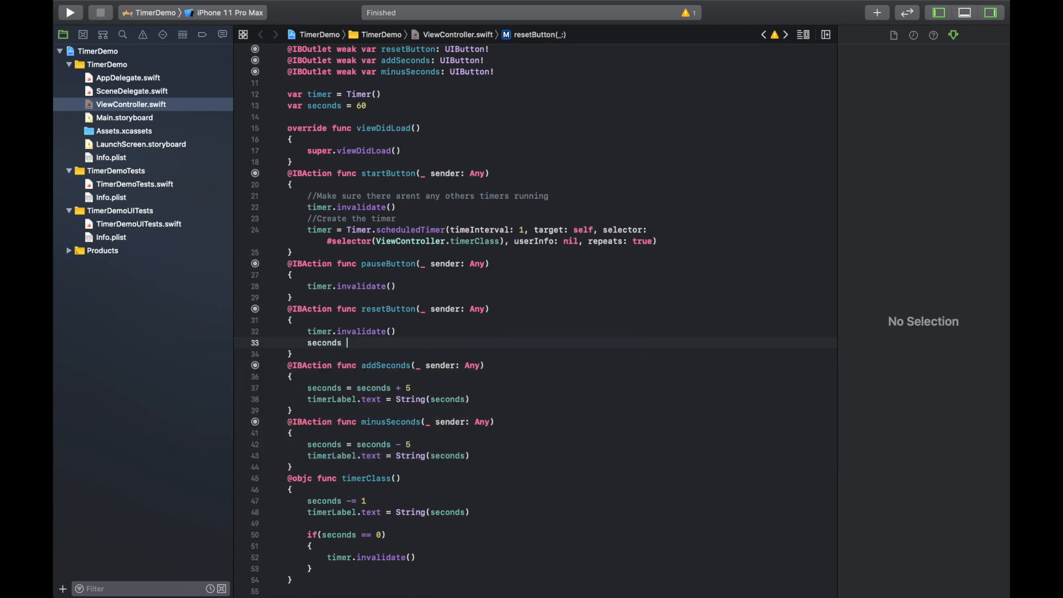
pyautogui.write('= 60')
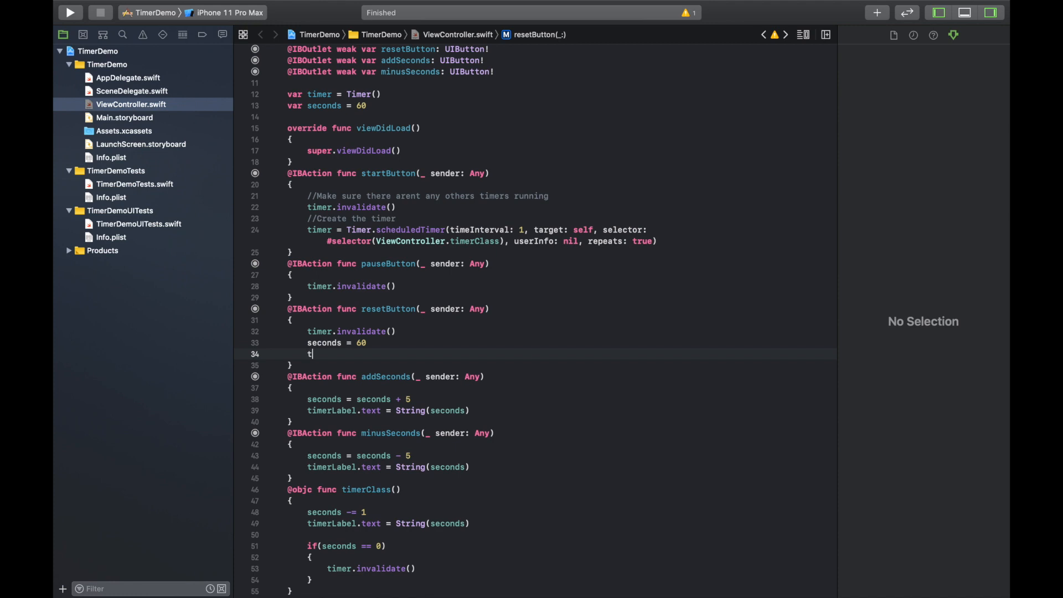
pyautogui.write('imerLabel.text')
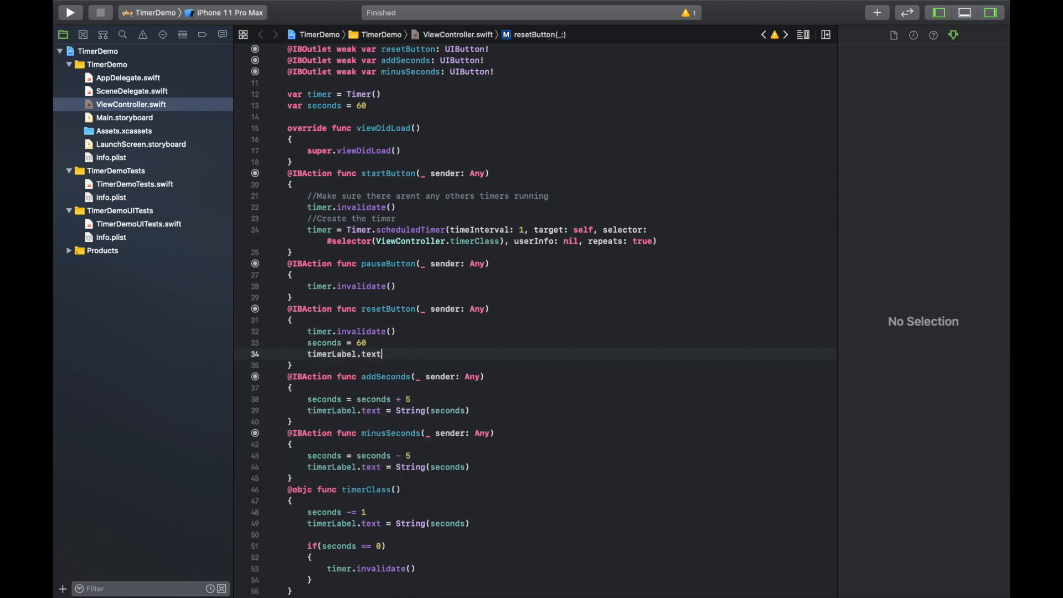
pyautogui.write('= String')
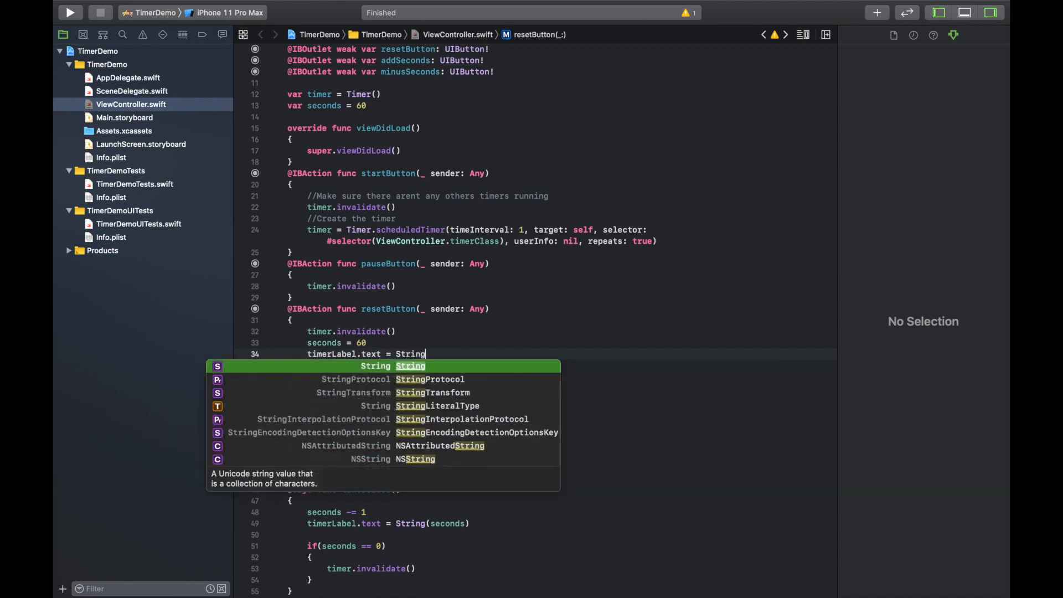
pyautogui.write('(seconds_')
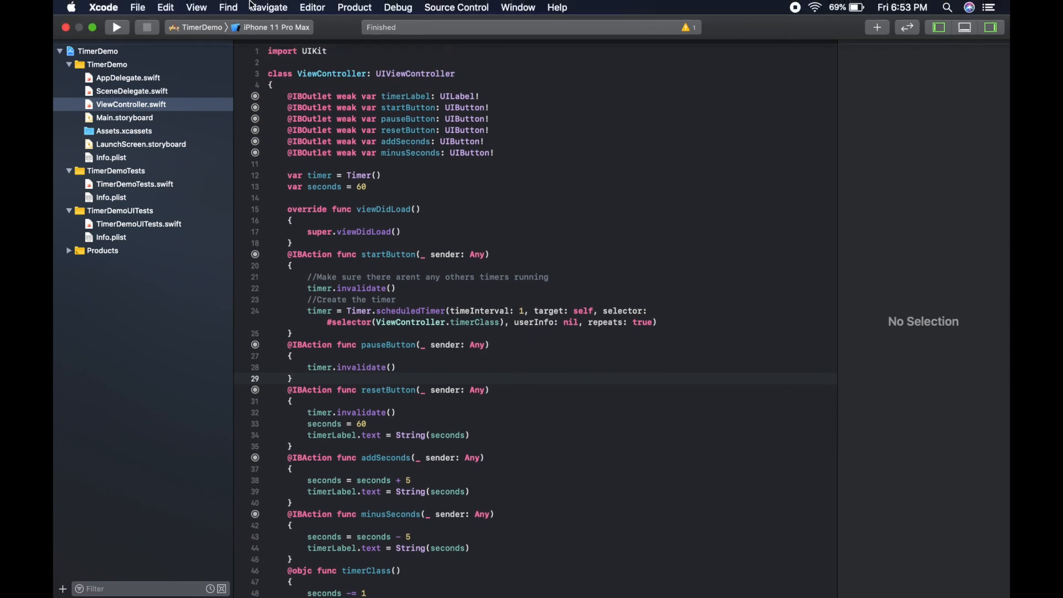
# - Choose iPhone 8 from the iOS Simulators device list and run the app
pyautogui.click(288, 26)
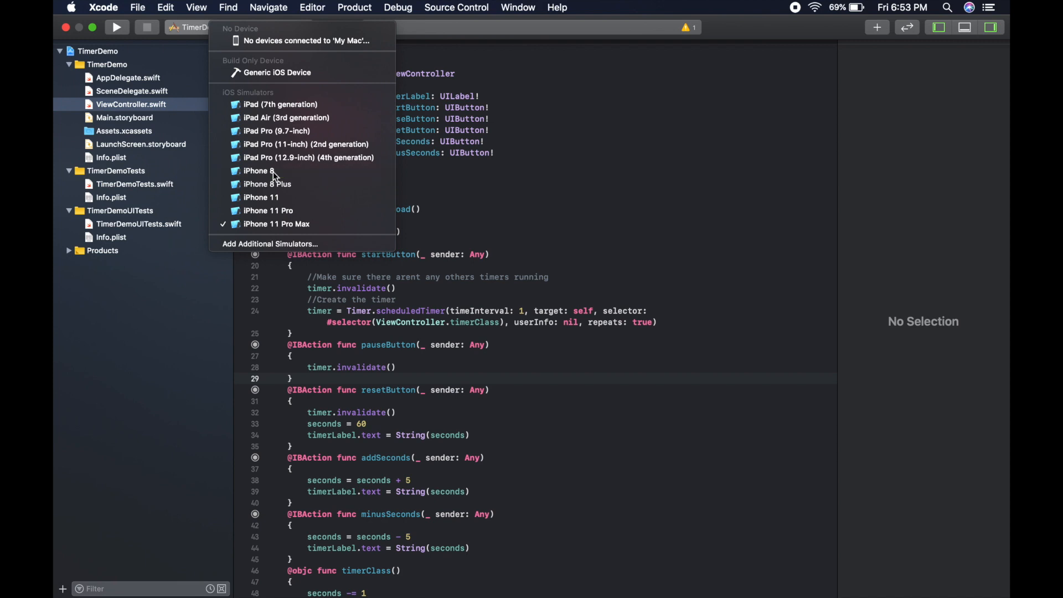
pyautogui.click(257, 170)
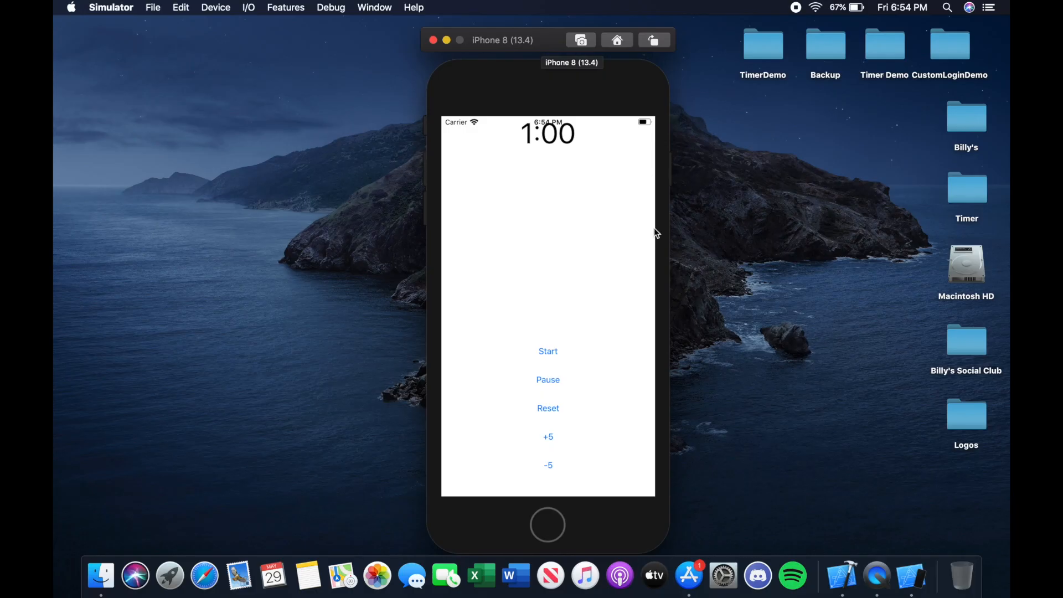
pyautogui.moveTo(561, 162)
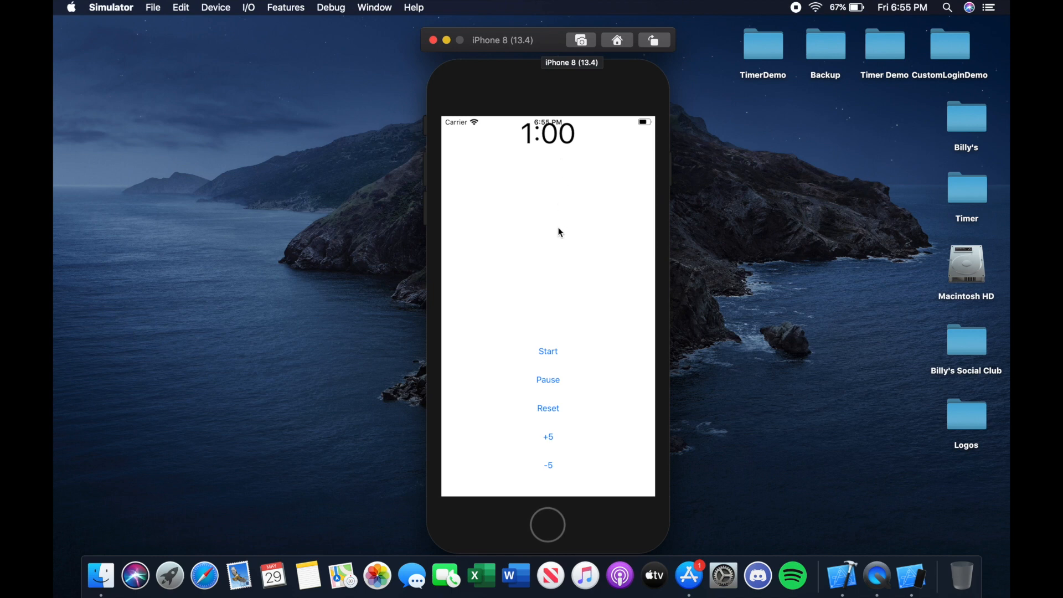
pyautogui.moveTo(549, 324)
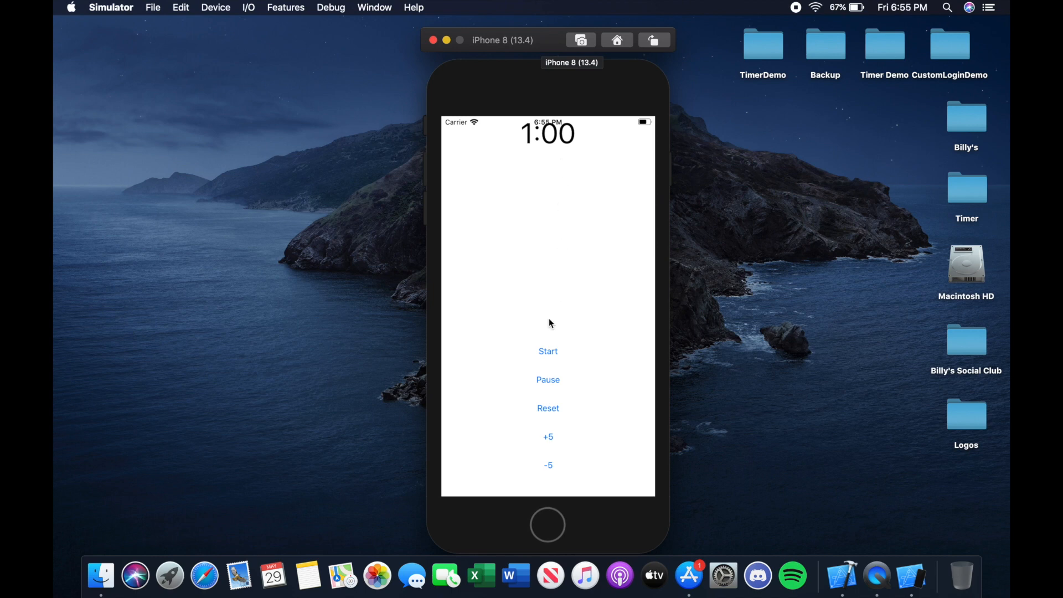
pyautogui.moveTo(548, 354)
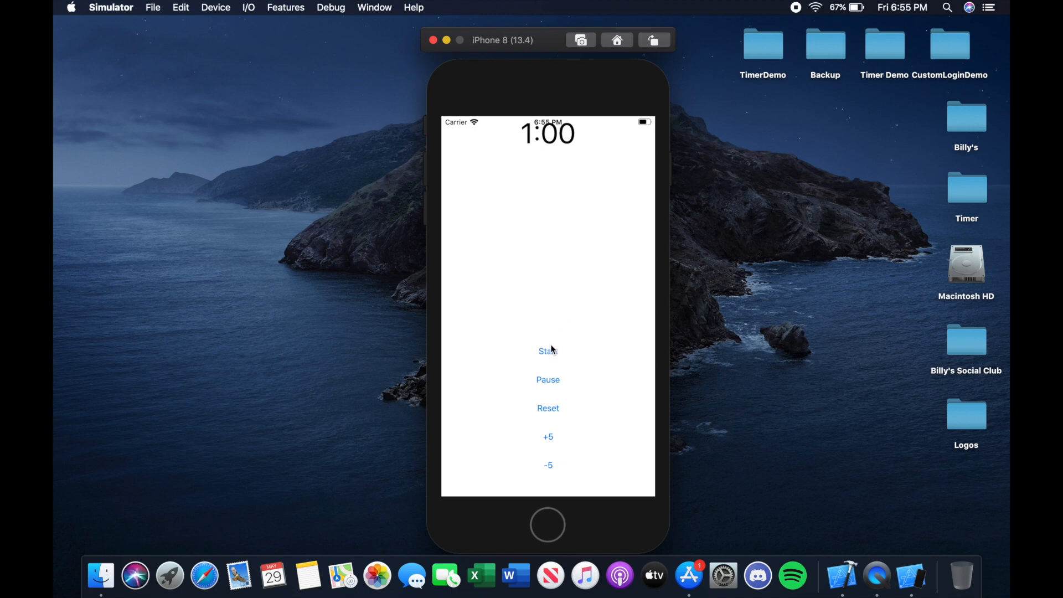
# - Tap Start, Pause, Start again and Reset, watching the countdown pause at 44 and return to 60
pyautogui.click(547, 352)
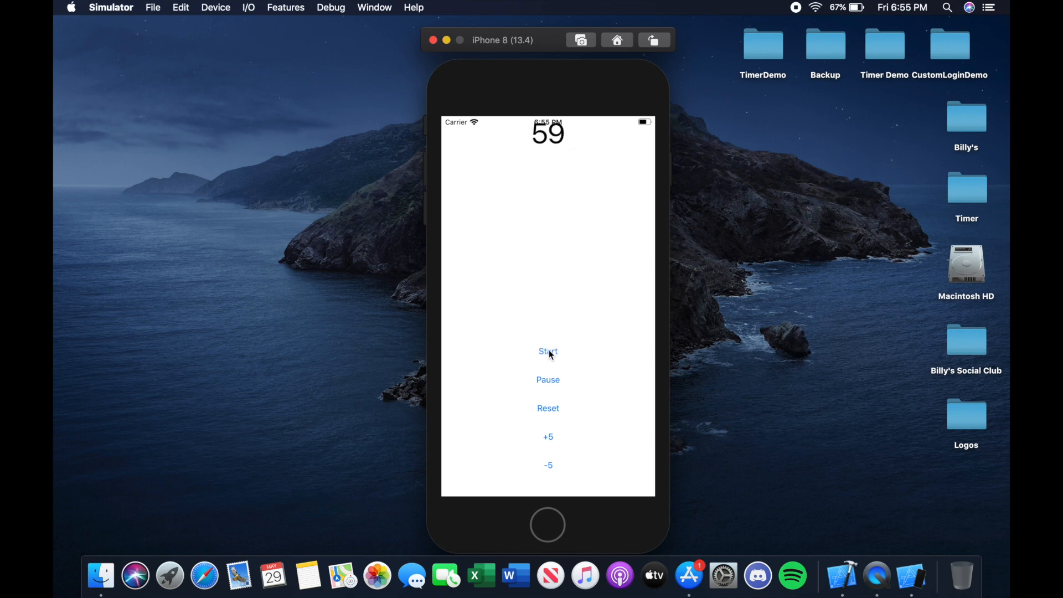
pyautogui.click(548, 353)
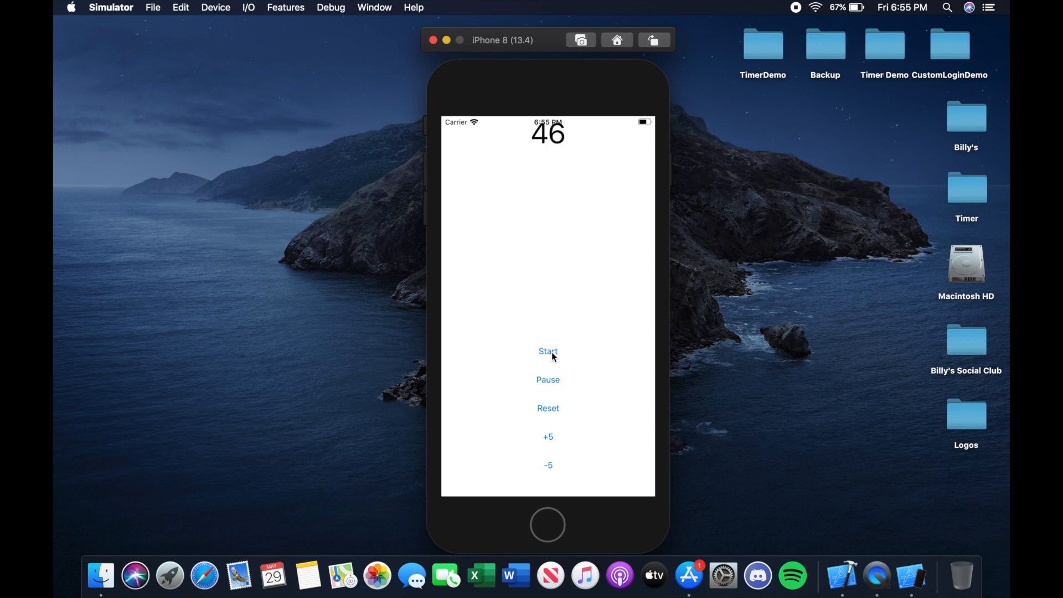
pyautogui.click(547, 380)
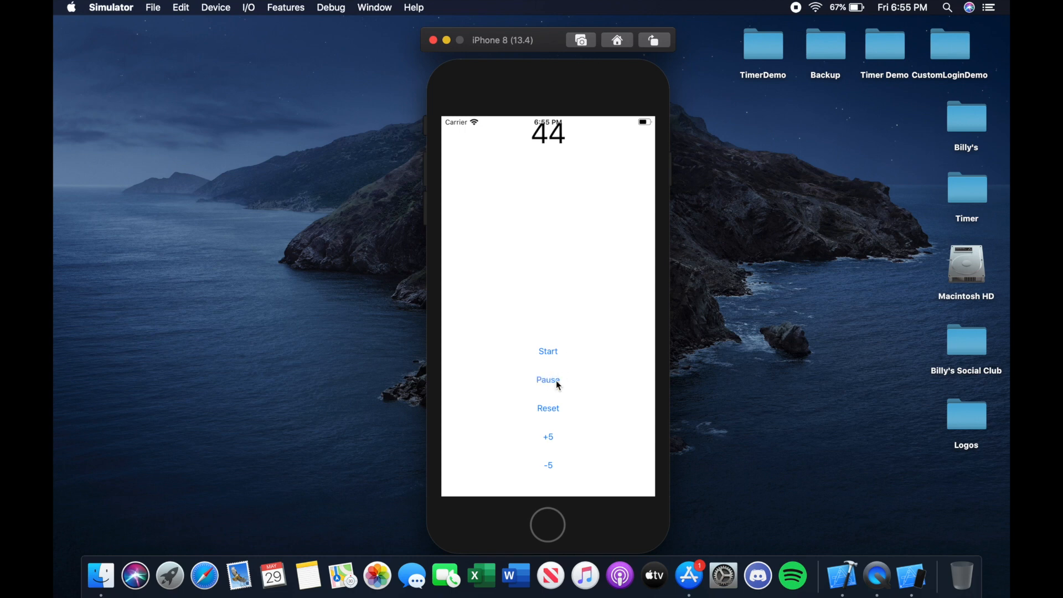
pyautogui.click(547, 437)
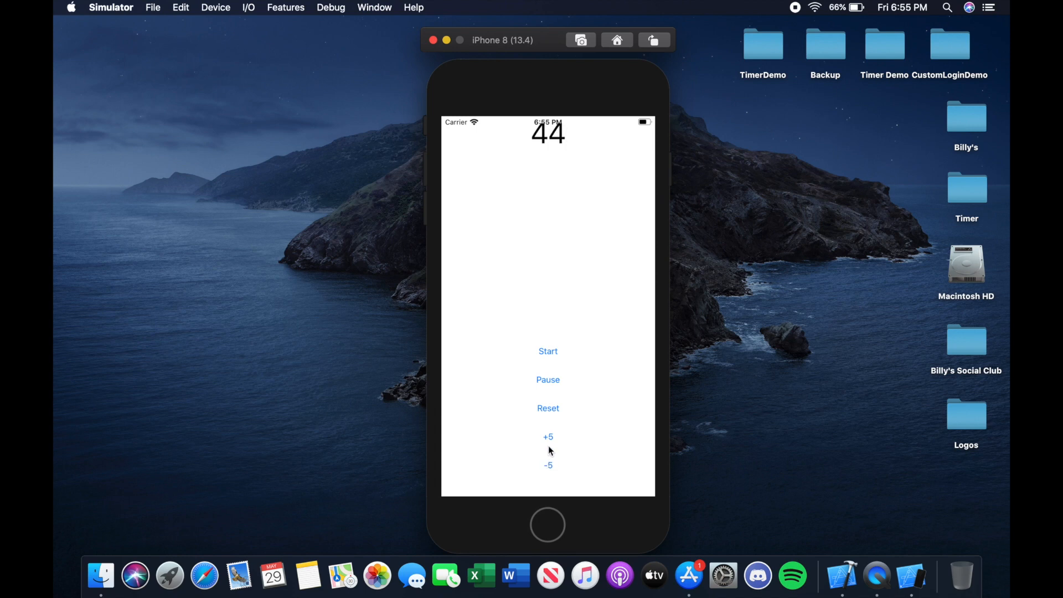
pyautogui.click(548, 438)
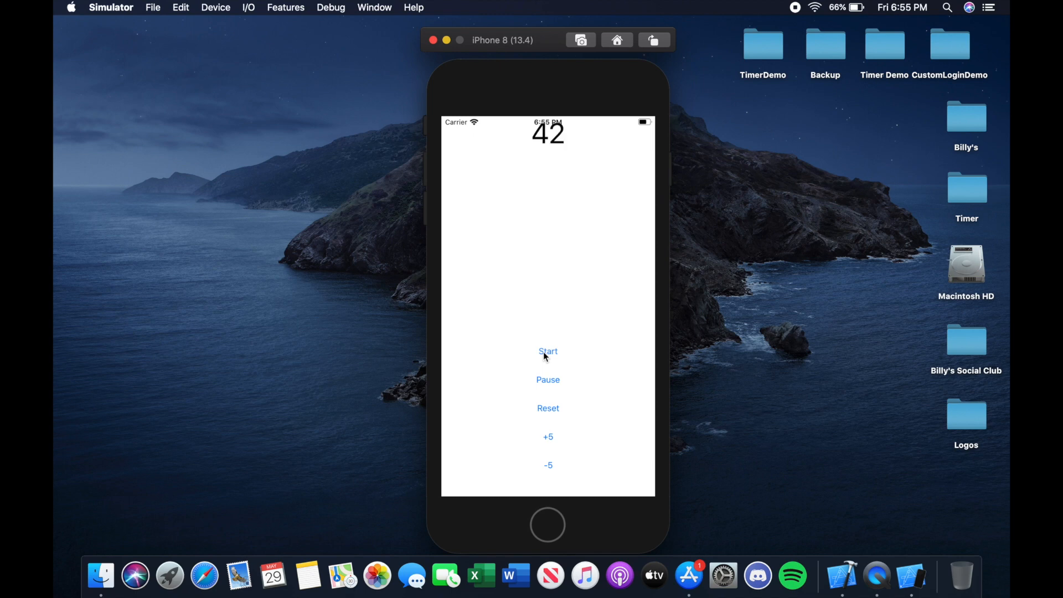
pyautogui.click(548, 438)
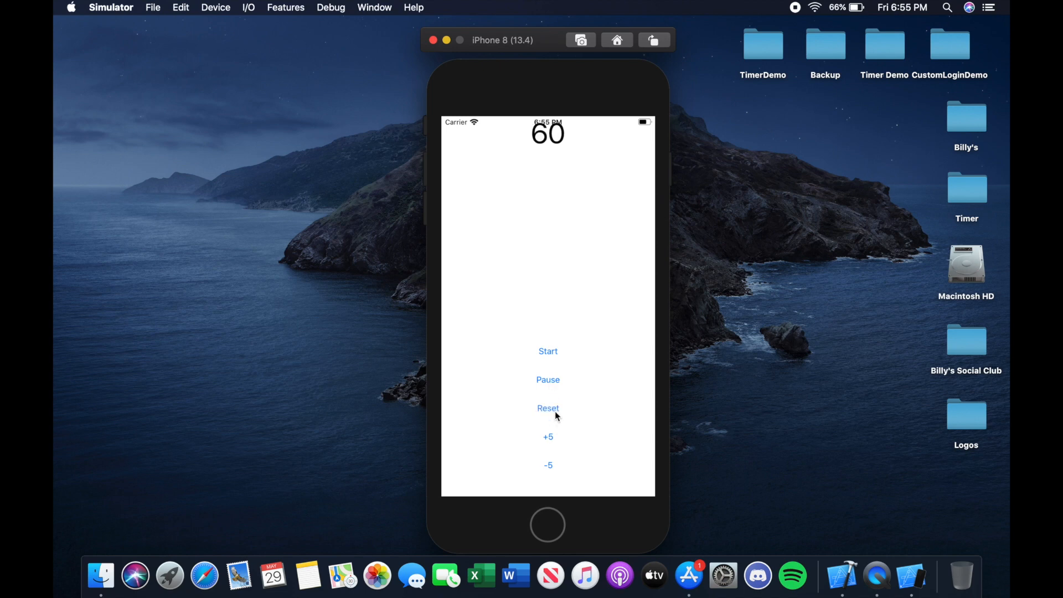
pyautogui.moveTo(546, 341)
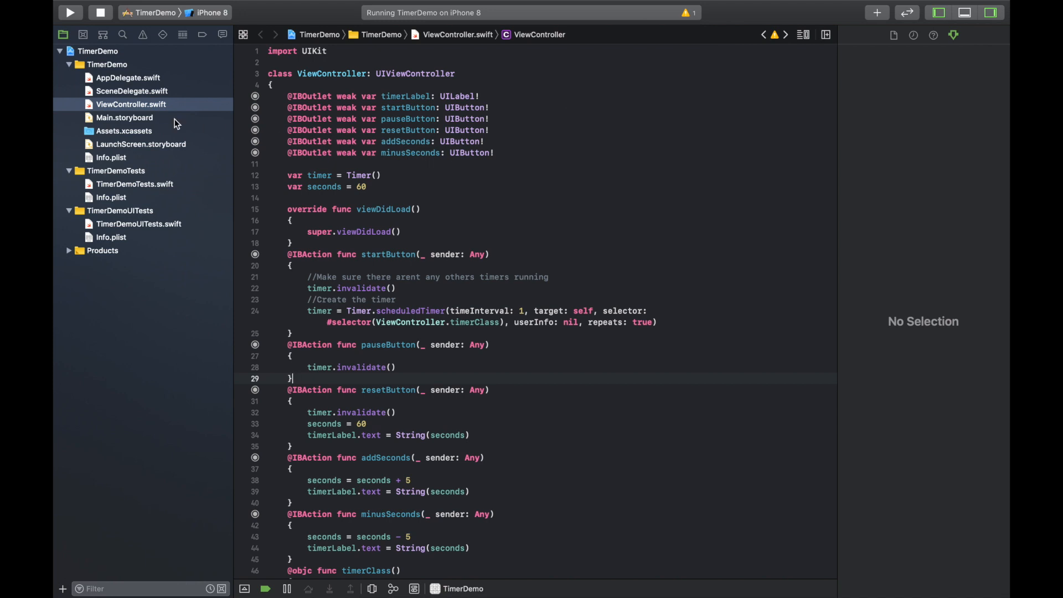
# - In Main.storyboard, set the Start and Pause button Text Color to green
pyautogui.click(125, 117)
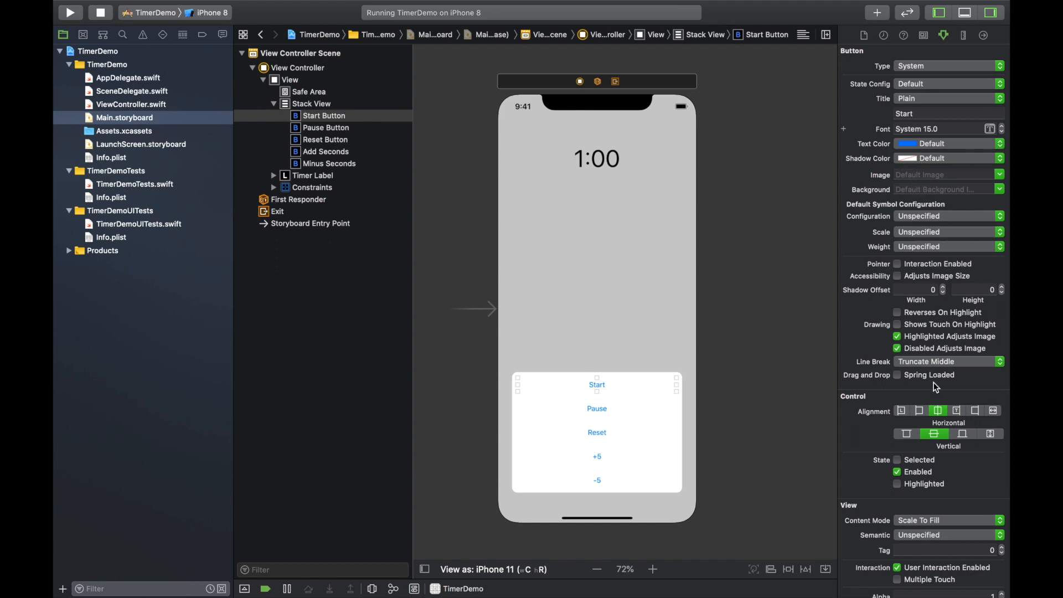
pyautogui.moveTo(931, 146)
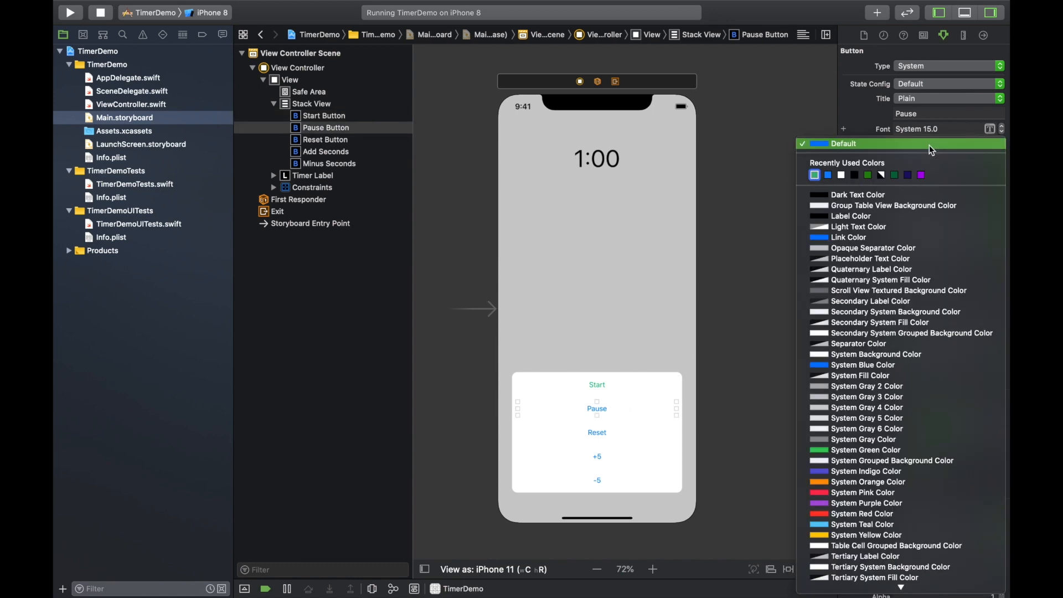
pyautogui.click(328, 140)
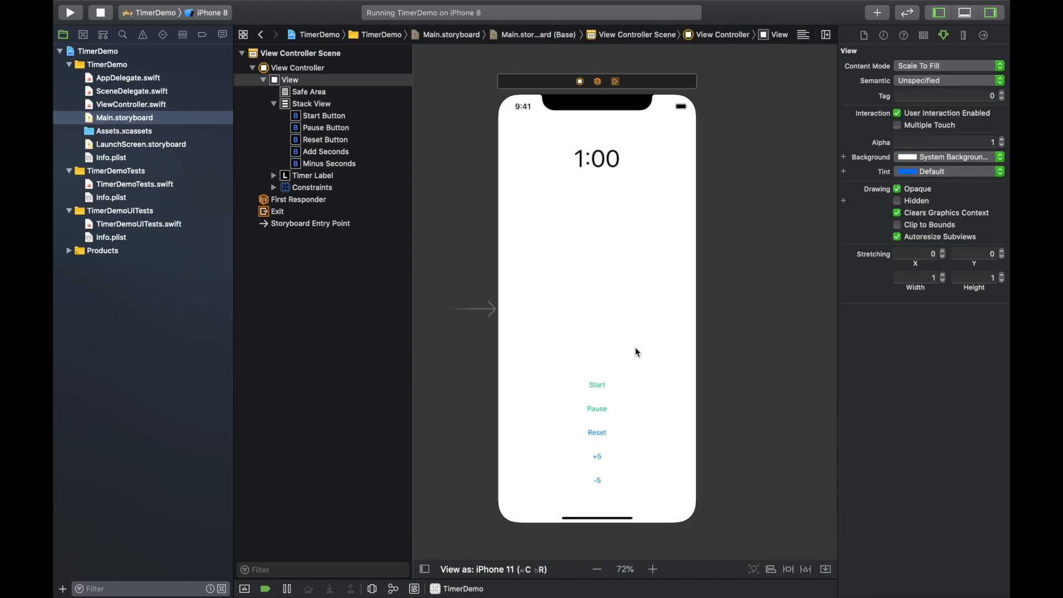
# - Set the main View's Background to System Red Color
pyautogui.click(949, 158)
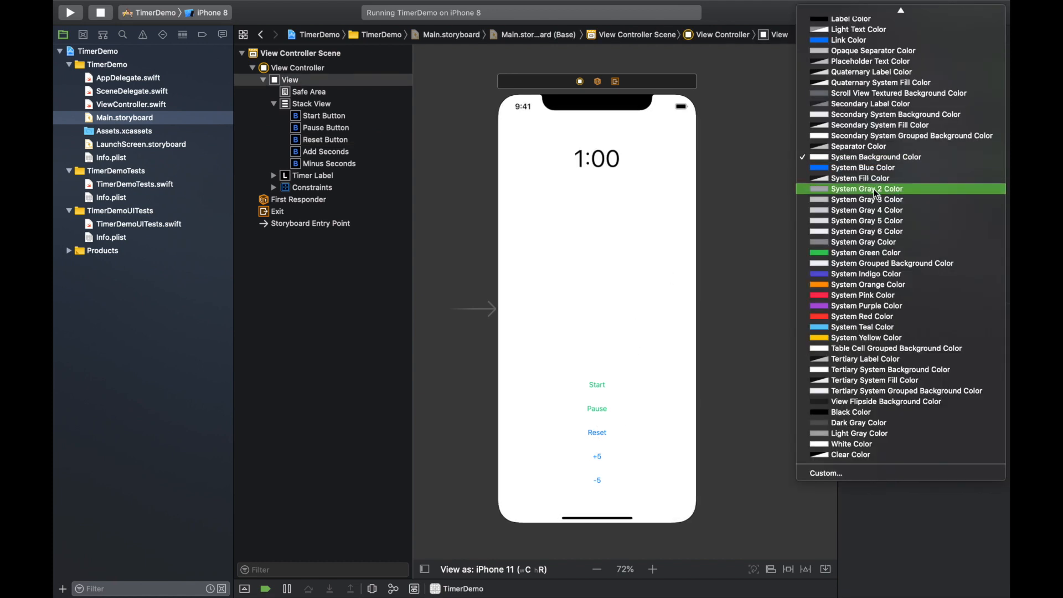
pyautogui.click(863, 317)
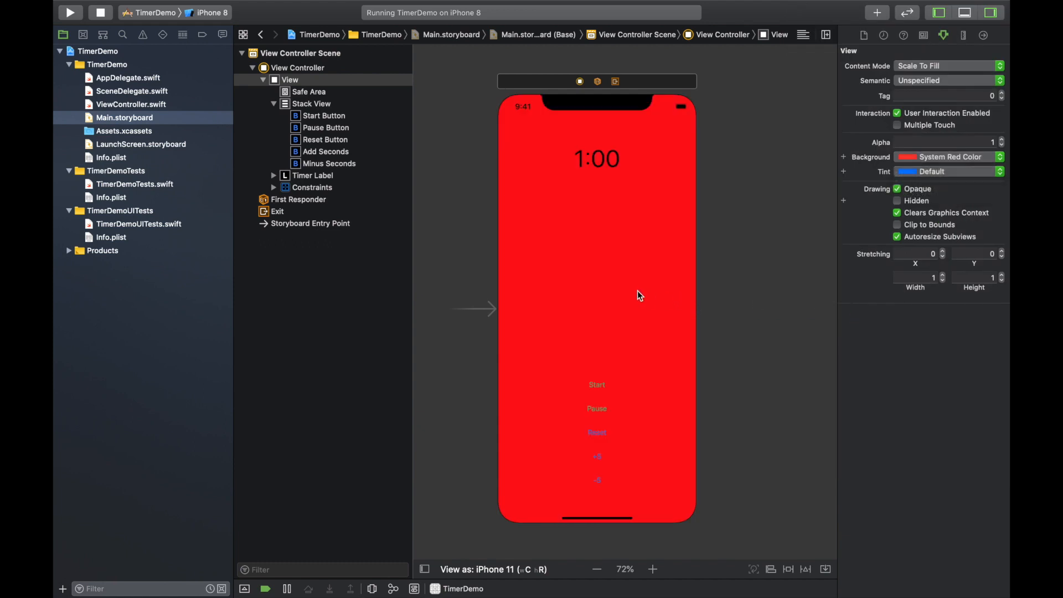
pyautogui.moveTo(613, 388)
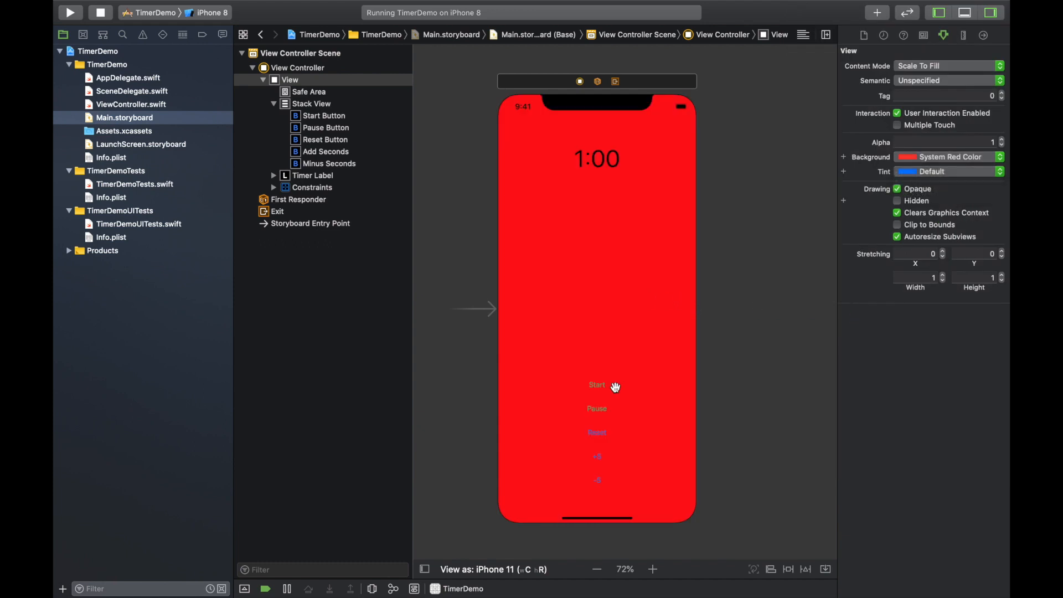